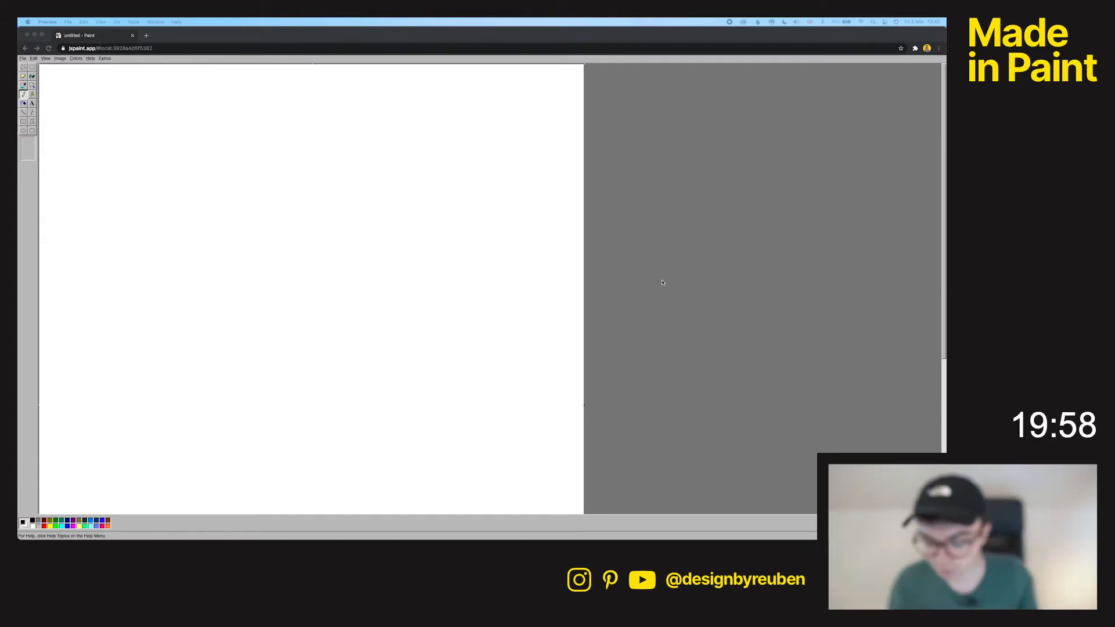
{"action": "mouse_move", "coordinate": [703, 286]}
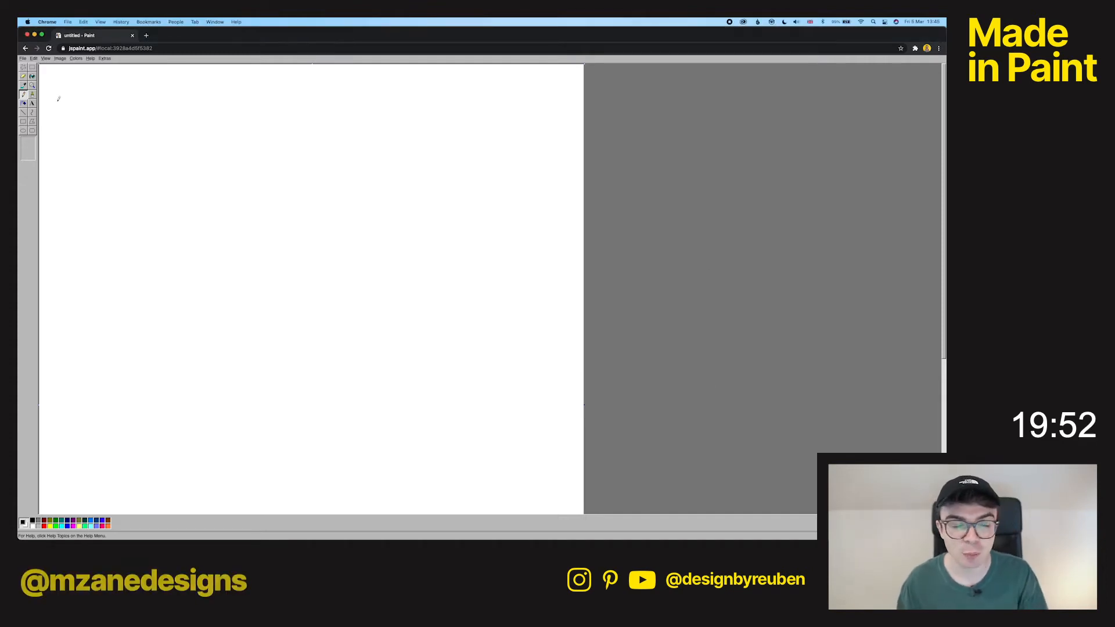
- Enable Eye Gaze Mode, then keep the canvas at 1500 by 1875 pixels in Attributes
{"action": "left_click", "coordinate": [23, 58]}
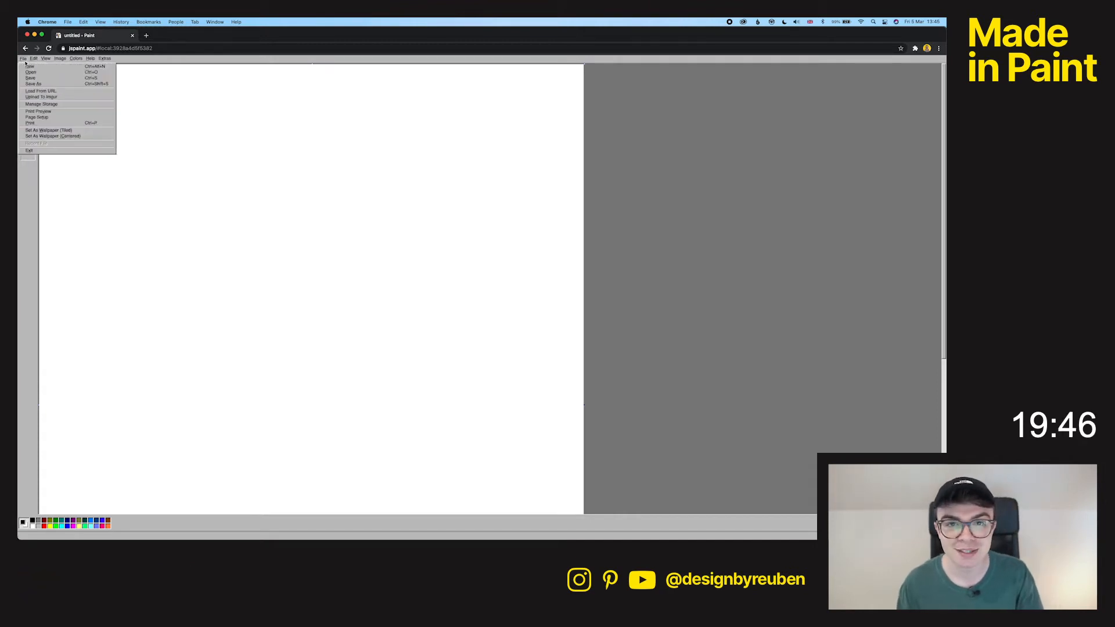
{"action": "left_click", "coordinate": [104, 58]}
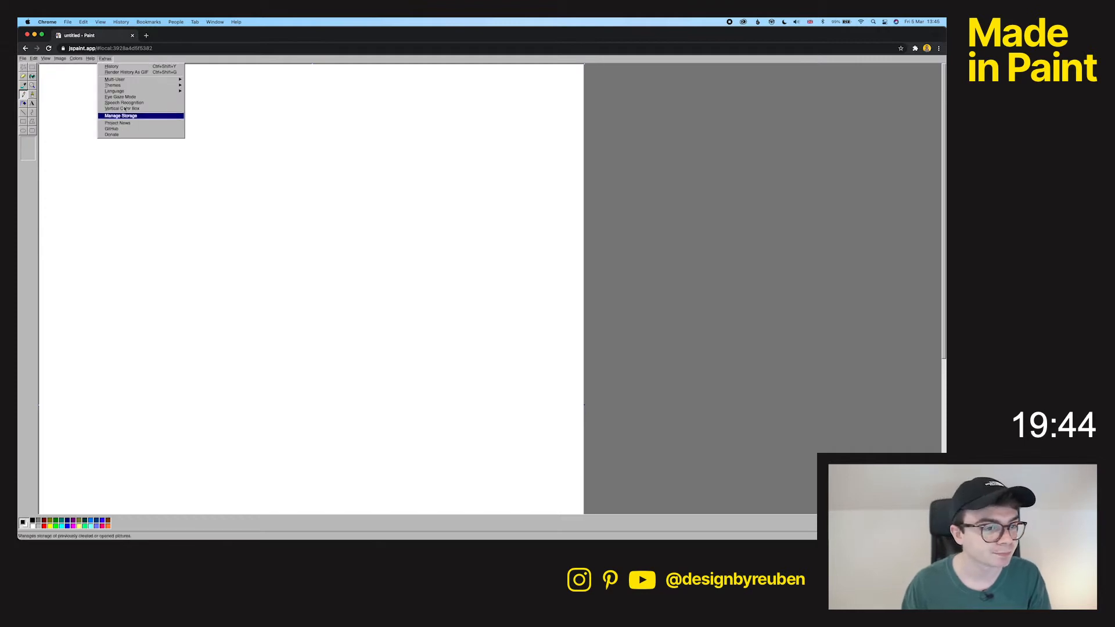
{"action": "left_click", "coordinate": [122, 96]}
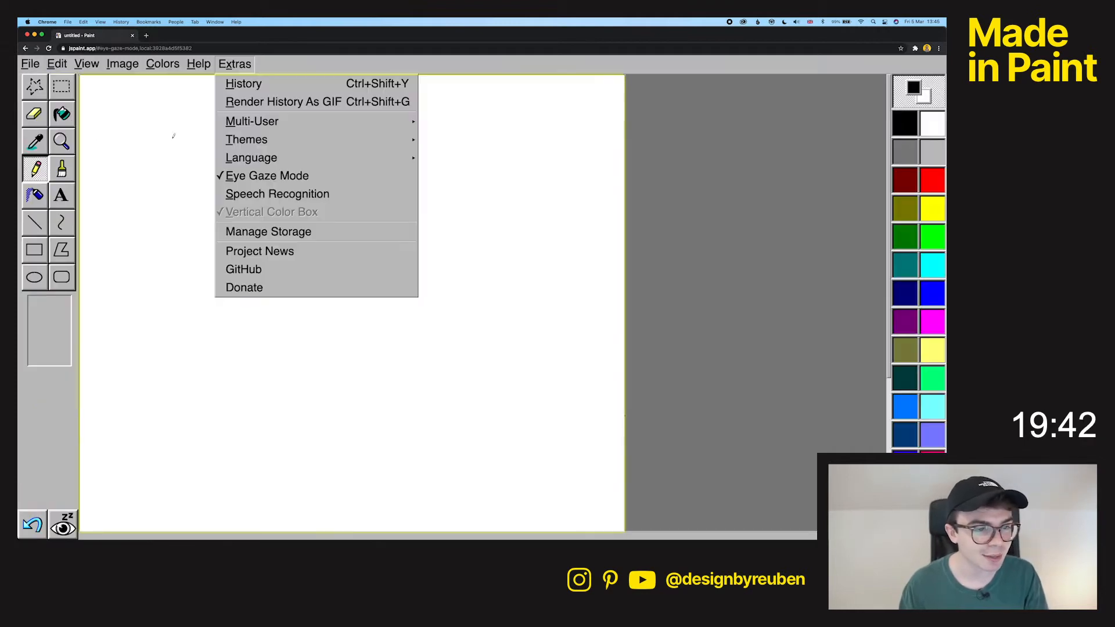
{"action": "left_click", "coordinate": [162, 63]}
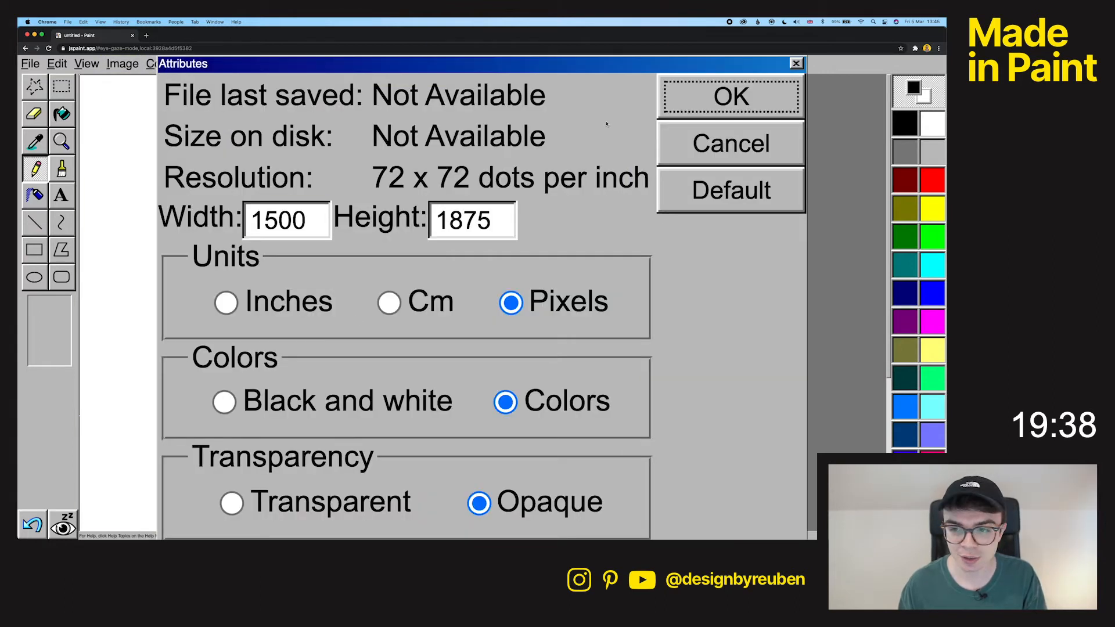
{"action": "triple_click", "coordinate": [287, 219]}
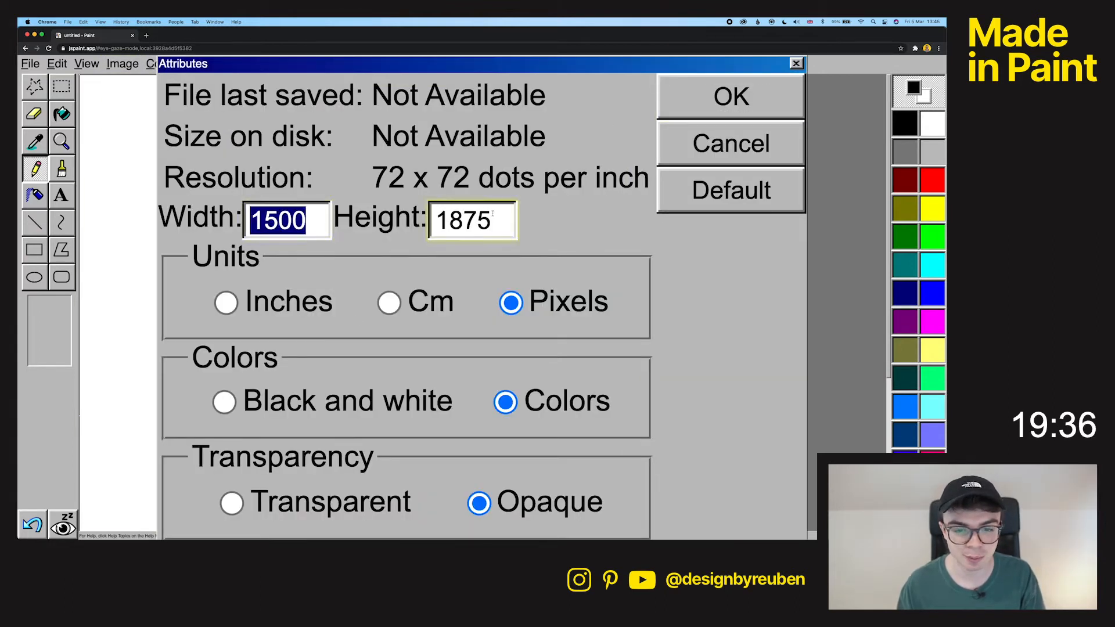
{"action": "left_click", "coordinate": [729, 96]}
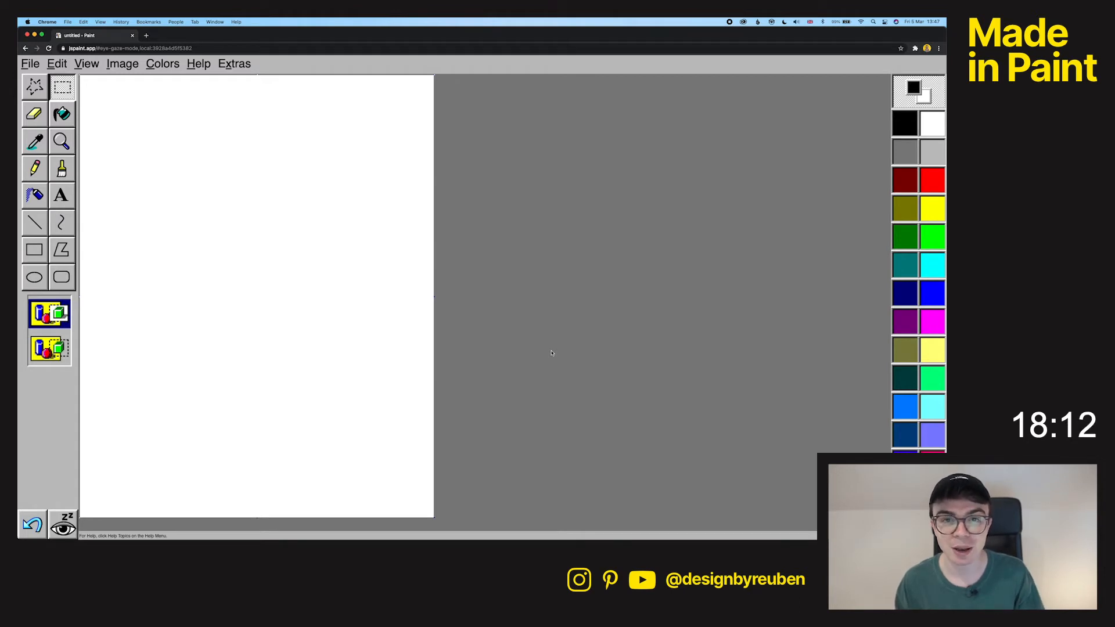
{"action": "left_click", "coordinate": [61, 195]}
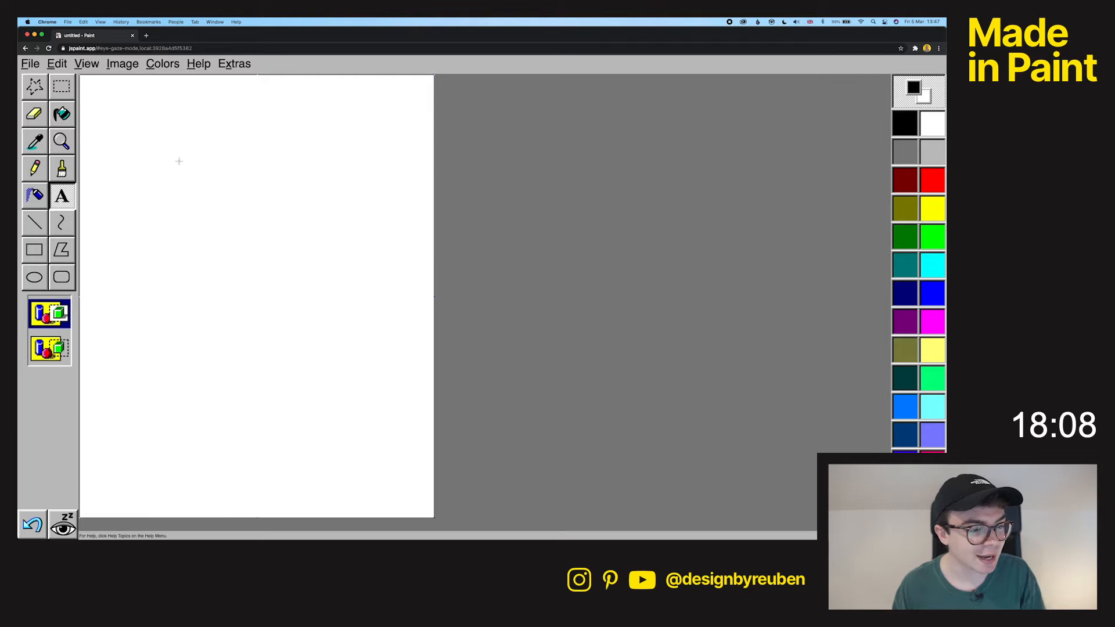
{"action": "mouse_move", "coordinate": [93, 98]}
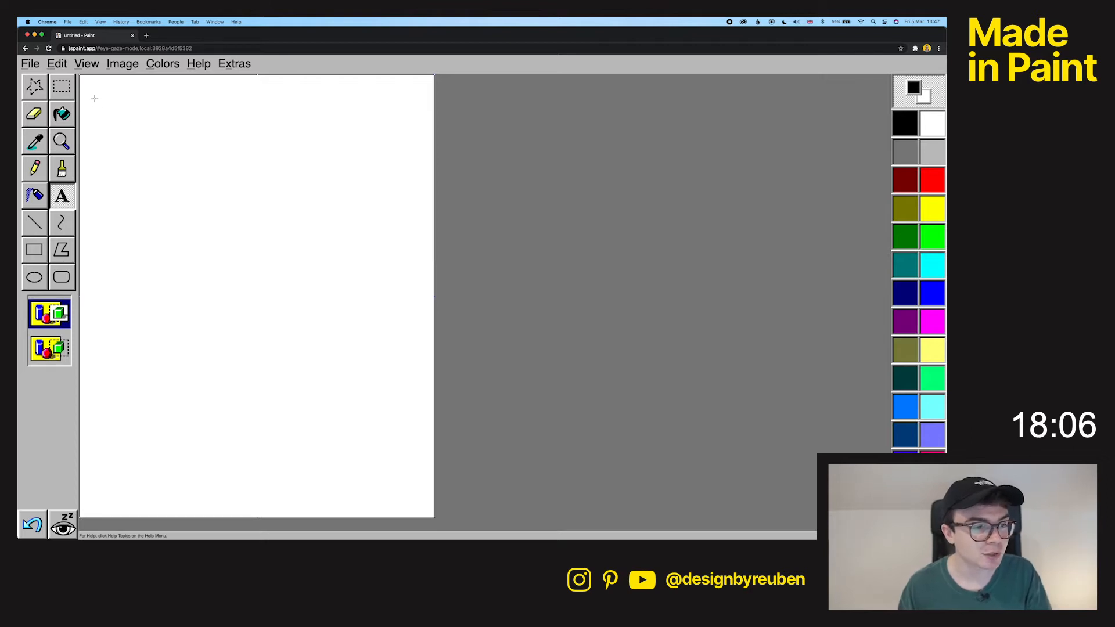
{"action": "left_click_drag", "start_coordinate": [91, 102], "coordinate": [418, 184]}
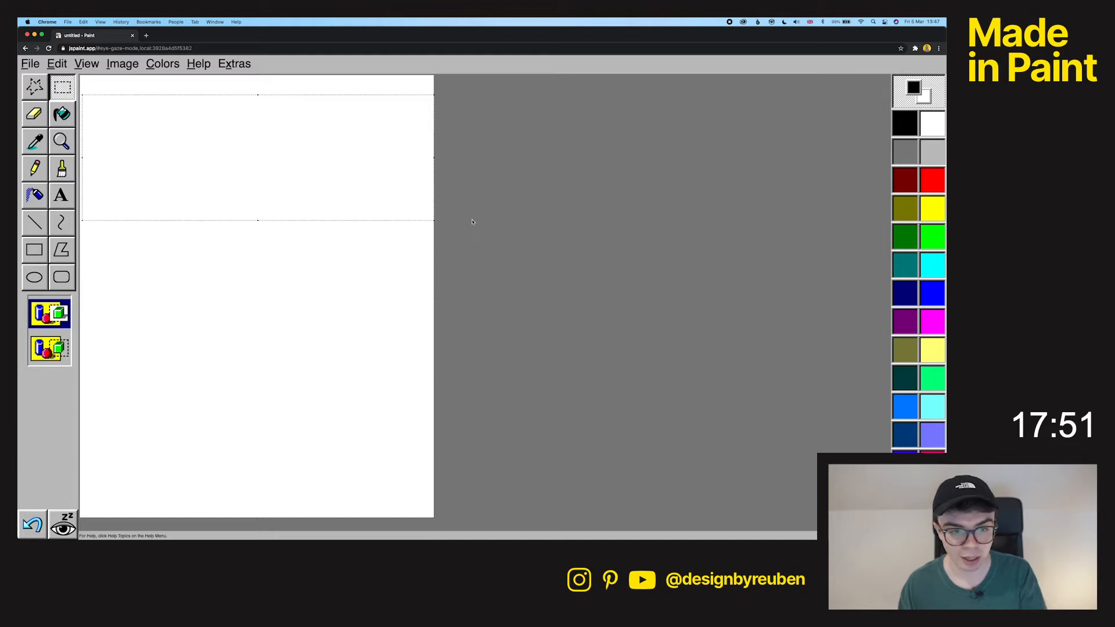
{"action": "mouse_move", "coordinate": [184, 135]}
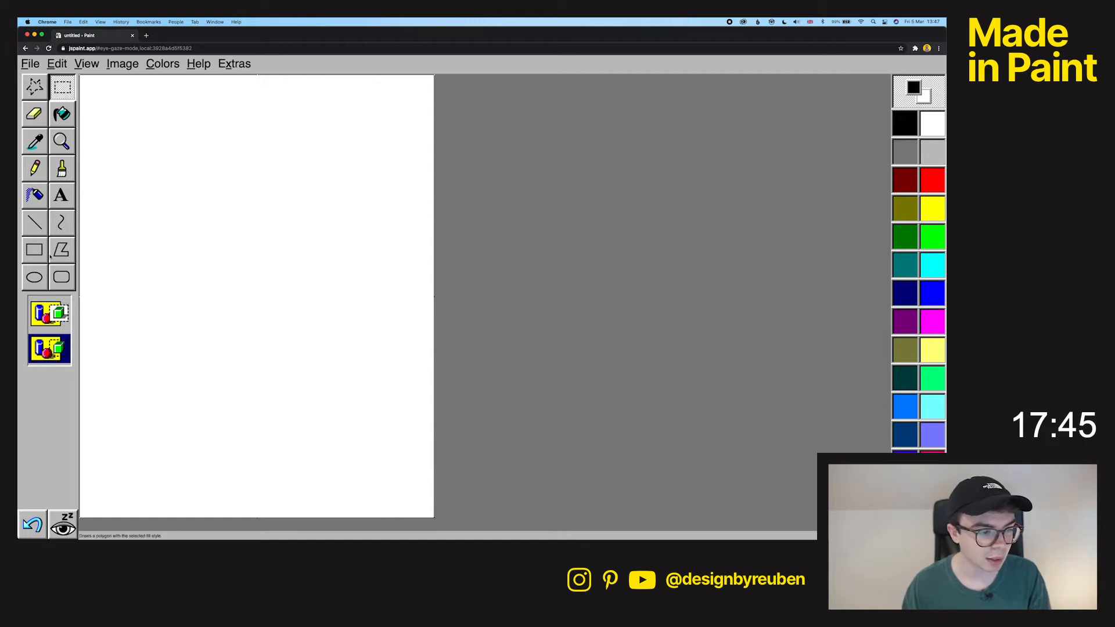
{"action": "left_click", "coordinate": [62, 114]}
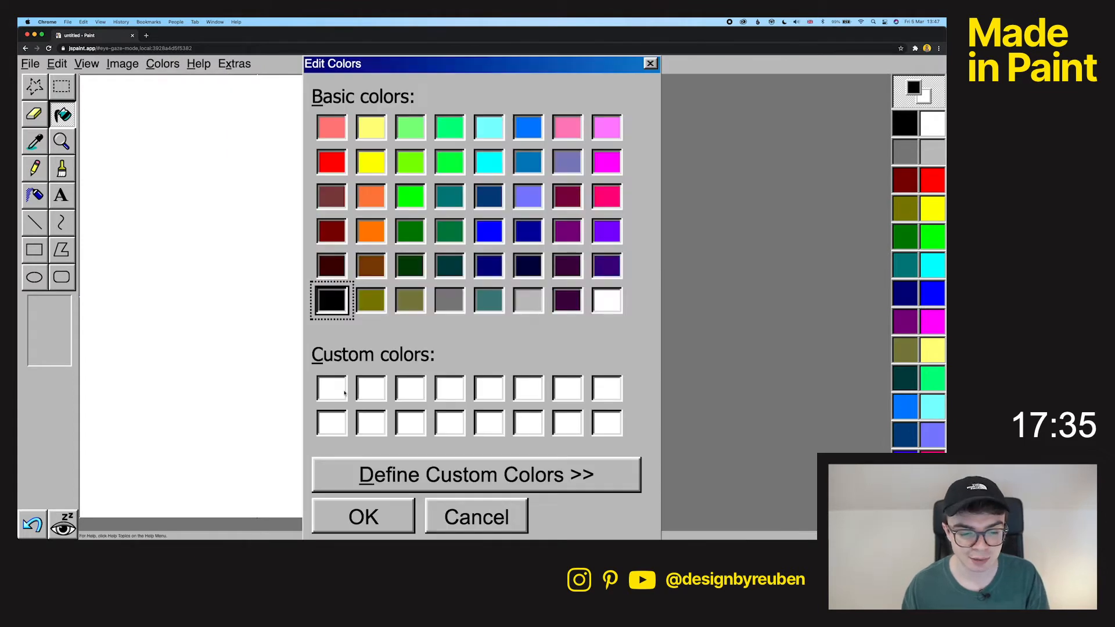
- Save custom colours RGB 27,26,25 and 242,255,220 and make the pale green current
{"action": "left_click", "coordinate": [330, 387]}
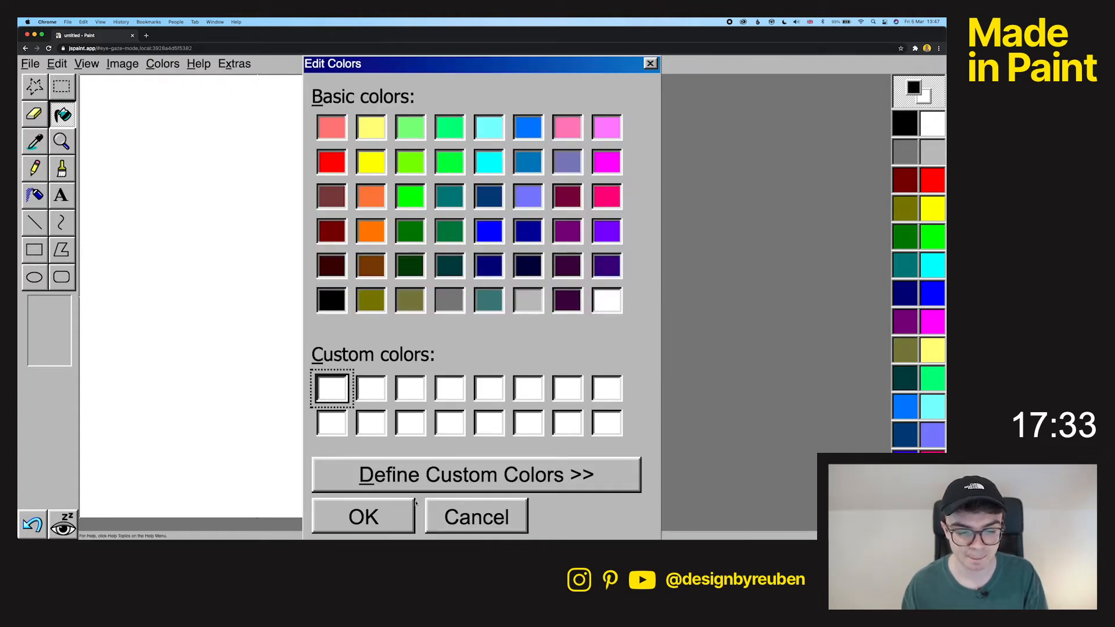
{"action": "left_click", "coordinate": [473, 474]}
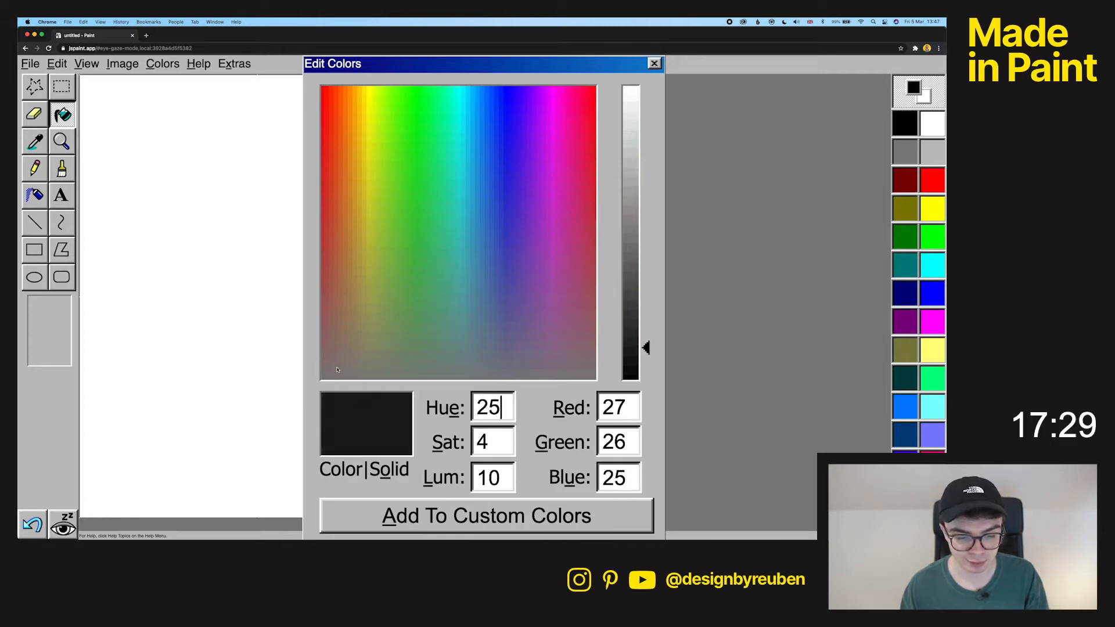
{"action": "left_click", "coordinate": [422, 357]}
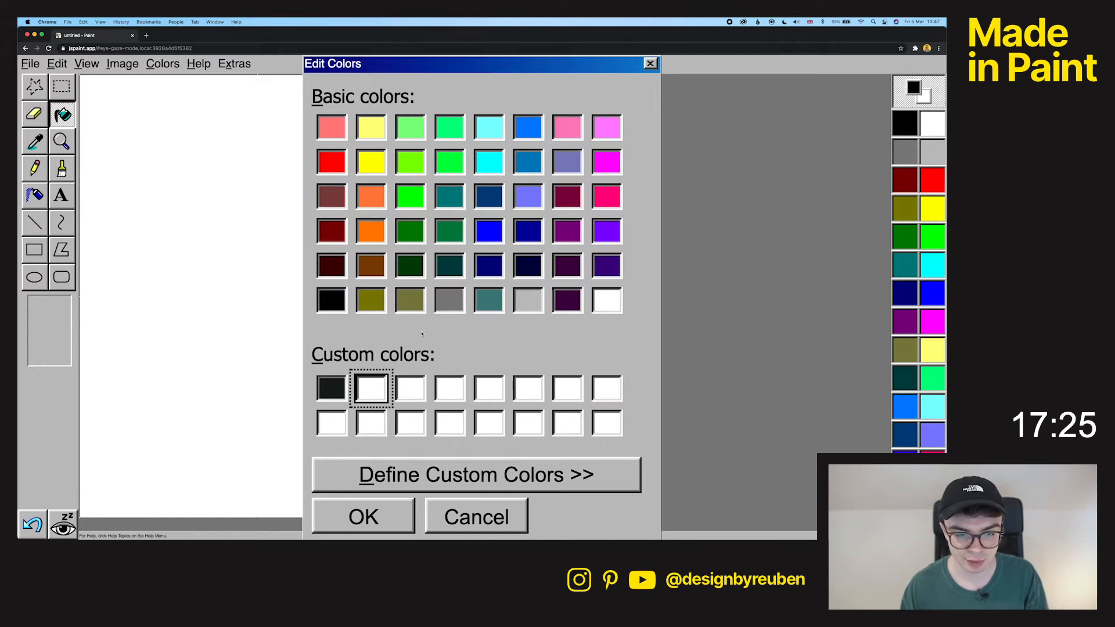
{"action": "left_click", "coordinate": [475, 474]}
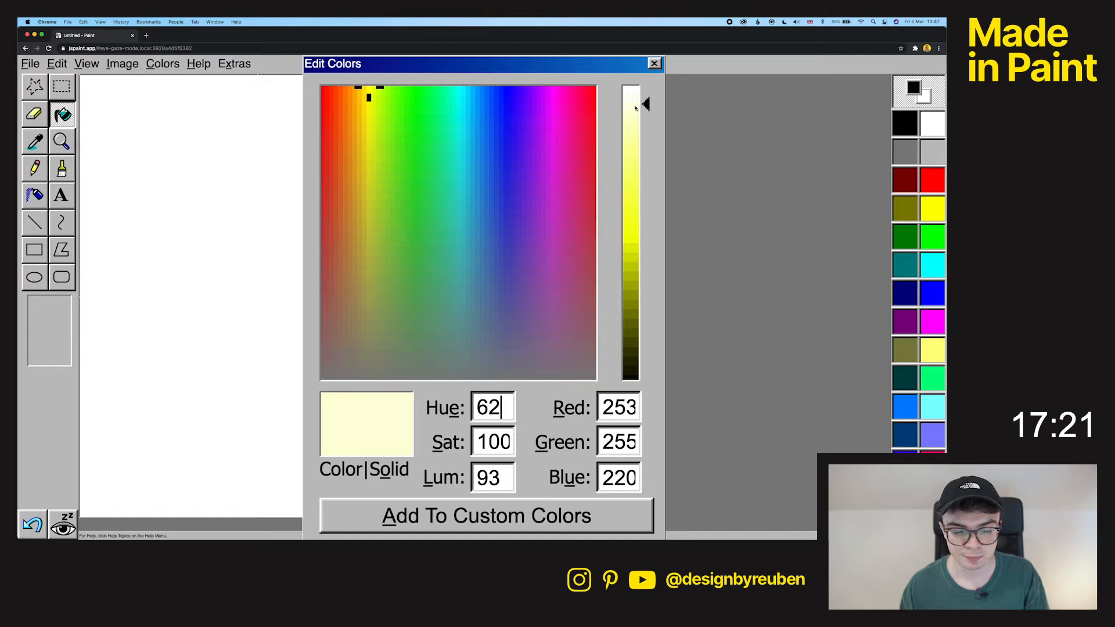
{"action": "left_click", "coordinate": [377, 93]}
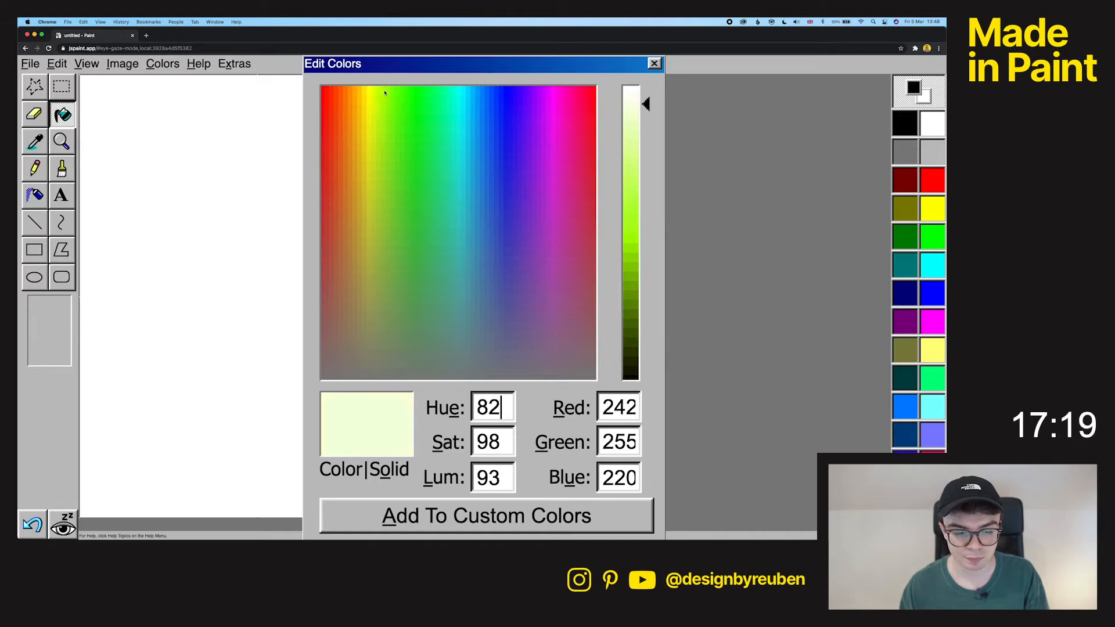
{"action": "left_click", "coordinate": [487, 516]}
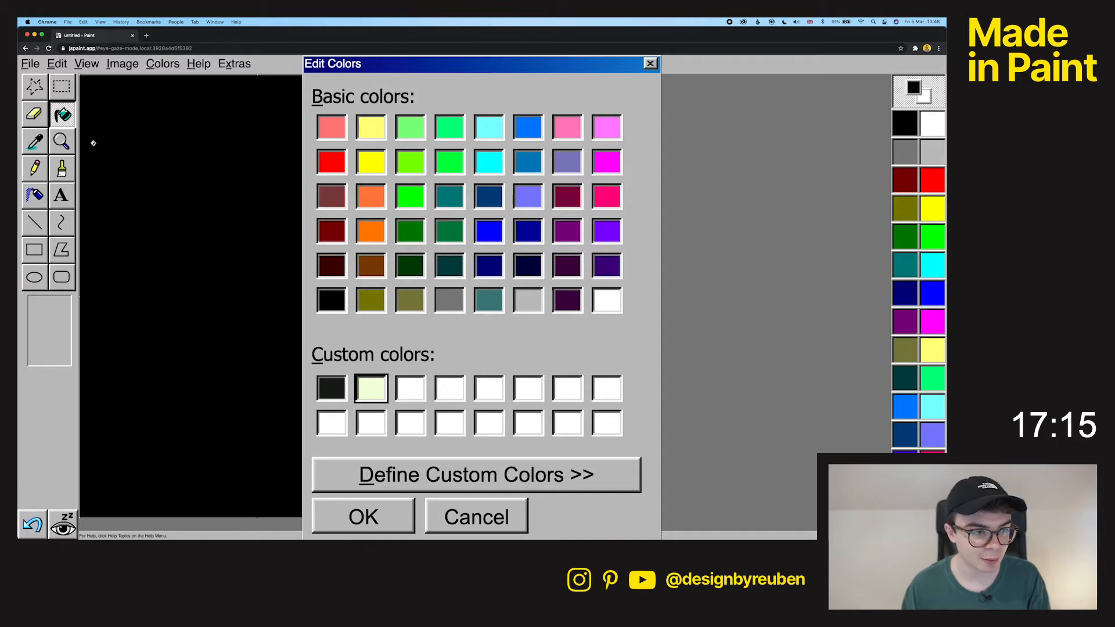
{"action": "left_click", "coordinate": [362, 516]}
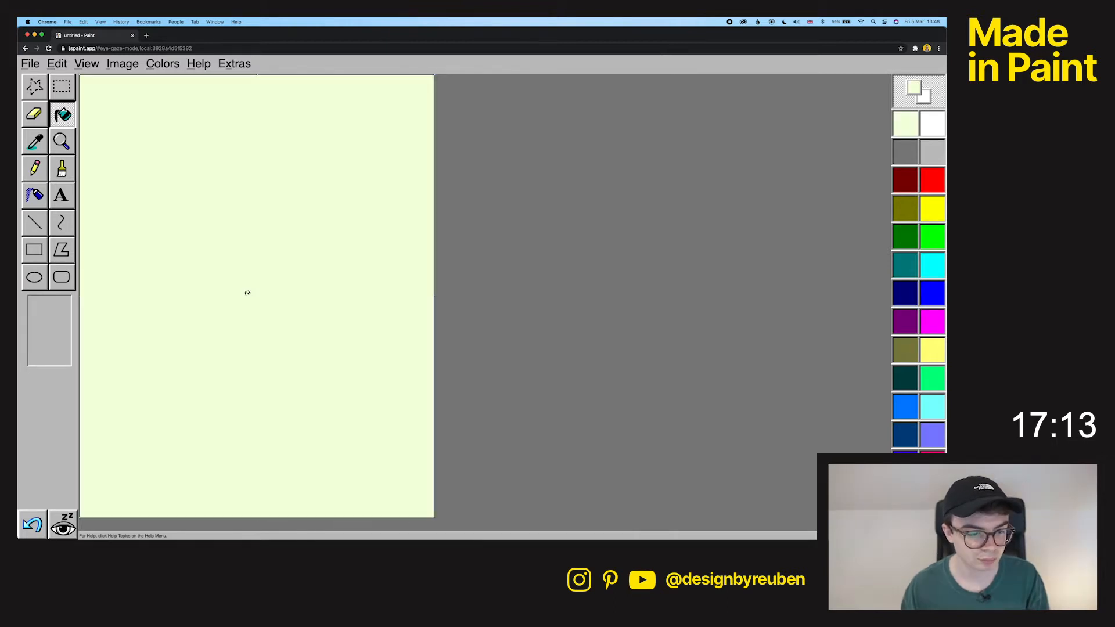
- Write Revival in the near-black custom colour, large italic Georgia, near the top
{"action": "left_click", "coordinate": [34, 195]}
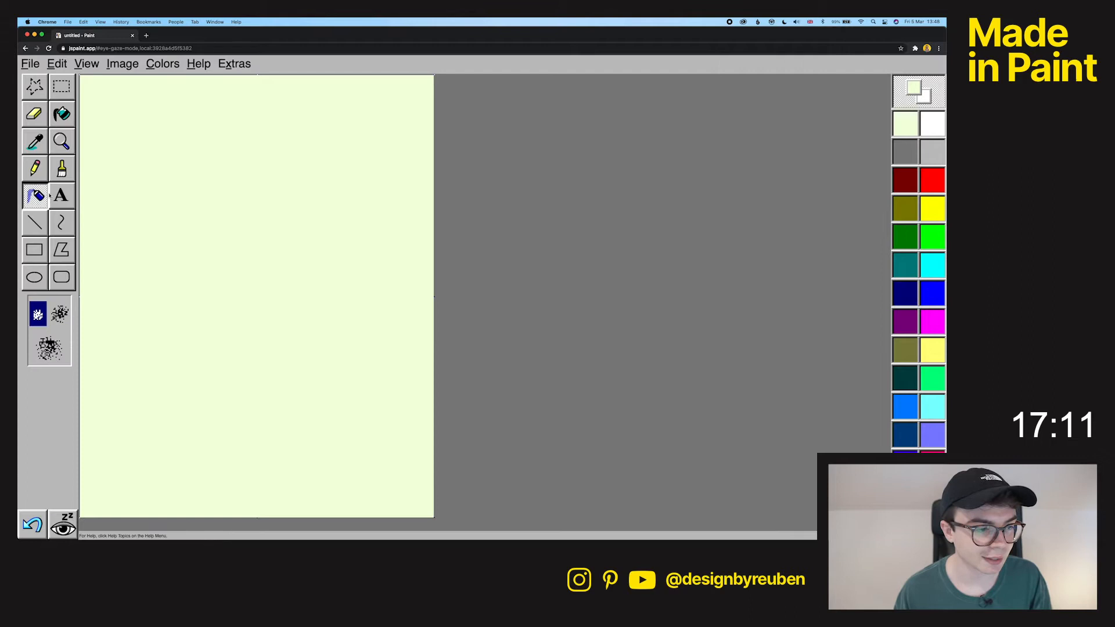
{"action": "left_click", "coordinate": [61, 195]}
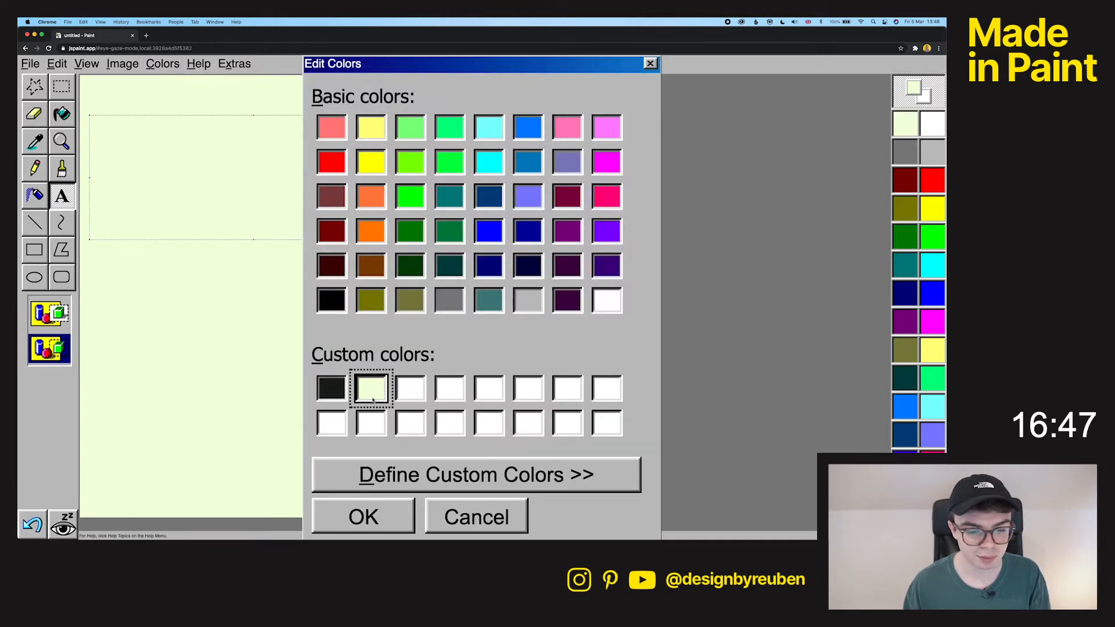
{"action": "left_click", "coordinate": [362, 515]}
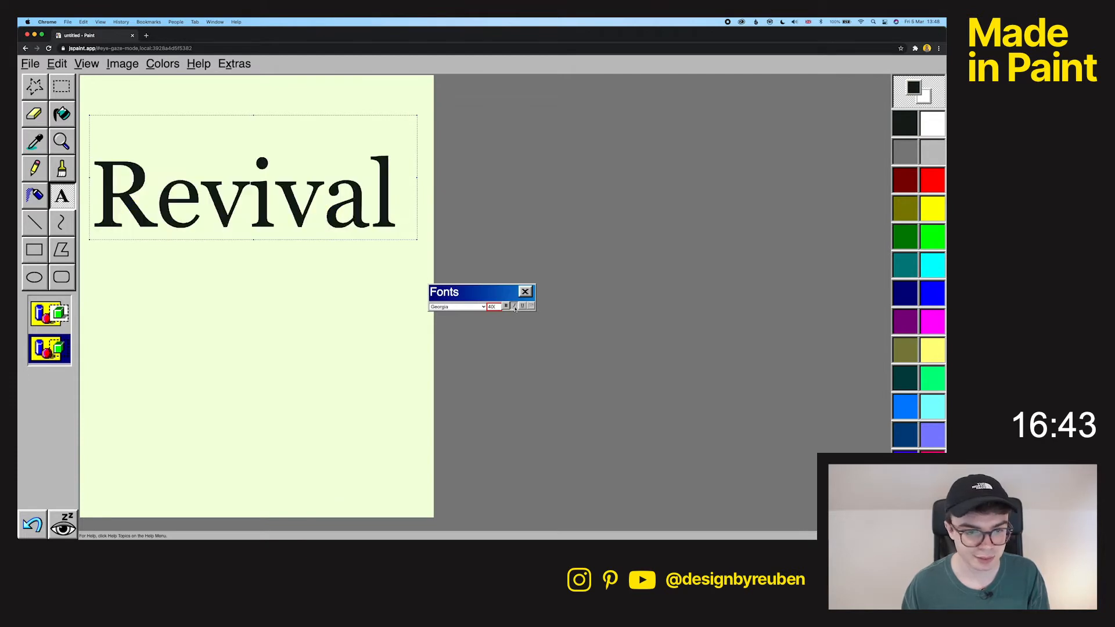
{"action": "left_click", "coordinate": [513, 306]}
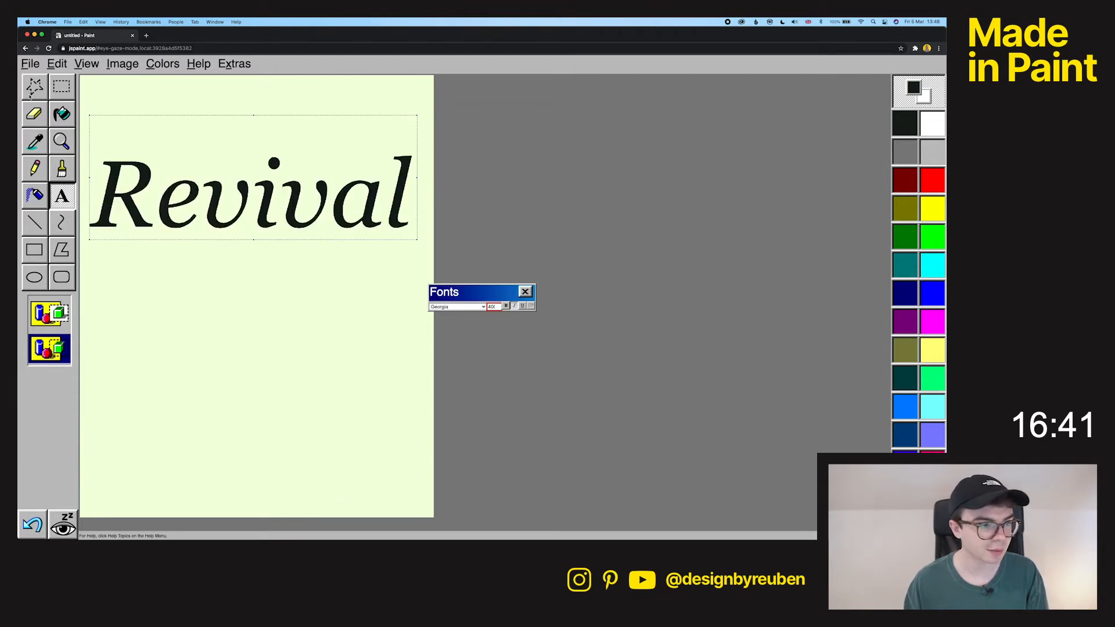
{"action": "left_click", "coordinate": [525, 291]}
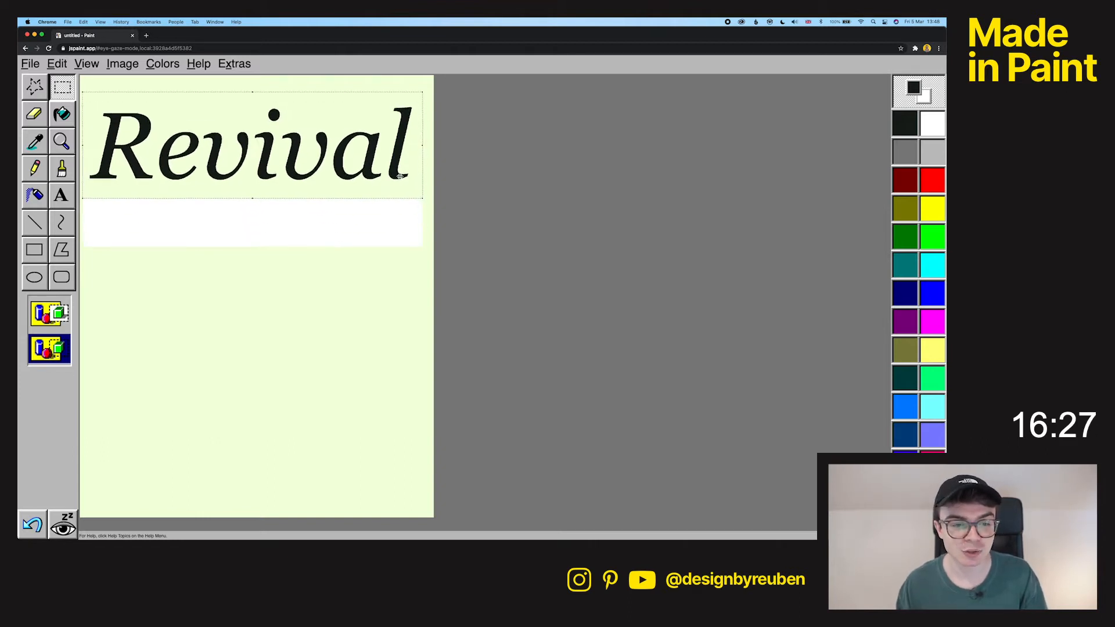
{"action": "left_click_drag", "start_coordinate": [252, 150], "coordinate": [252, 177]}
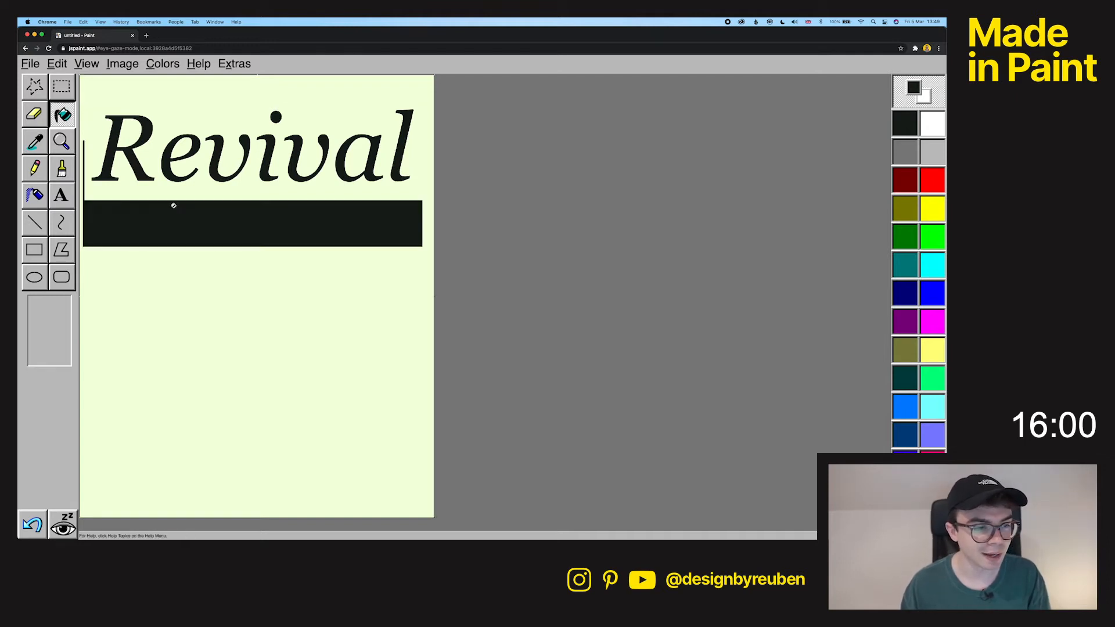
{"action": "left_click", "coordinate": [163, 63]}
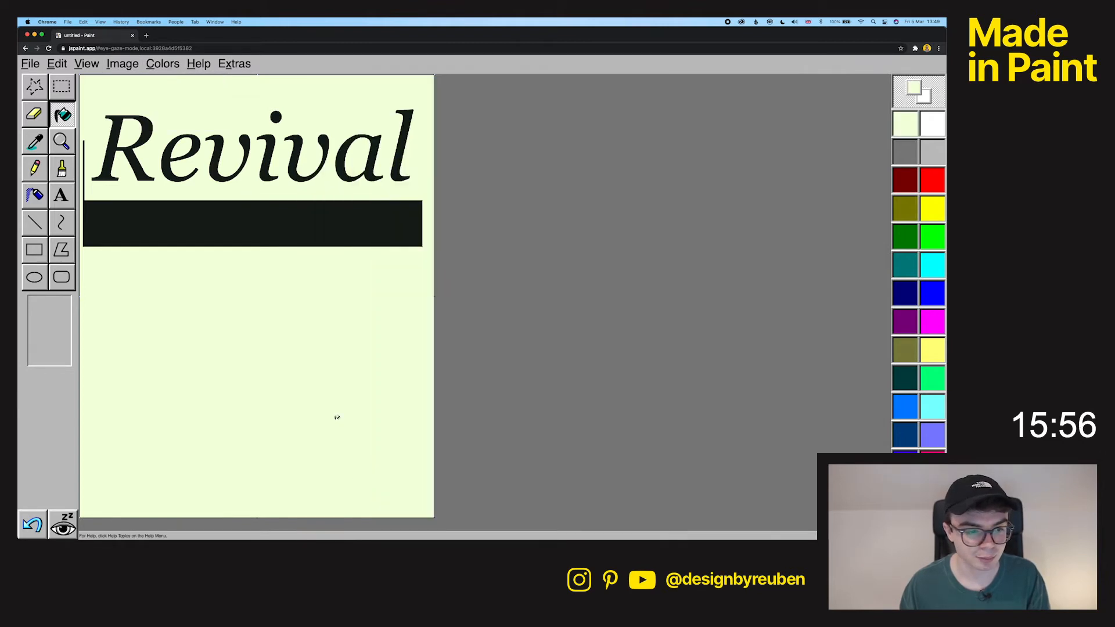
{"action": "left_click", "coordinate": [34, 85]}
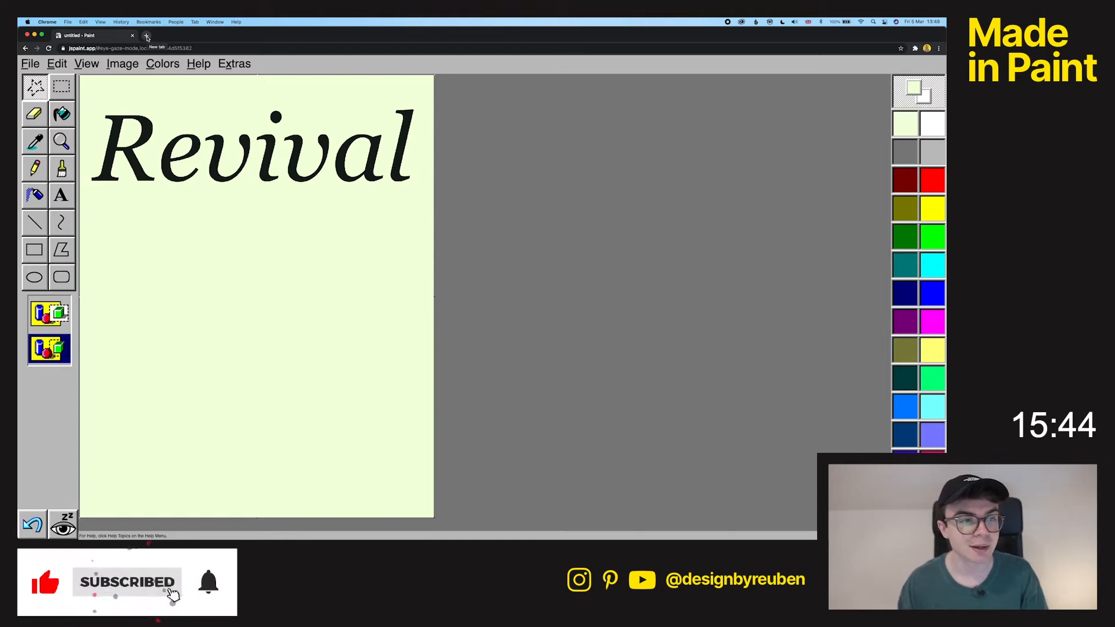
- Search for Unsplash, download the black-and-white crowd photo and return to the poster
{"action": "left_click", "coordinate": [146, 36]}
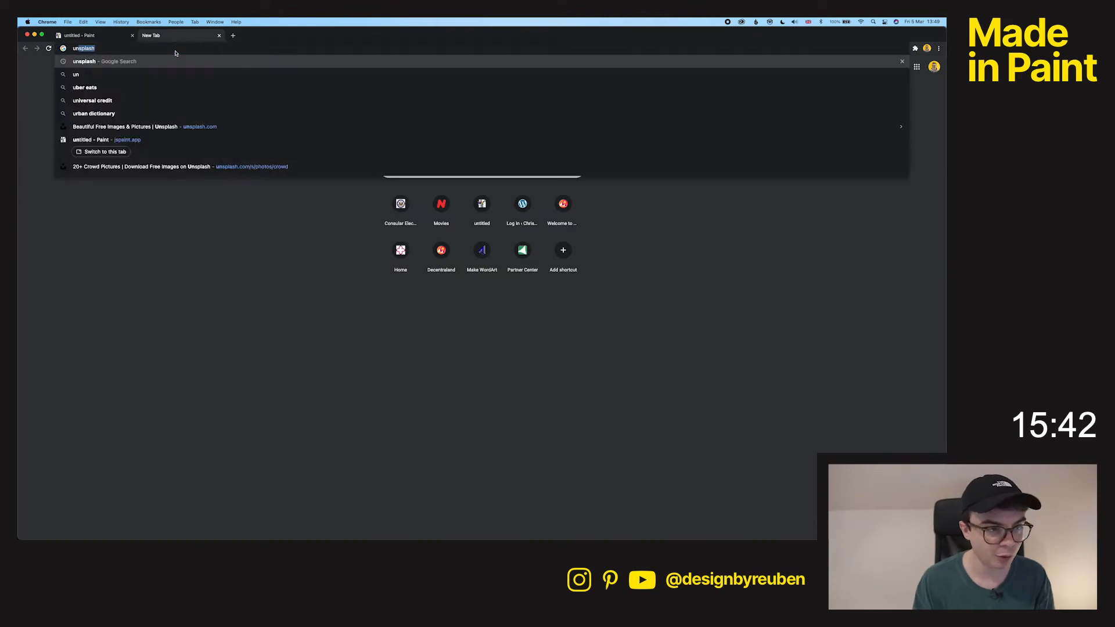
{"action": "key", "text": "Return"}
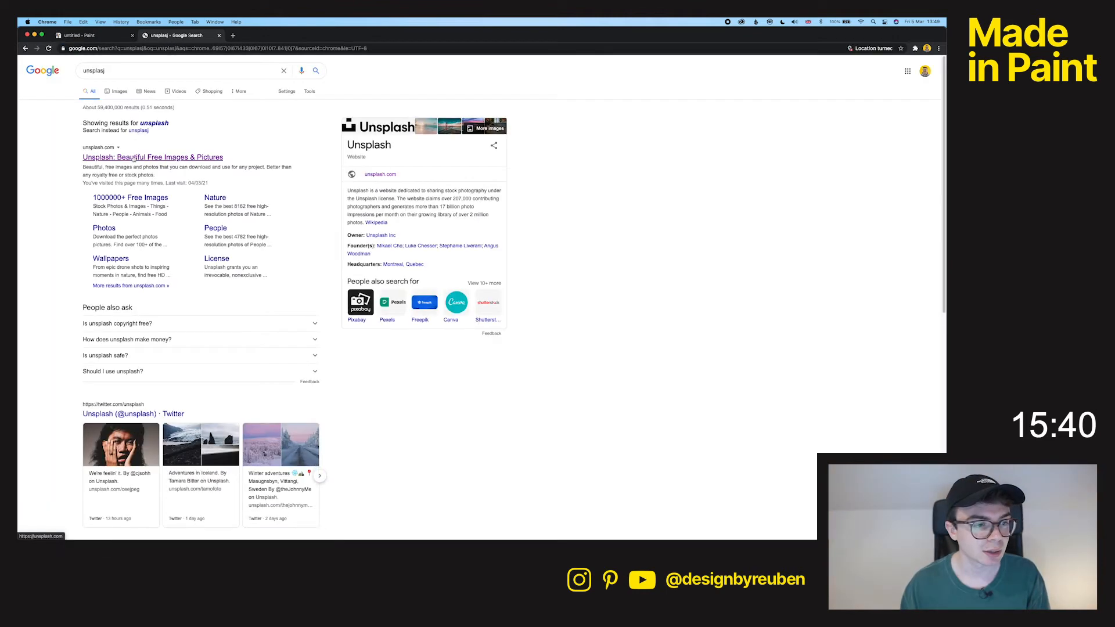
{"action": "left_click", "coordinate": [152, 157]}
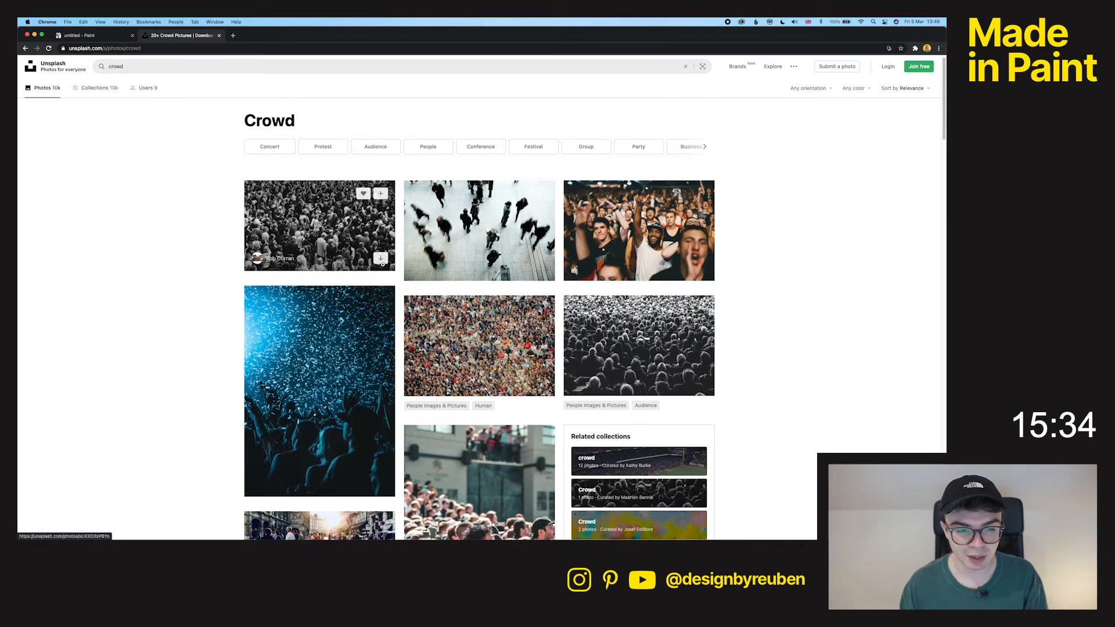
{"action": "left_click", "coordinate": [381, 258]}
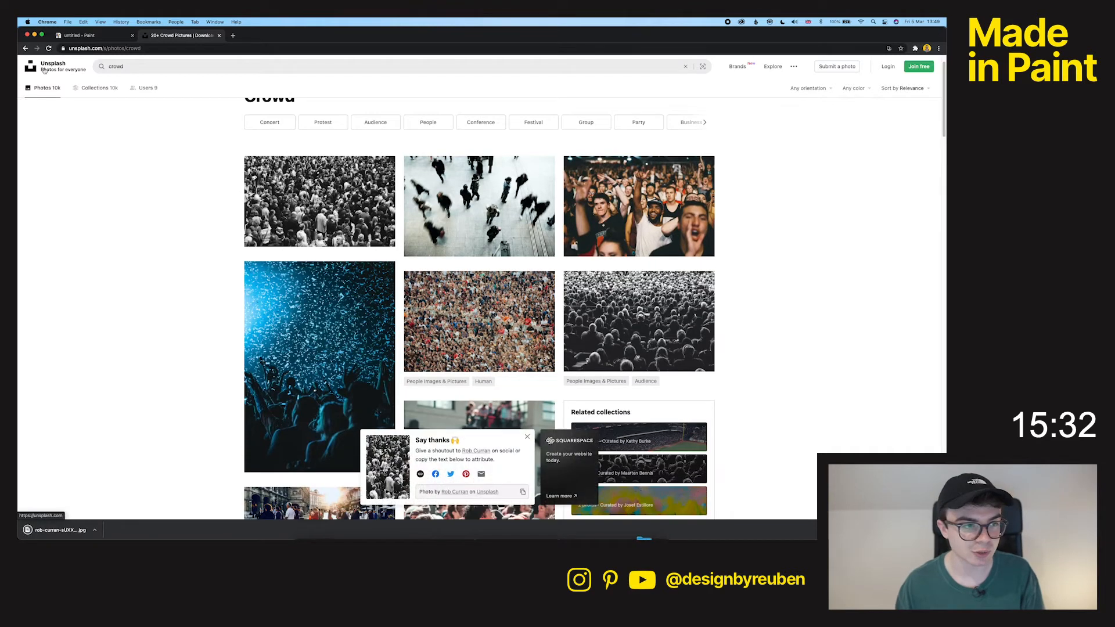
{"action": "left_click", "coordinate": [93, 35]}
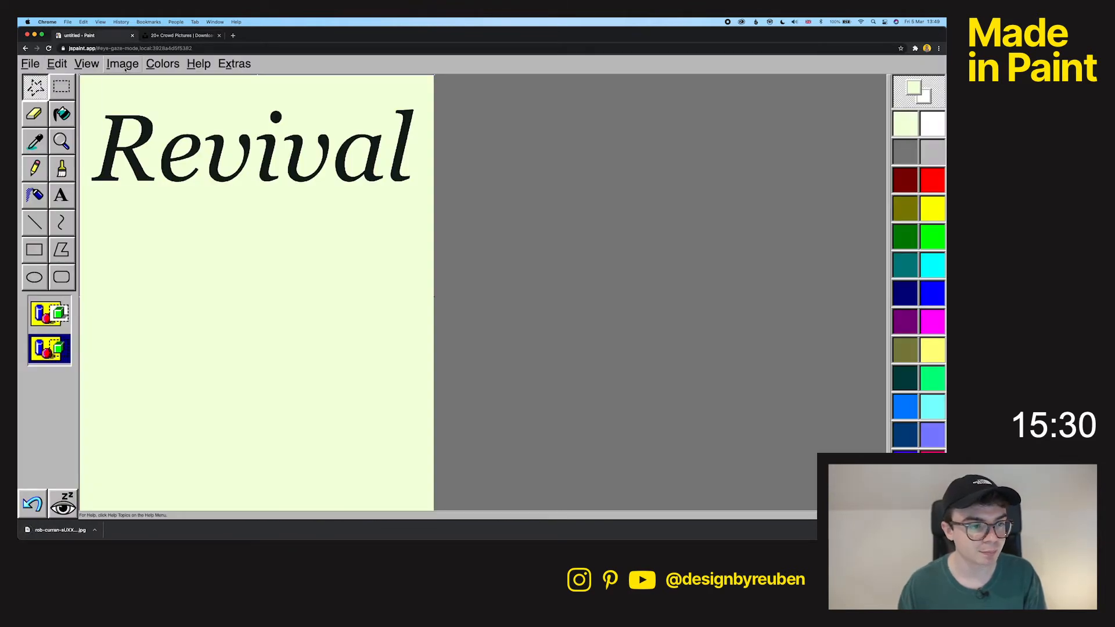
- Paste the rob-curran crowd jpg from Downloads into the poster via Edit > Paste From
{"action": "left_click", "coordinate": [56, 62]}
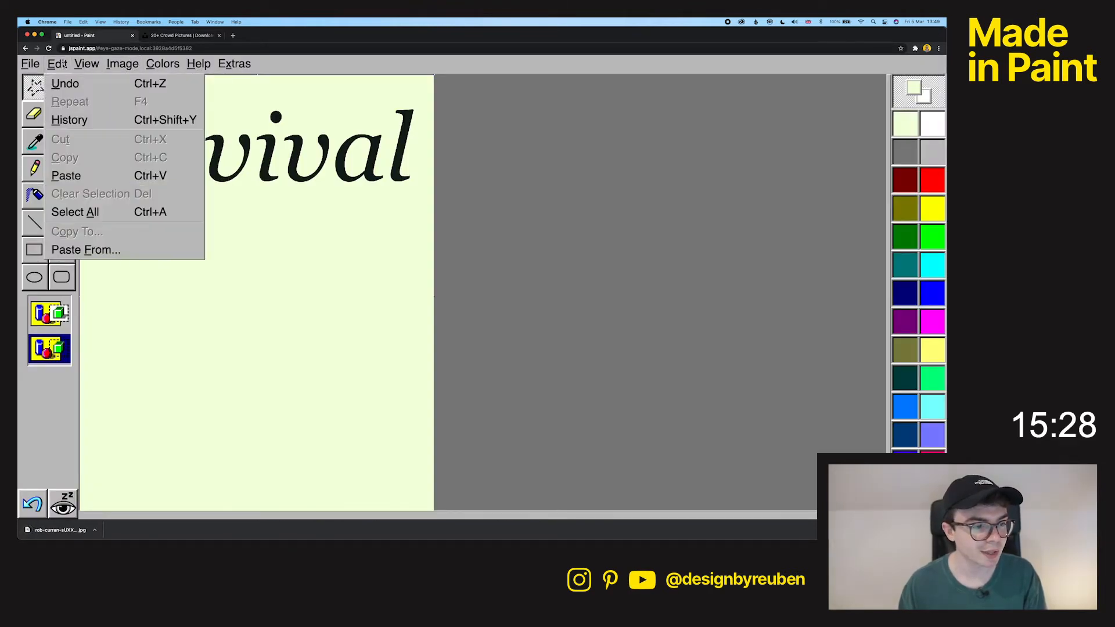
{"action": "left_click", "coordinate": [85, 250]}
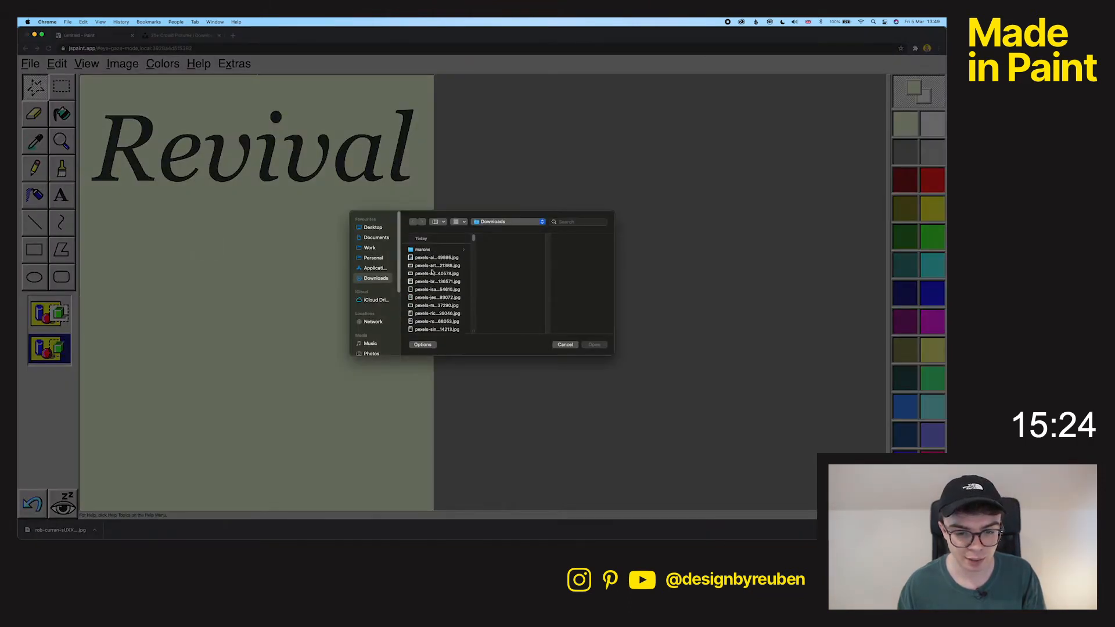
{"action": "left_click", "coordinate": [435, 281]}
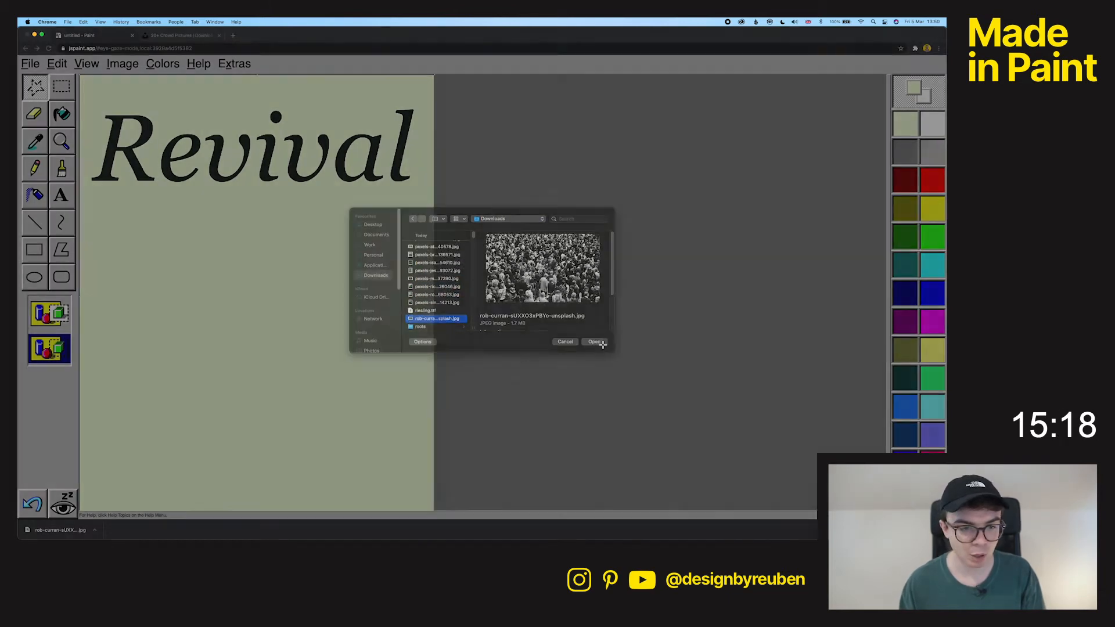
{"action": "left_click", "coordinate": [594, 341]}
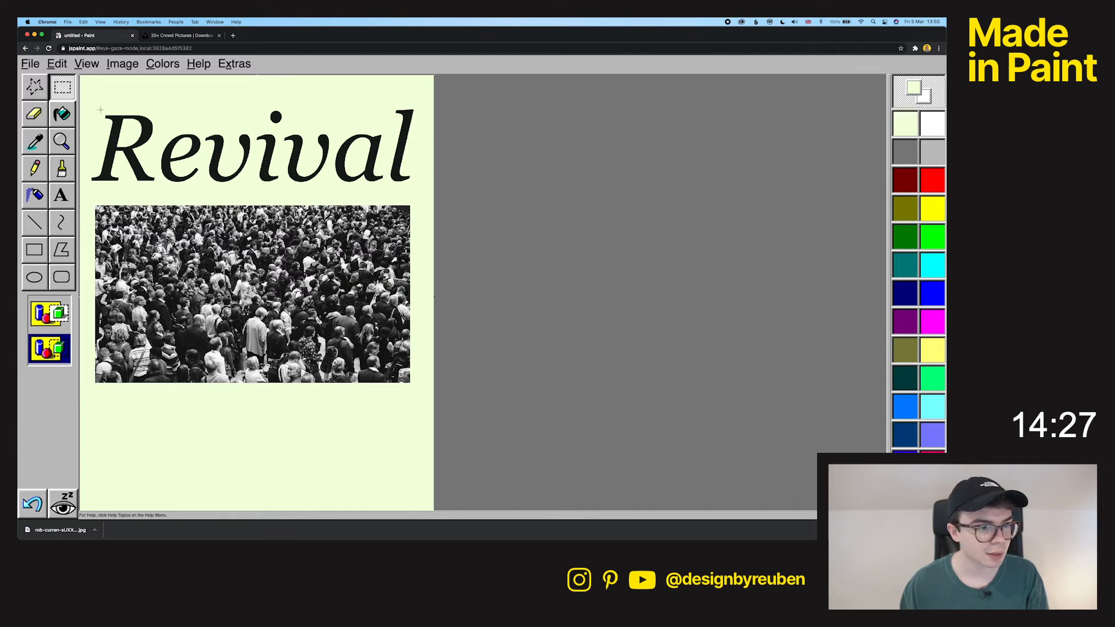
- Drag the pasted crowd photo into place under the Revival title
{"action": "left_click_drag", "start_coordinate": [90, 113], "coordinate": [422, 188]}
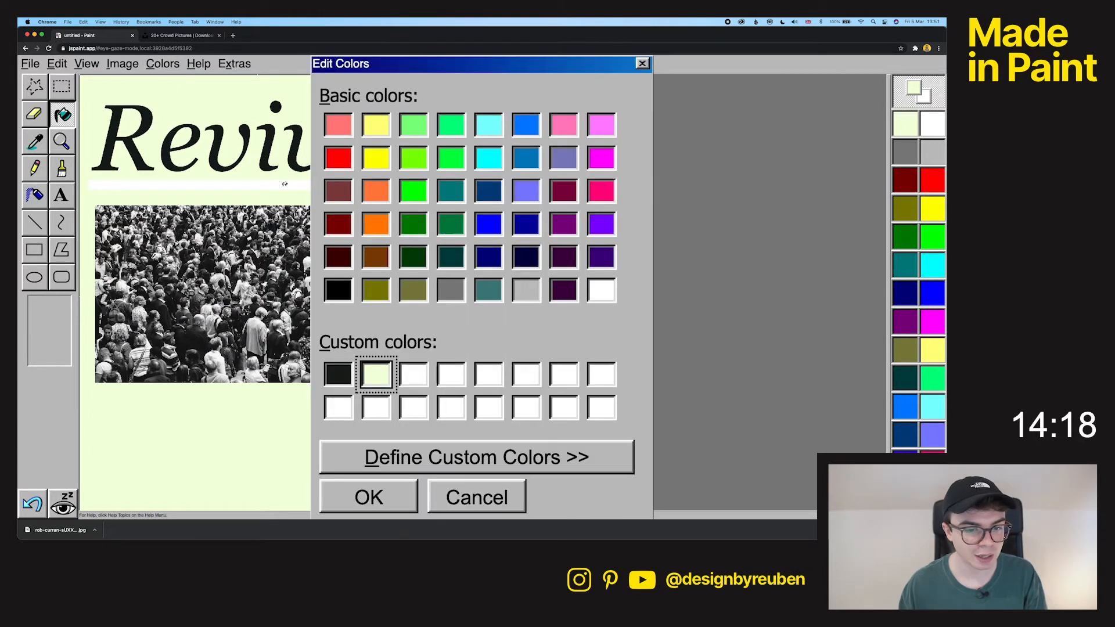
- Close the colour editor, set black, and start a text box above Revival
{"action": "left_click", "coordinate": [368, 497]}
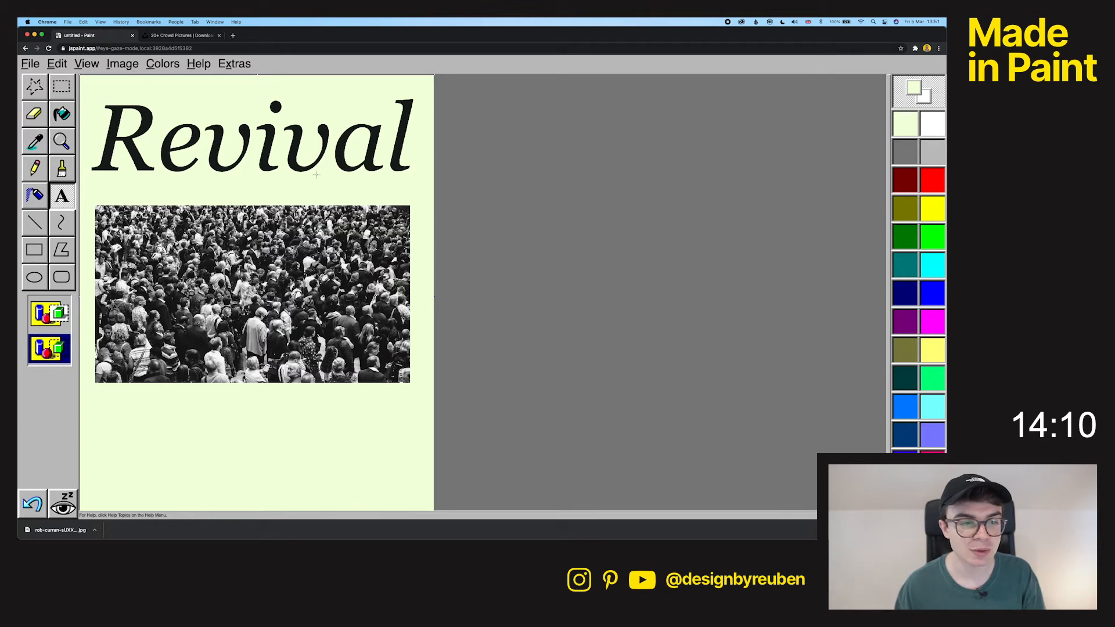
{"action": "left_click_drag", "start_coordinate": [162, 96], "coordinate": [258, 107]}
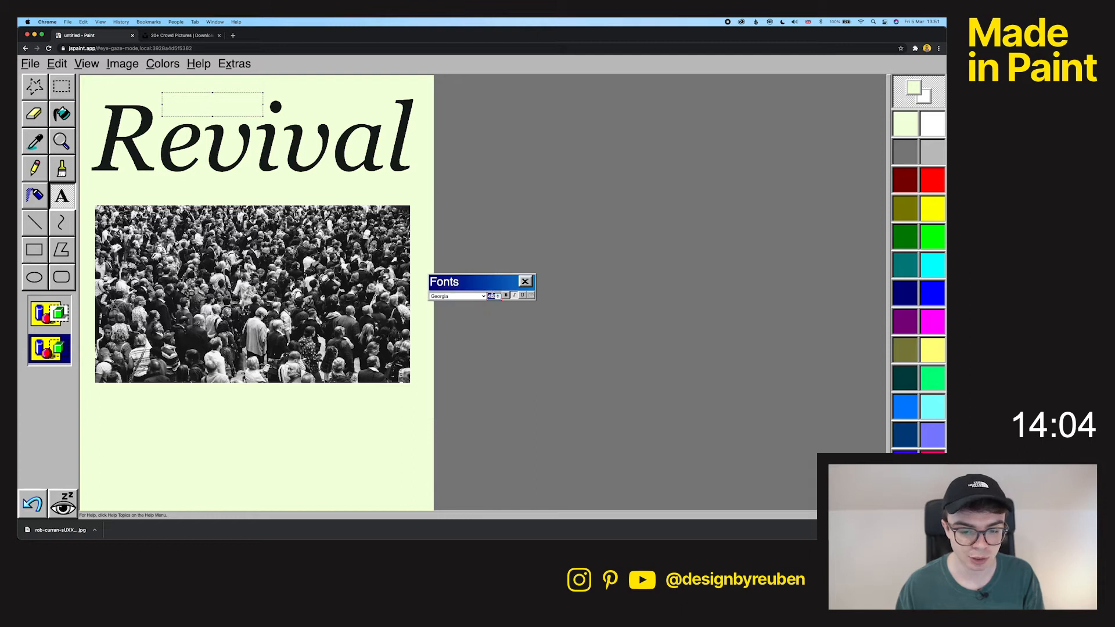
{"action": "left_click", "coordinate": [525, 281]}
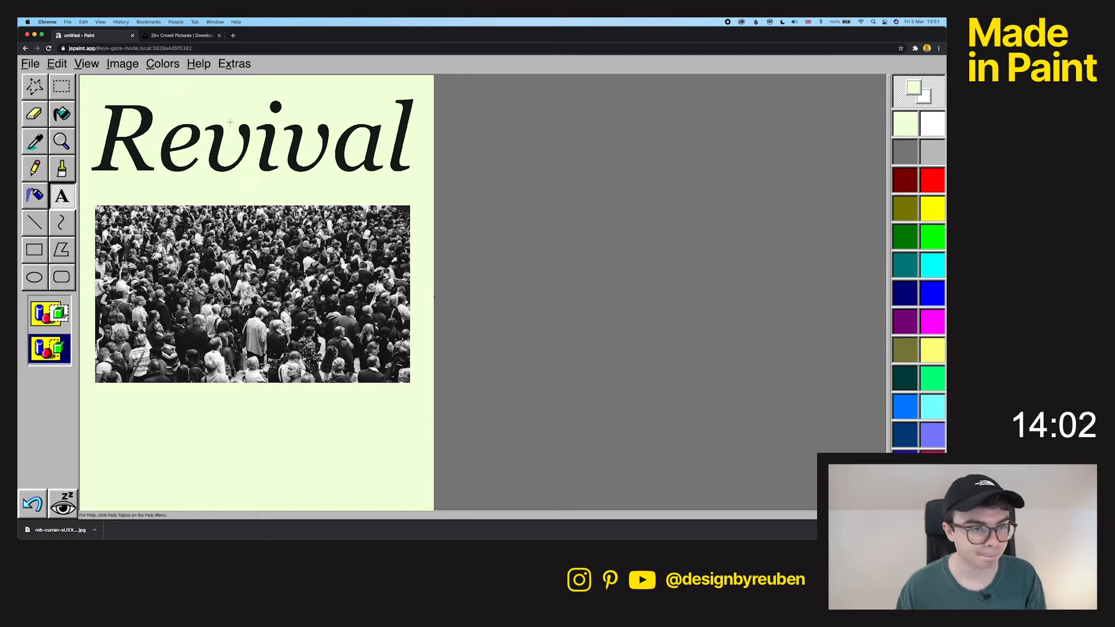
{"action": "left_click", "coordinate": [162, 63]}
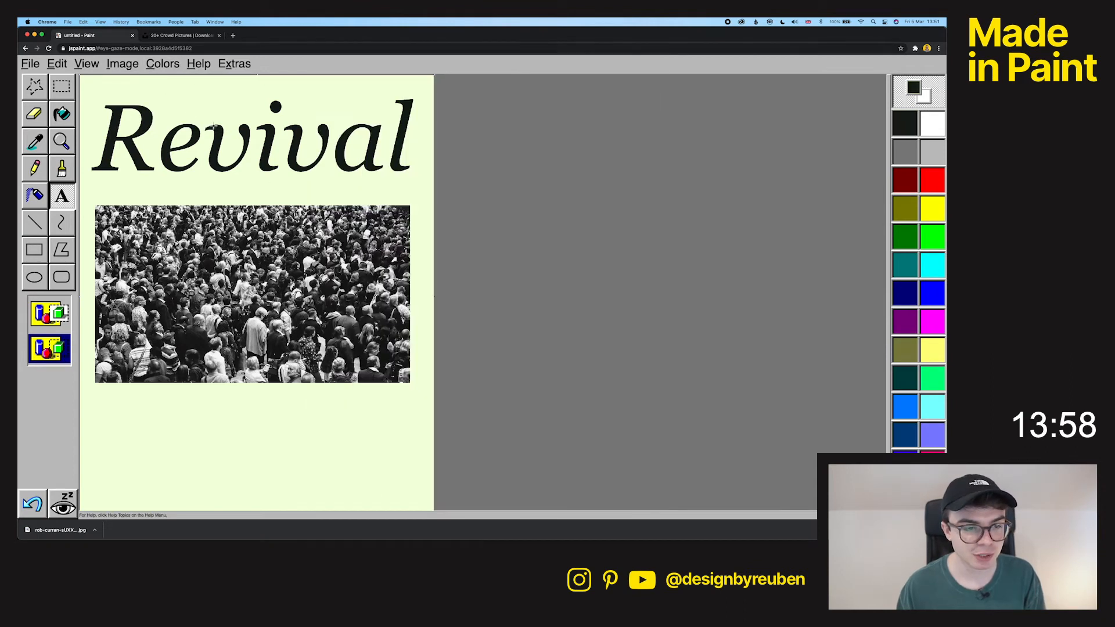
{"action": "mouse_move", "coordinate": [910, 154]}
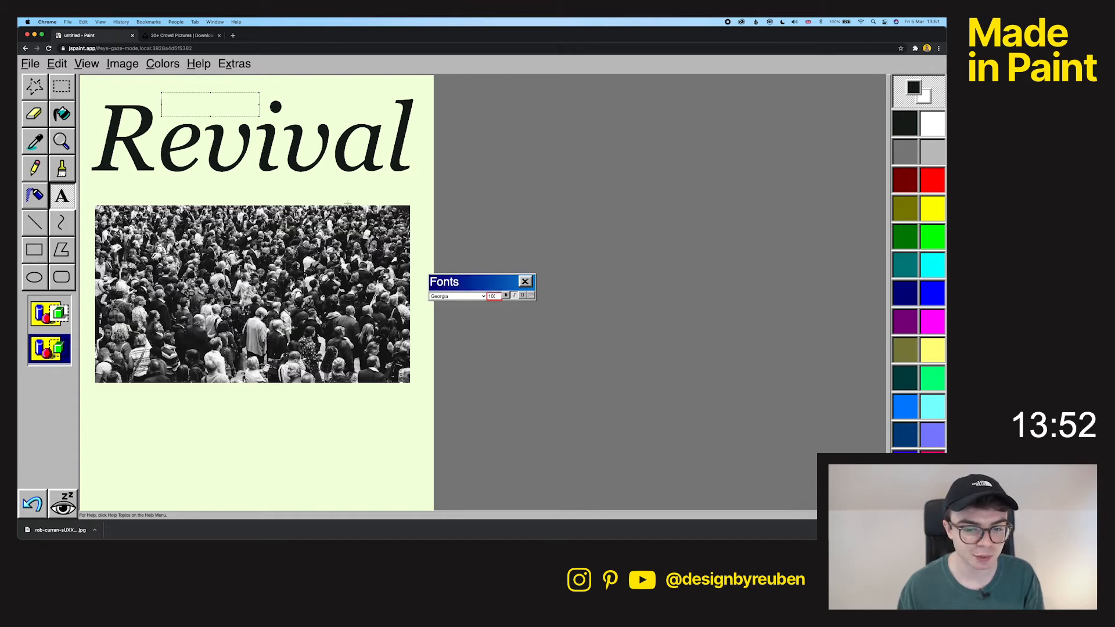
{"action": "left_click", "coordinate": [455, 296]}
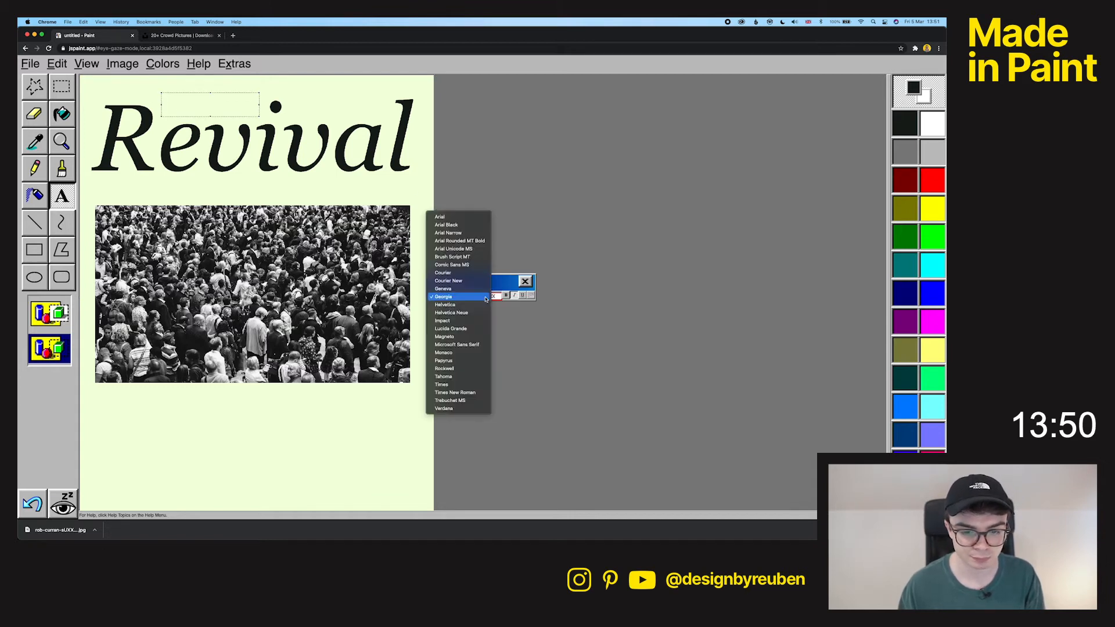
{"action": "left_click", "coordinate": [443, 297]}
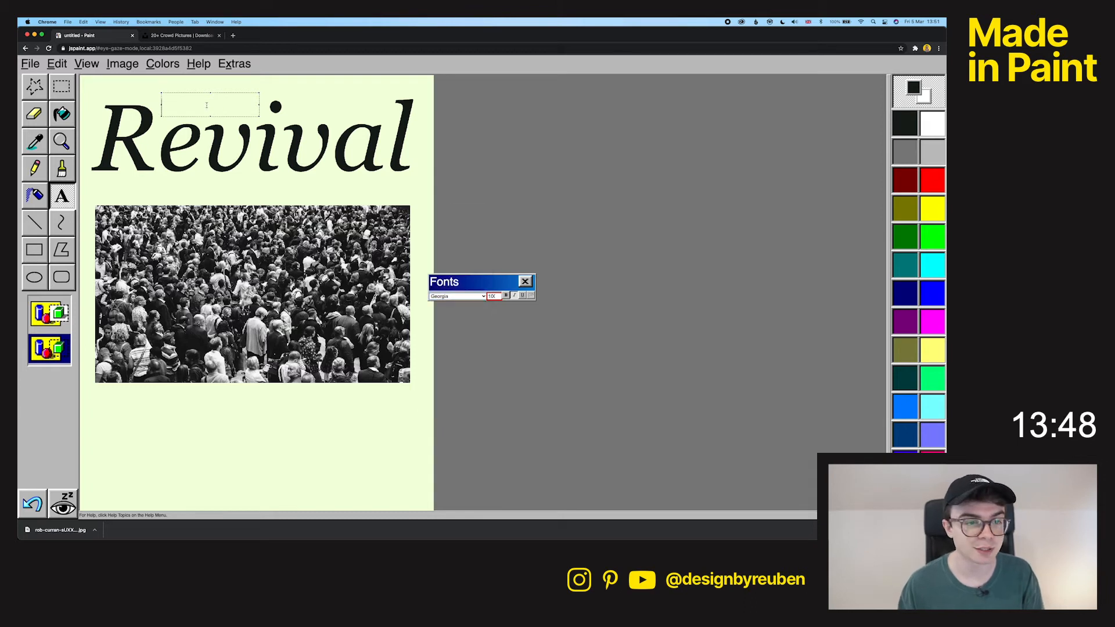
- Write Church in Courier lettering and place it just above the Revival title
{"action": "type", "text": "Church"}
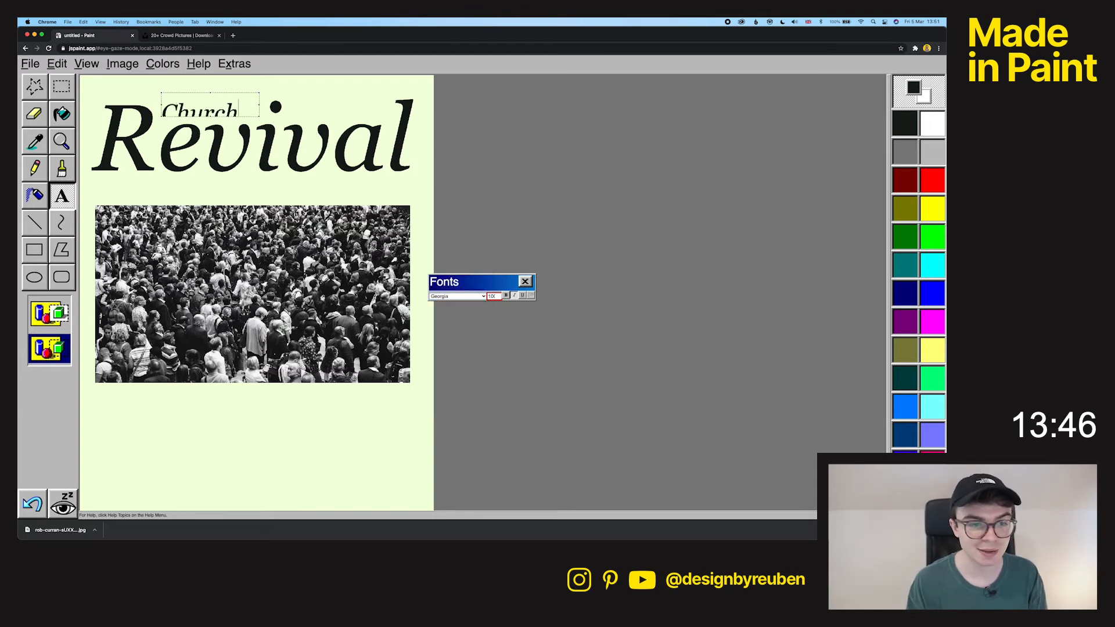
{"action": "double_click", "coordinate": [201, 110]}
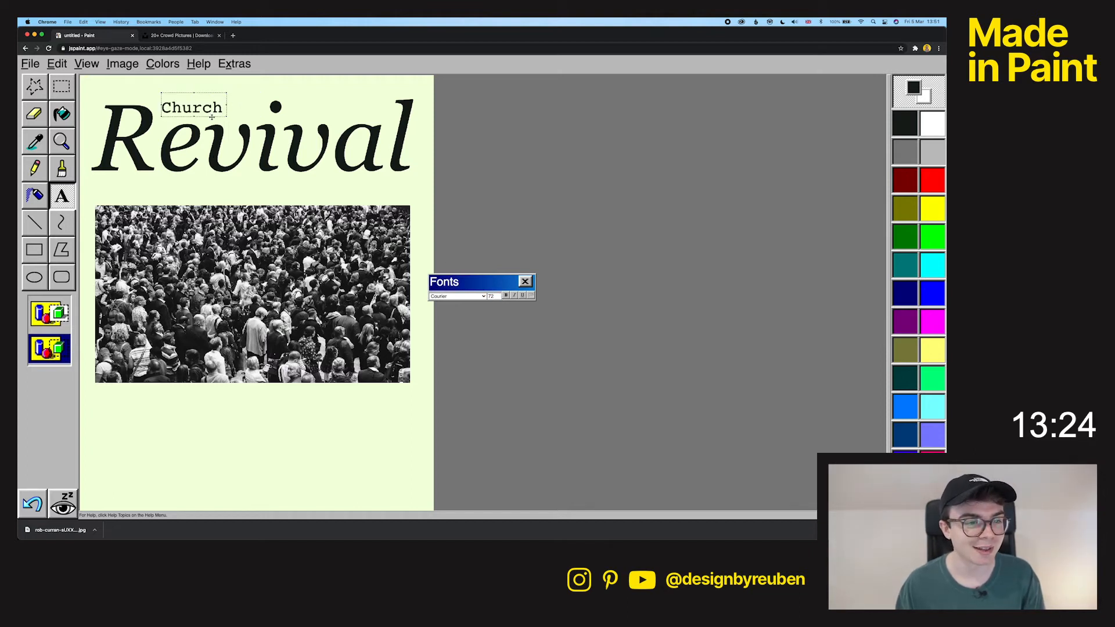
{"action": "double_click", "coordinate": [193, 107]}
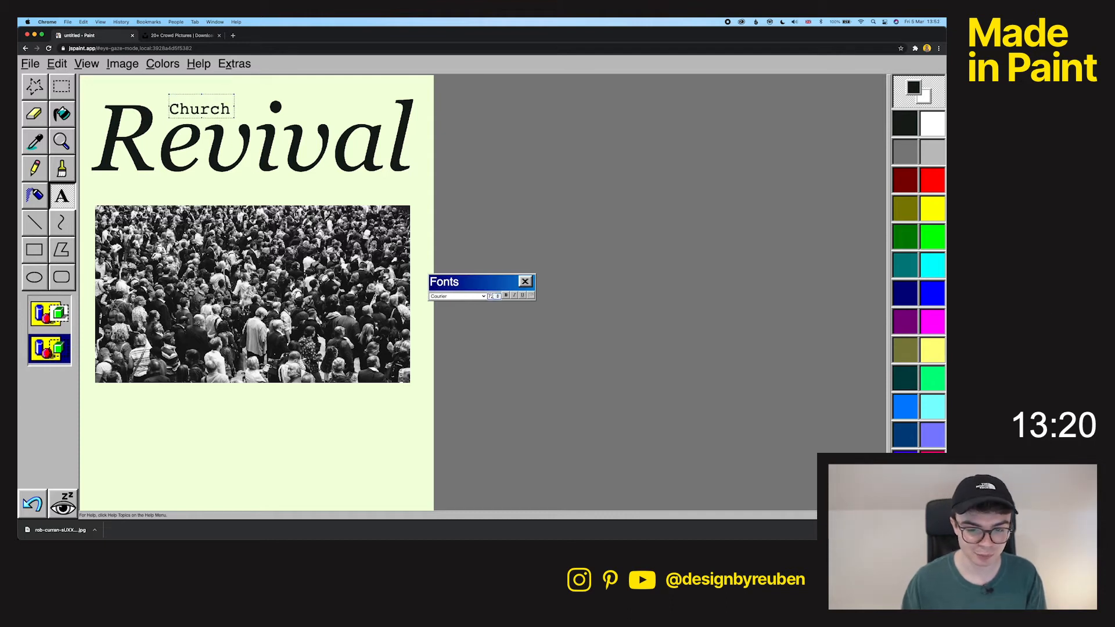
{"action": "left_click", "coordinate": [525, 281]}
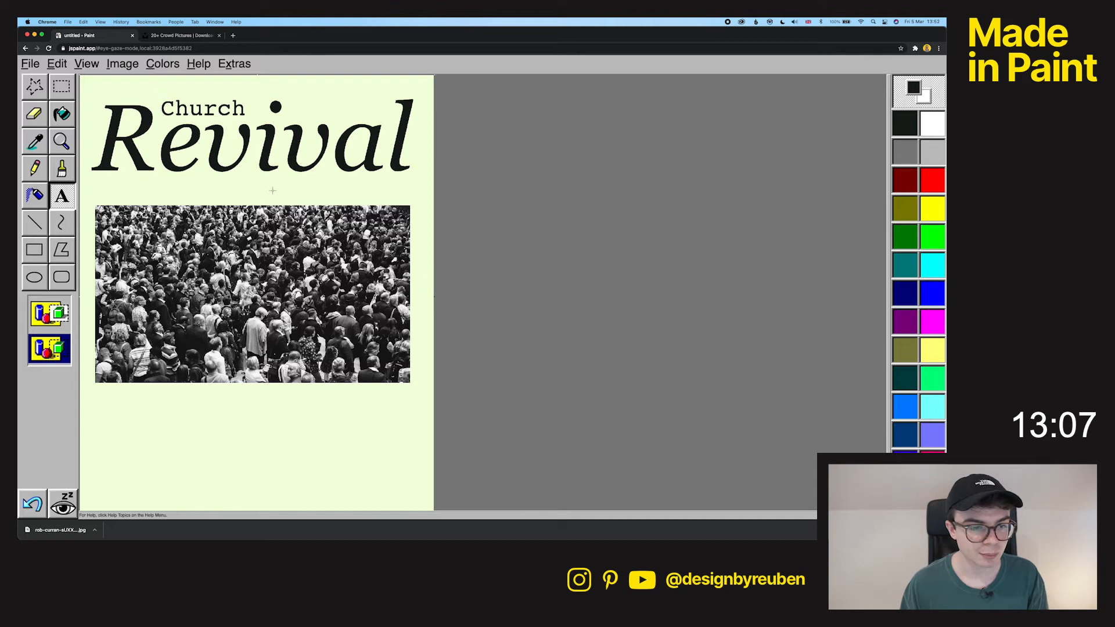
- Write 1983 in Brush Script MT beneath the right end of the Revival title
{"action": "left_click_drag", "start_coordinate": [276, 178], "coordinate": [353, 205]}
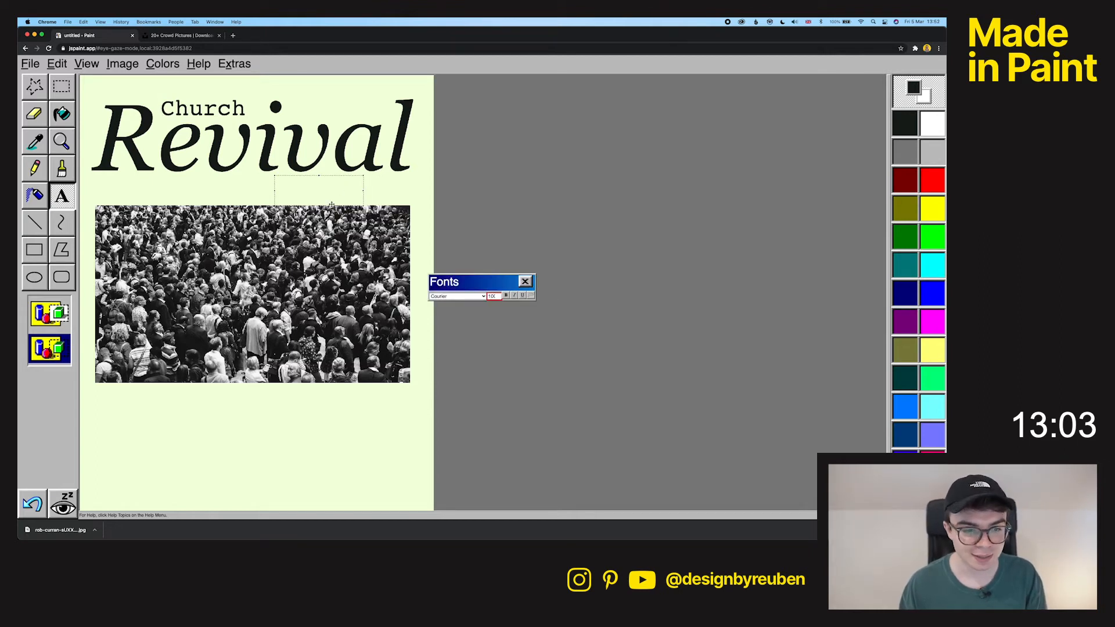
{"action": "left_click", "coordinate": [458, 296]}
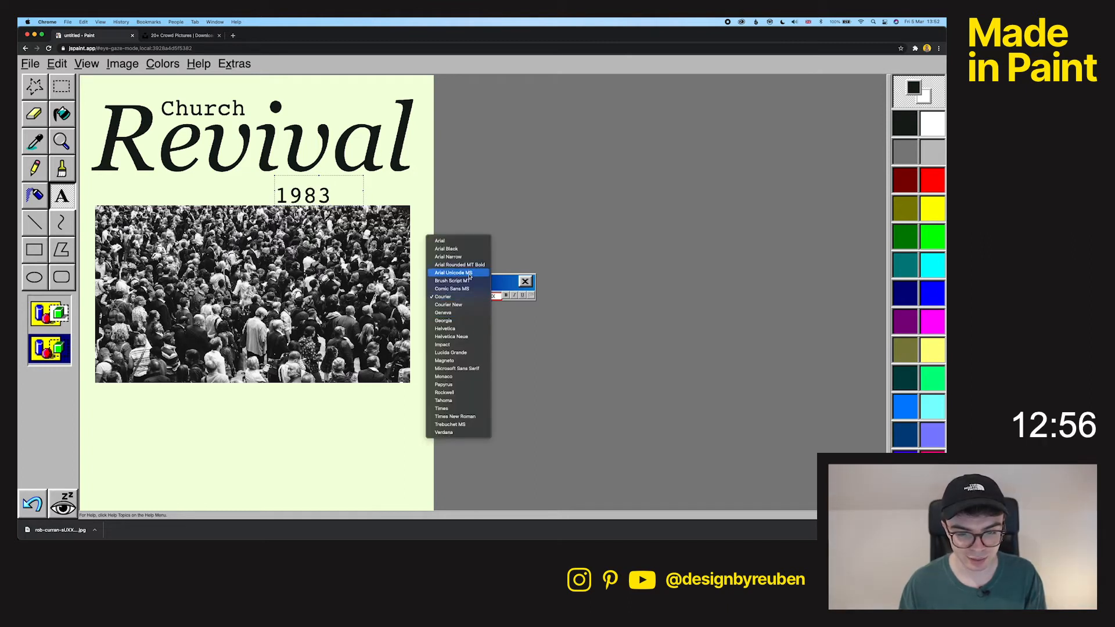
{"action": "left_click", "coordinate": [451, 280]}
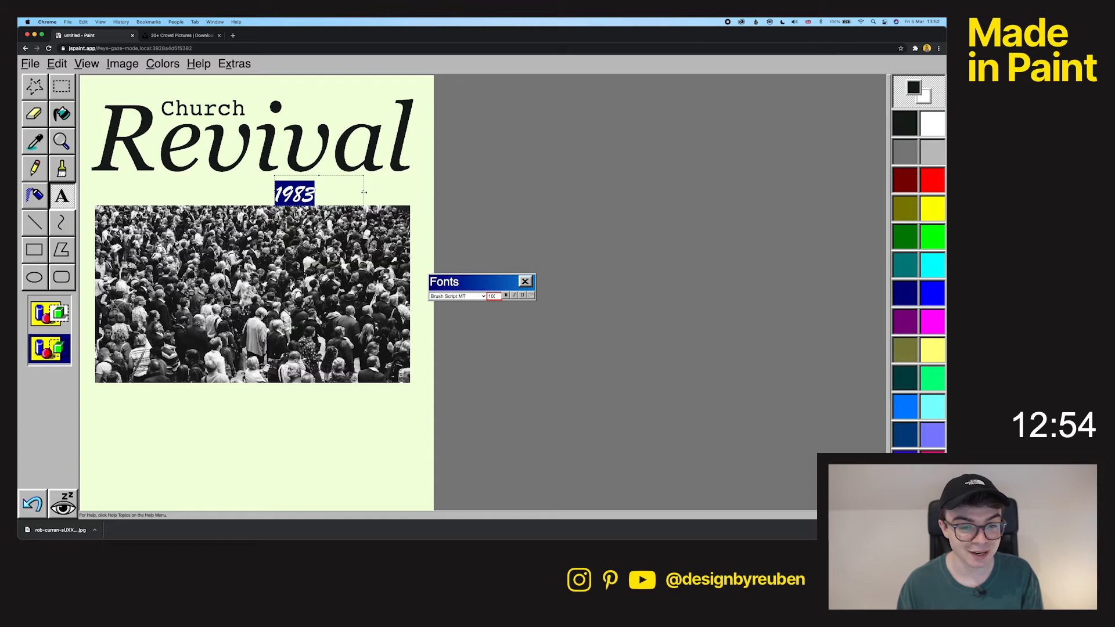
{"action": "right_click", "coordinate": [294, 192]}
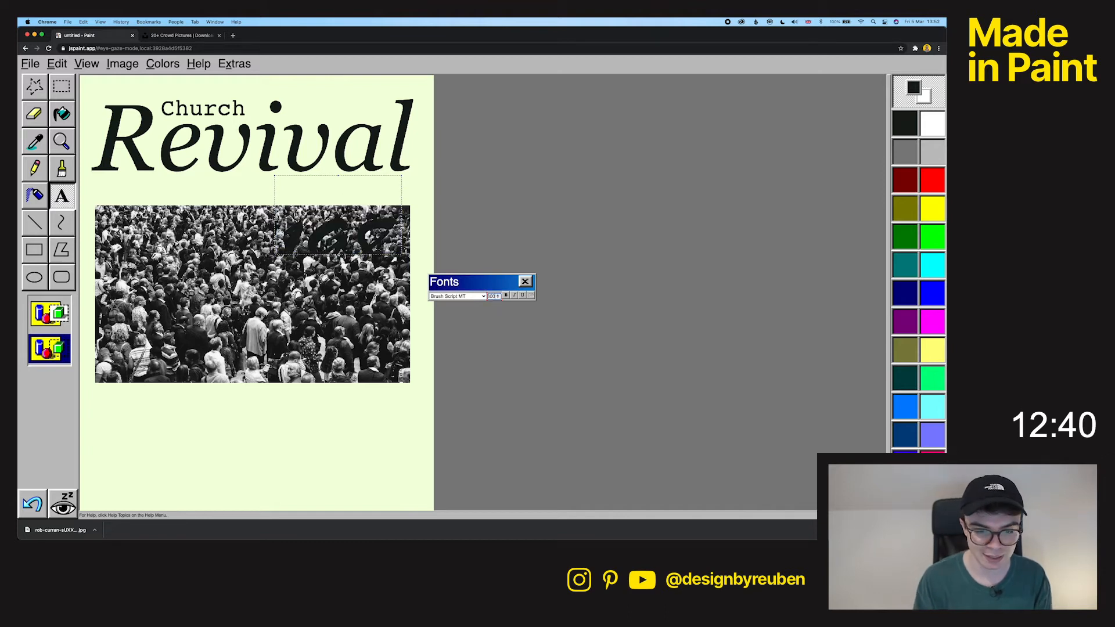
{"action": "type", "text": "1983"}
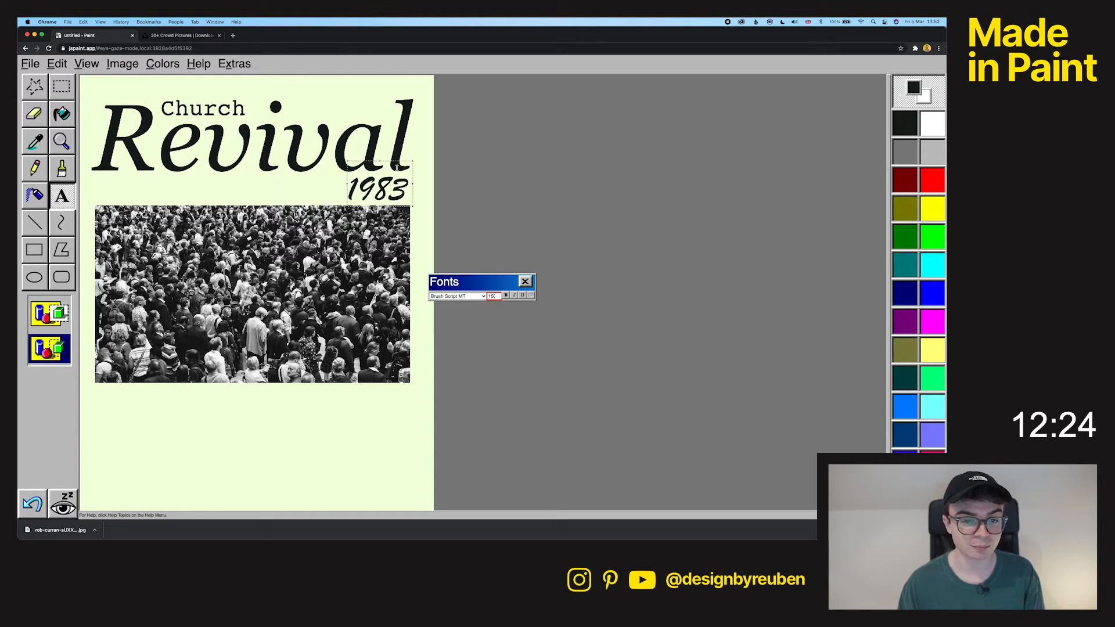
- Finish placing 1983 and set the drawing colour back to the custom near-black
{"action": "left_click", "coordinate": [525, 281]}
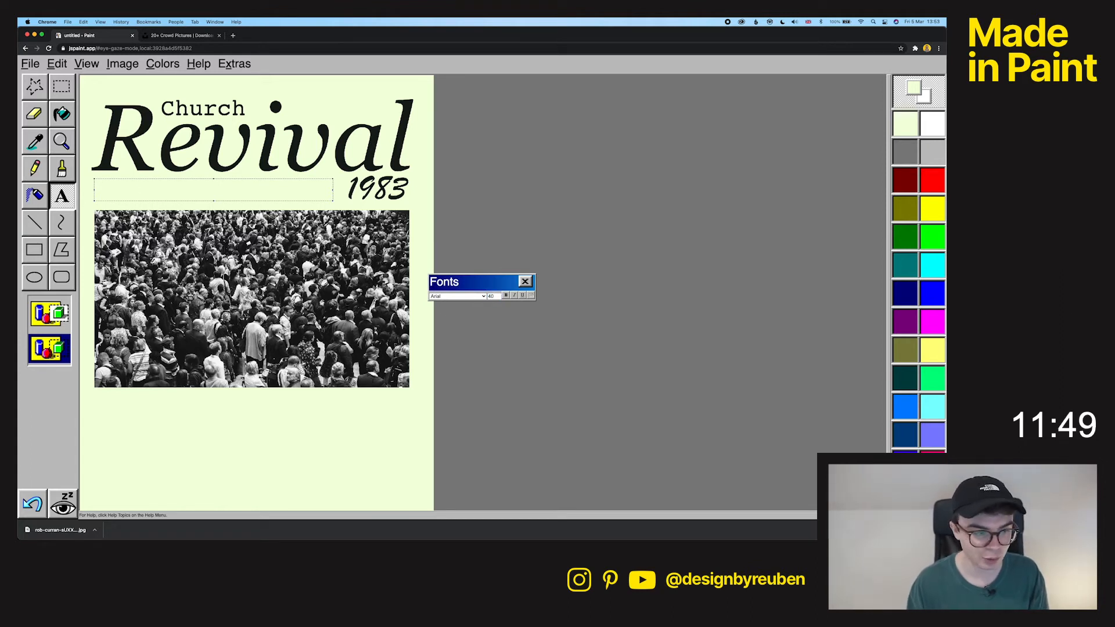
{"action": "left_click", "coordinate": [162, 63]}
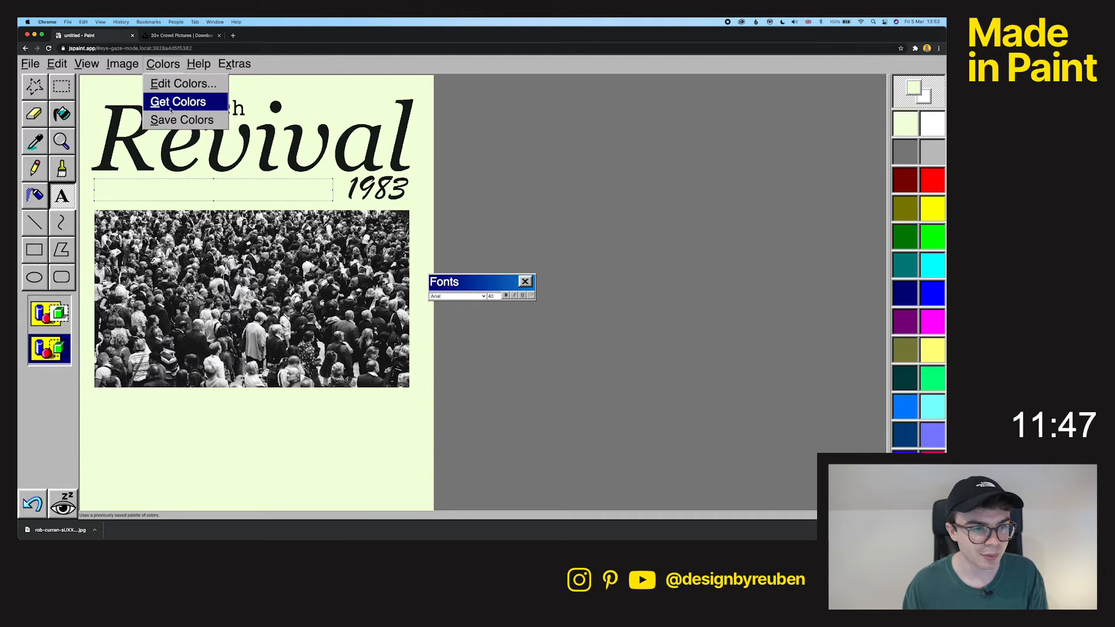
{"action": "left_click", "coordinate": [183, 83]}
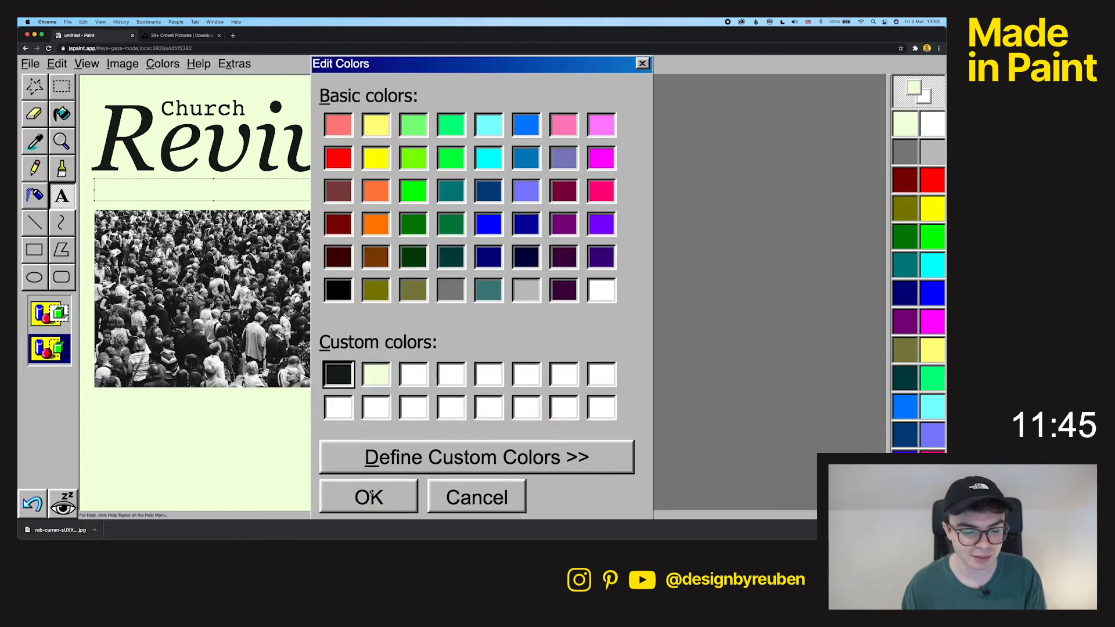
{"action": "left_click", "coordinate": [368, 497]}
{"action": "type", "text": "lord"}
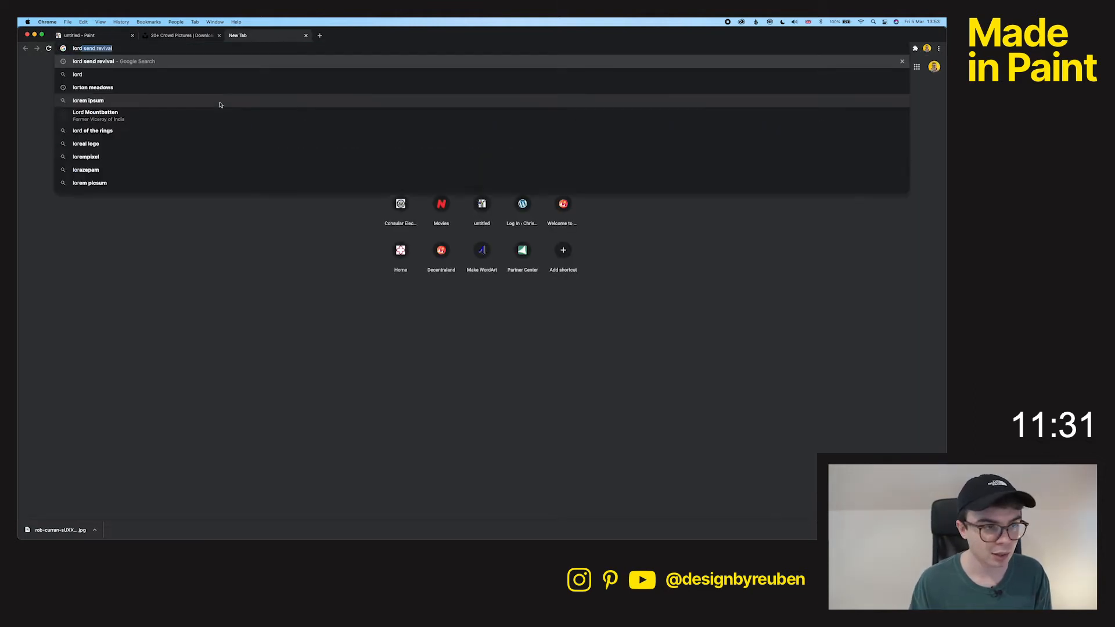
- Search lord send revival, scroll to the chorus lyrics and return to the poster
{"action": "key", "text": "Return"}
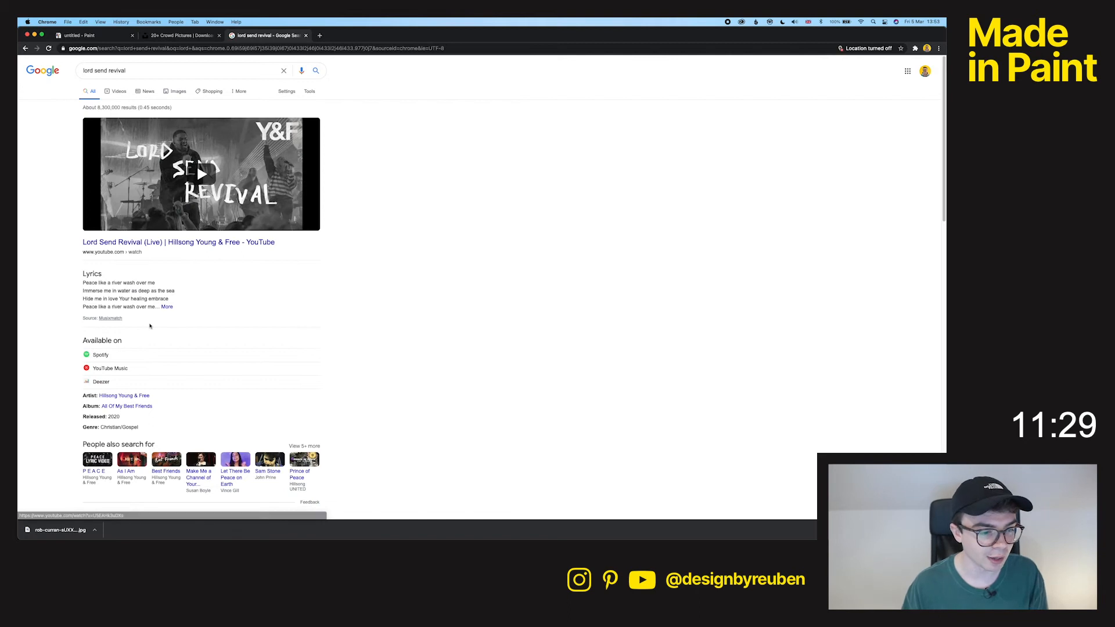
{"action": "scroll", "scroll_direction": "down", "scroll_amount": 3}
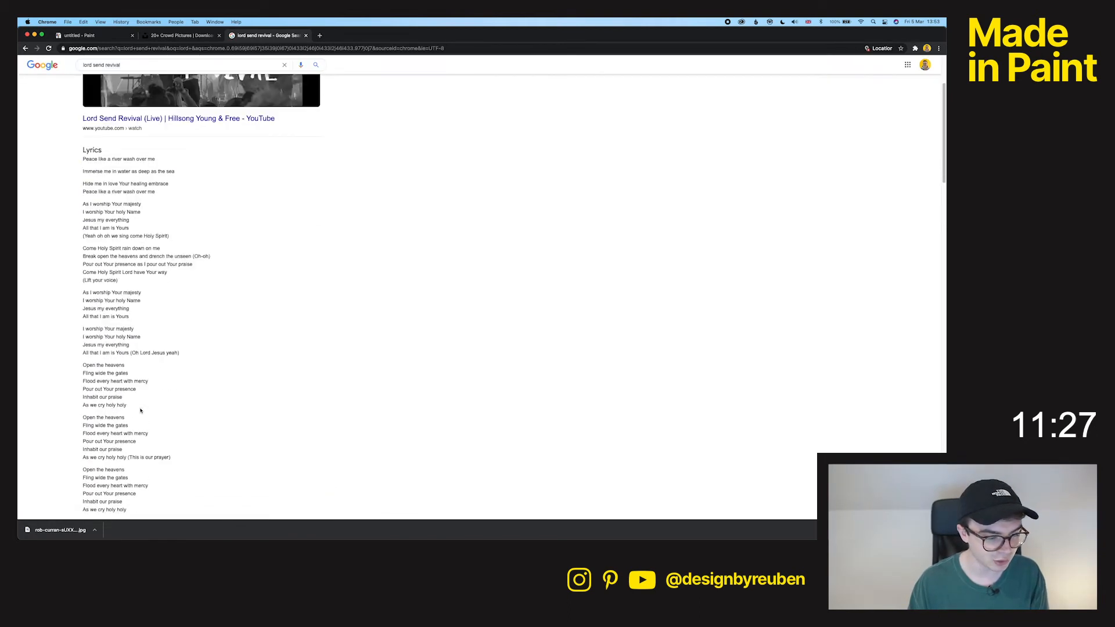
{"action": "scroll", "scroll_direction": "down", "scroll_amount": 3}
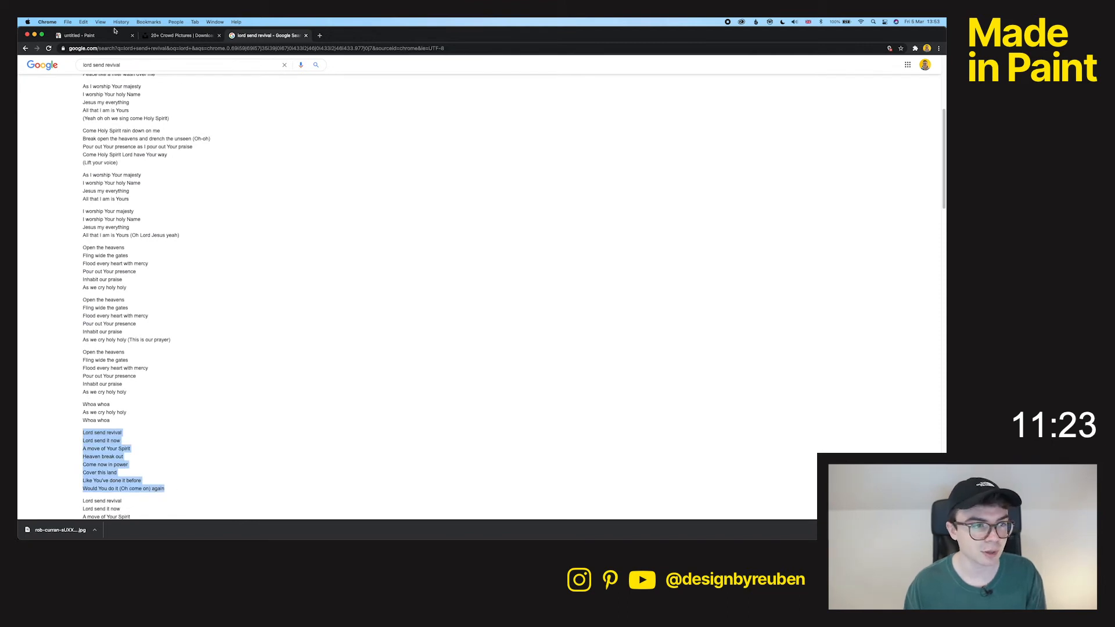
{"action": "left_click", "coordinate": [78, 35]}
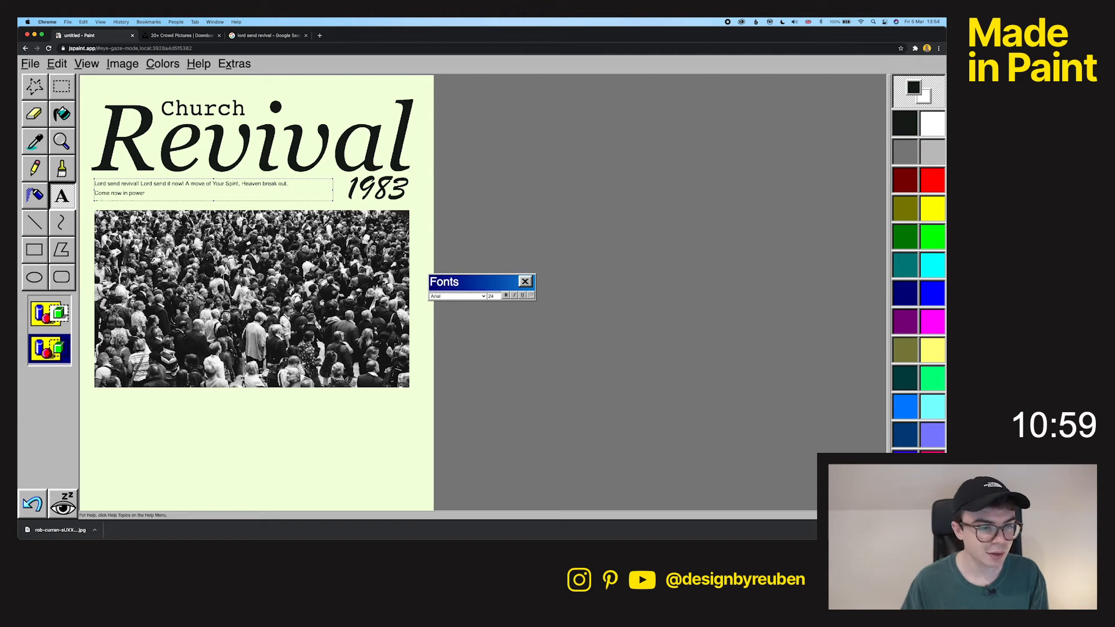
- Complete the chorus 'Cover this land / Like You've done it before / Would You do it again', replacing the bracketed ad-lib
{"action": "type", "text": "Cover this land"}
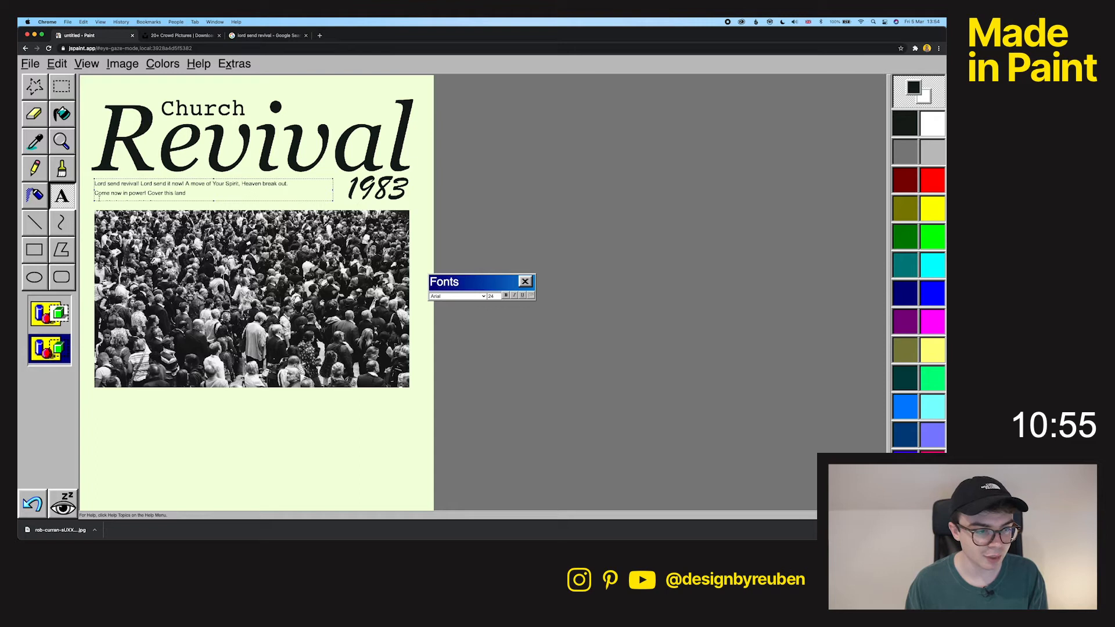
{"action": "type", "text": "Like You've done it before"}
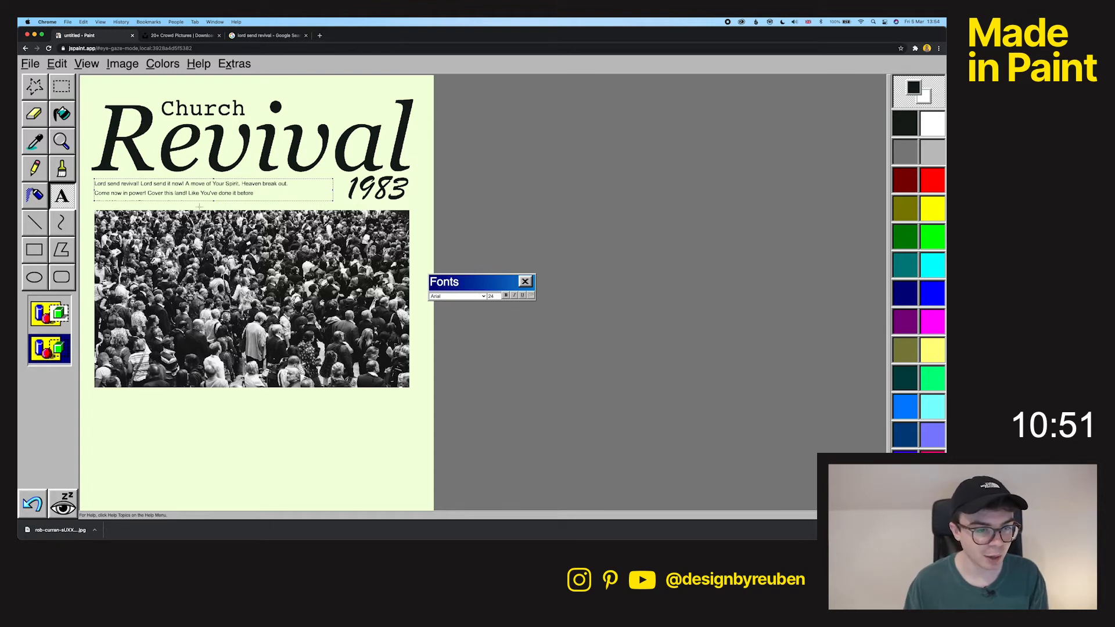
{"action": "type", "text": "Would You do it (Oh come on)"}
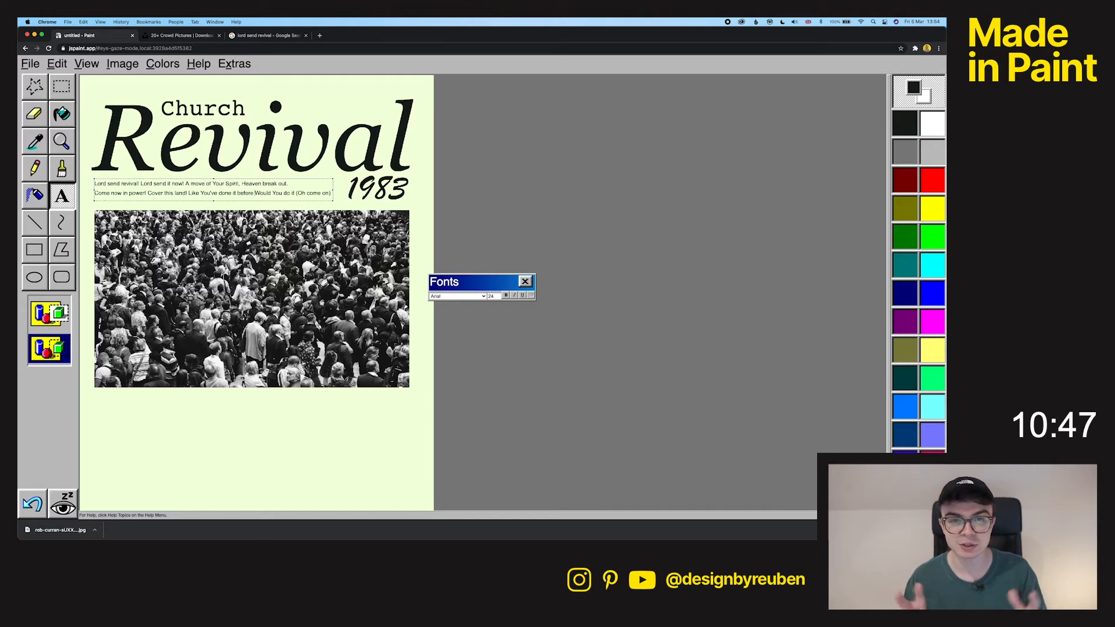
{"action": "double_click", "coordinate": [305, 192]}
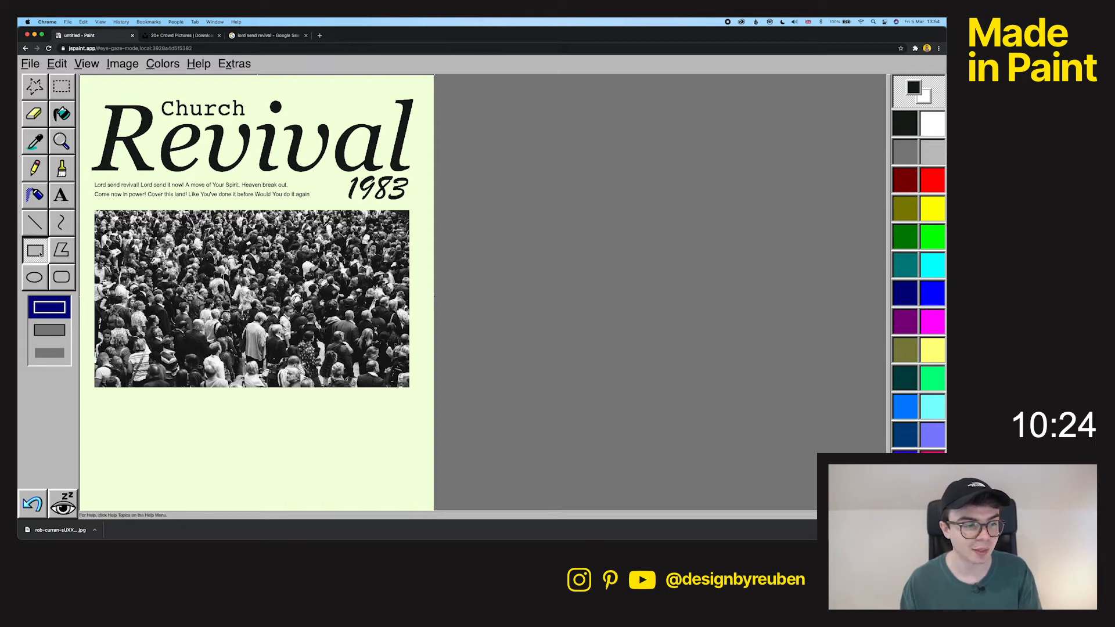
- Choose the thinnest stroke width for the rectangle that will frame the lyrics block
{"action": "left_click", "coordinate": [34, 223]}
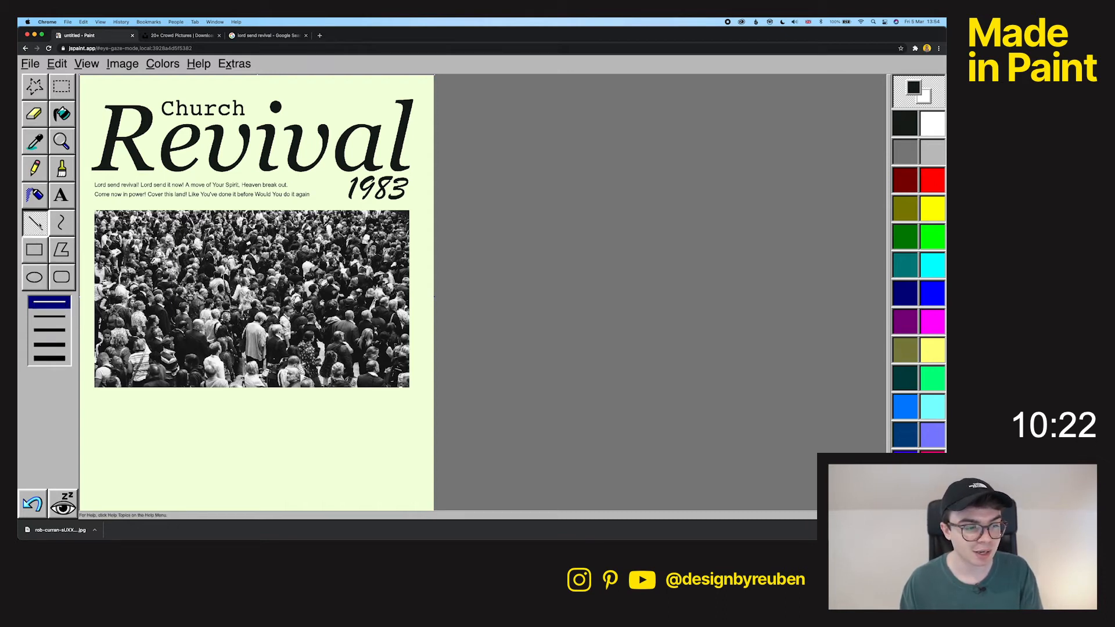
{"action": "left_click", "coordinate": [48, 331]}
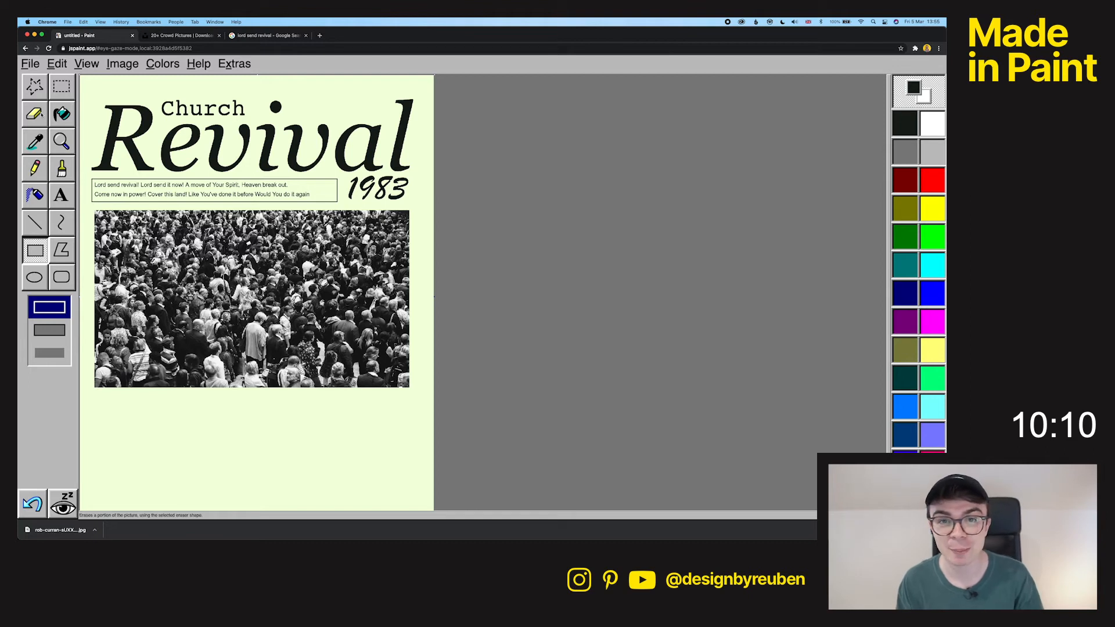
{"action": "mouse_move", "coordinate": [34, 114]}
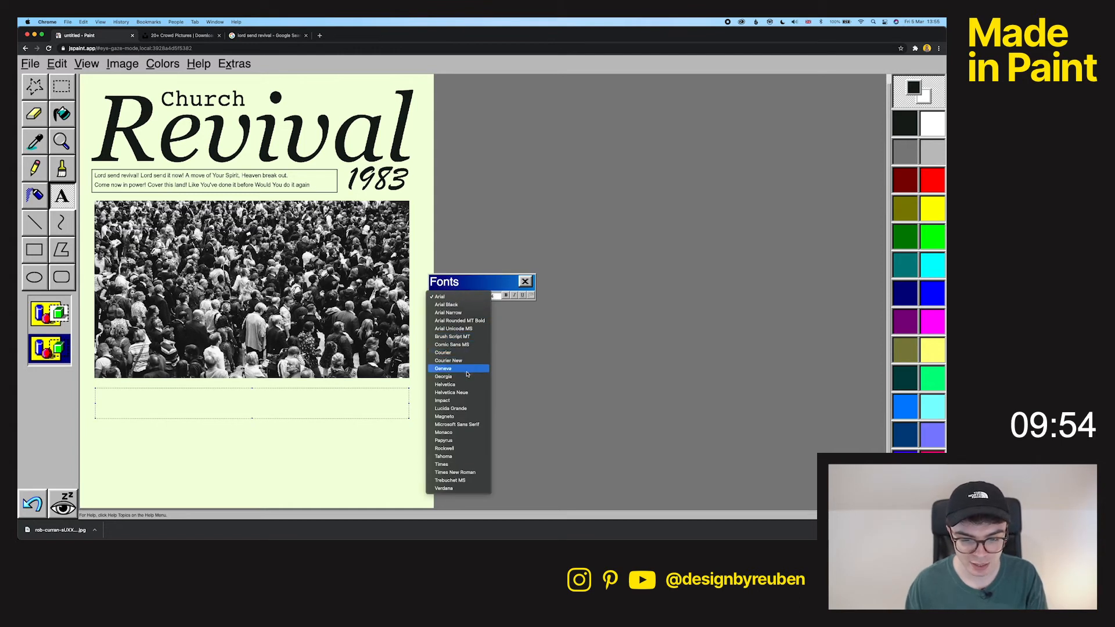
- Write the Georgia italic tagline 'Join us for a revival like you've never seen before!' under the photo
{"action": "left_click", "coordinate": [442, 376]}
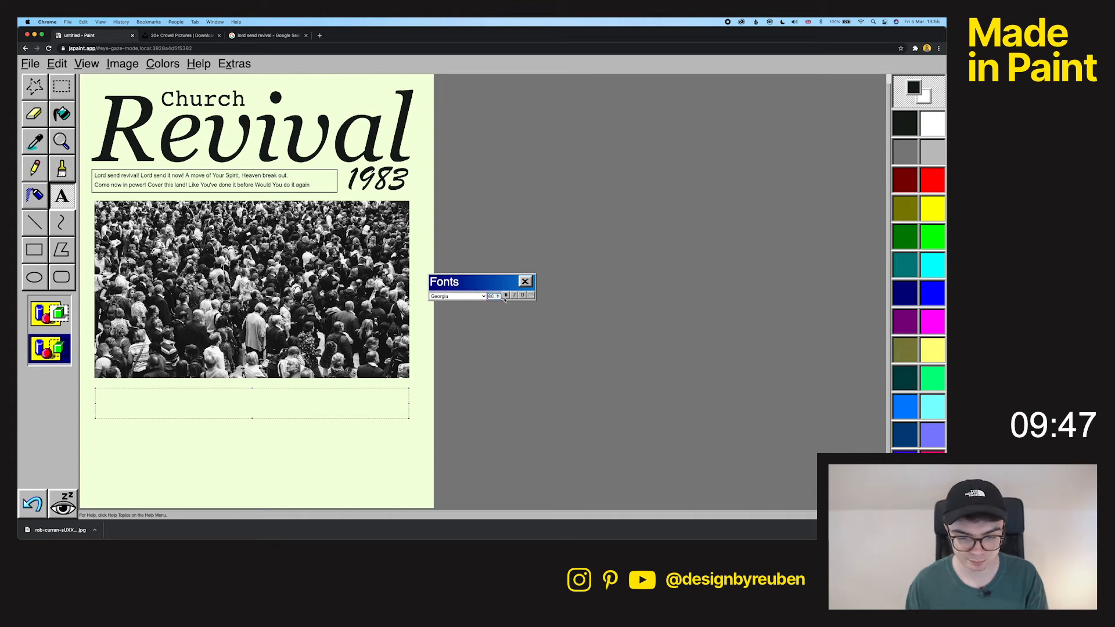
{"action": "type", "text": "Join us for revival like you've"}
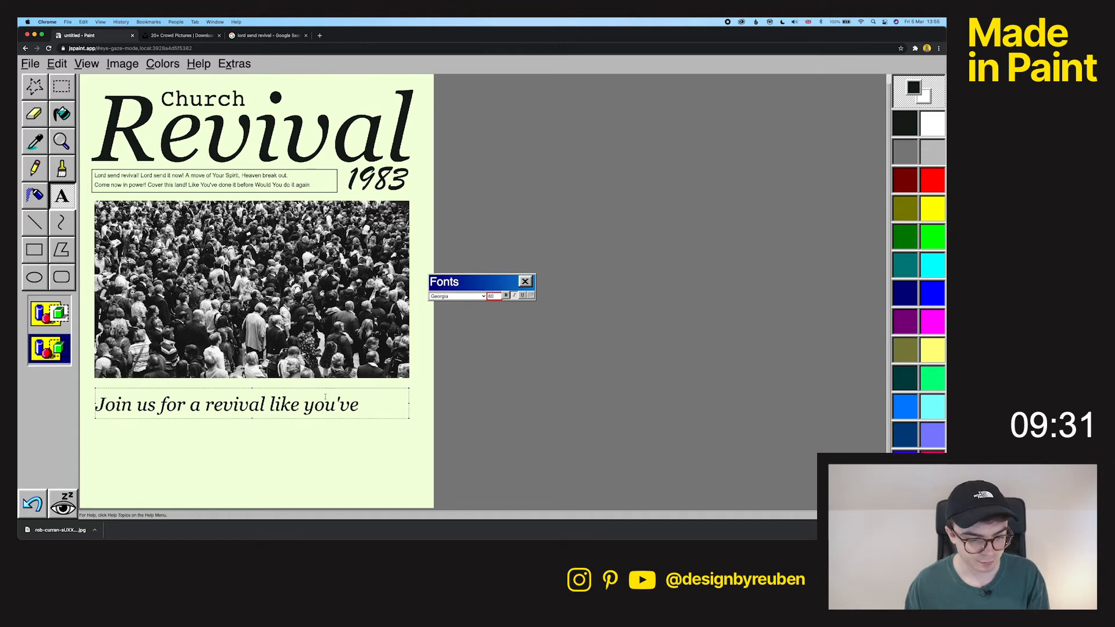
{"action": "type", "text": "never seen before!"}
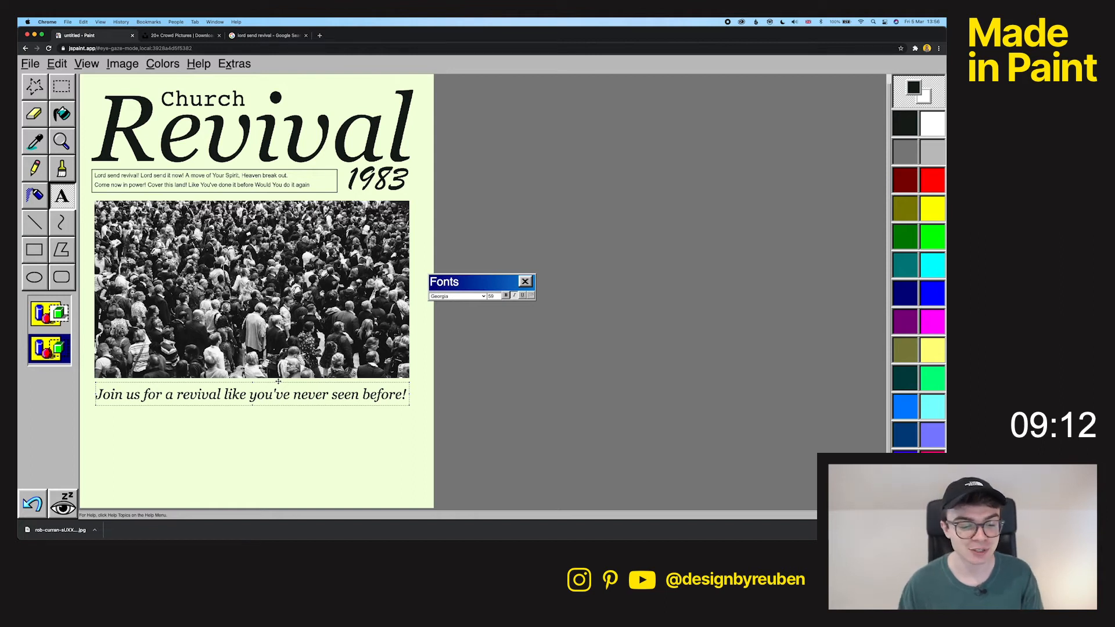
{"action": "mouse_move", "coordinate": [416, 350]}
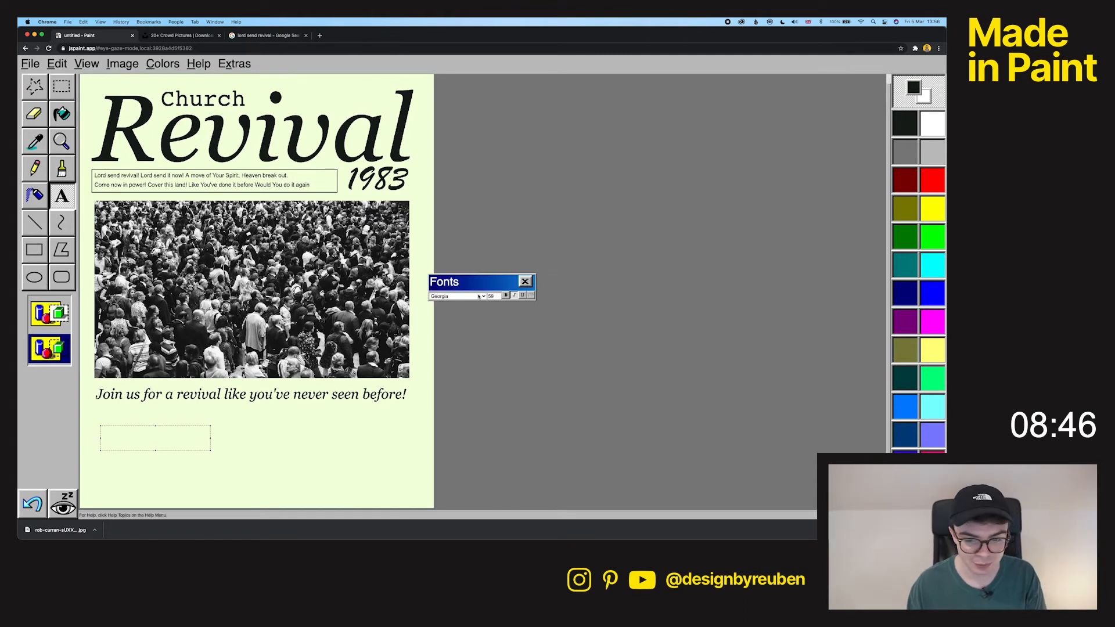
- Write the date 'Aug 13th, 1983' in the text box below the tagline
{"action": "type", "text": "Aug"}
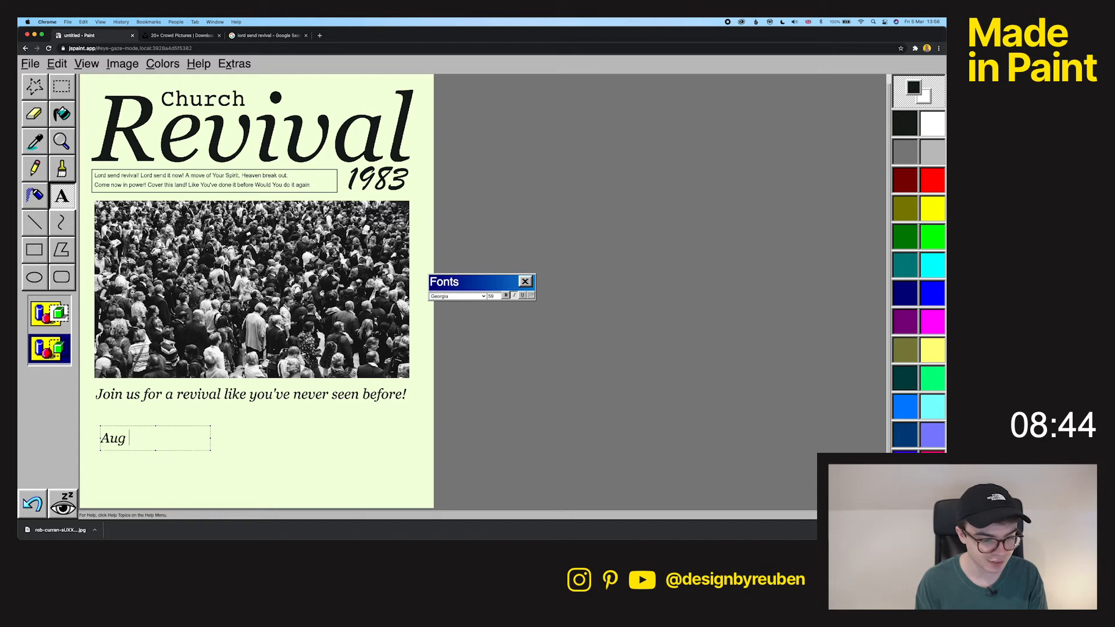
{"action": "type", "text": "1"}
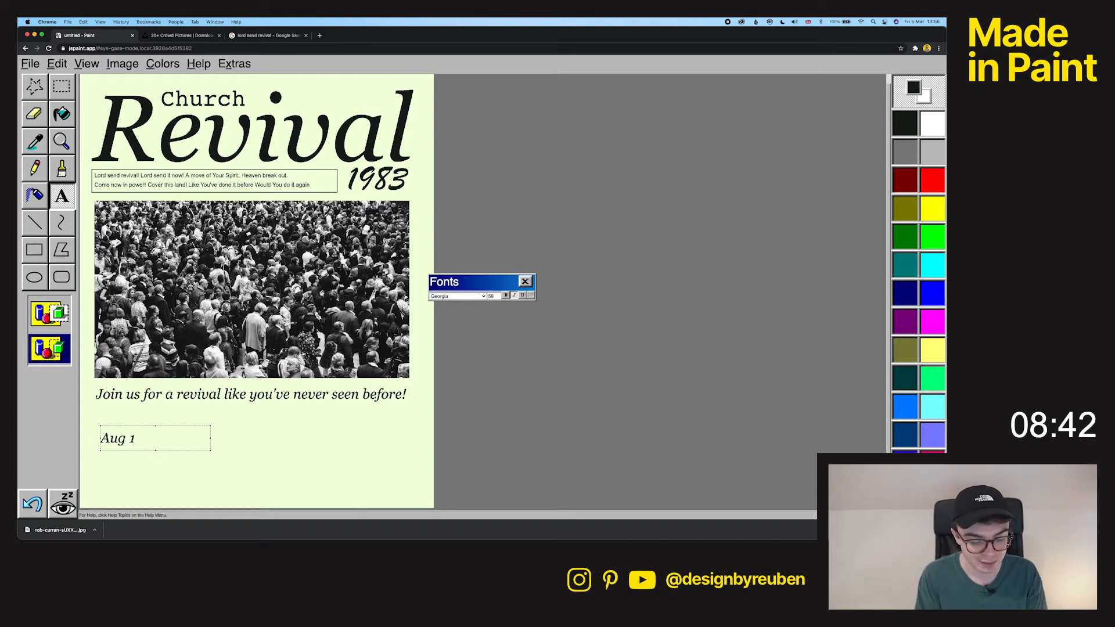
{"action": "type", "text": "3th"}
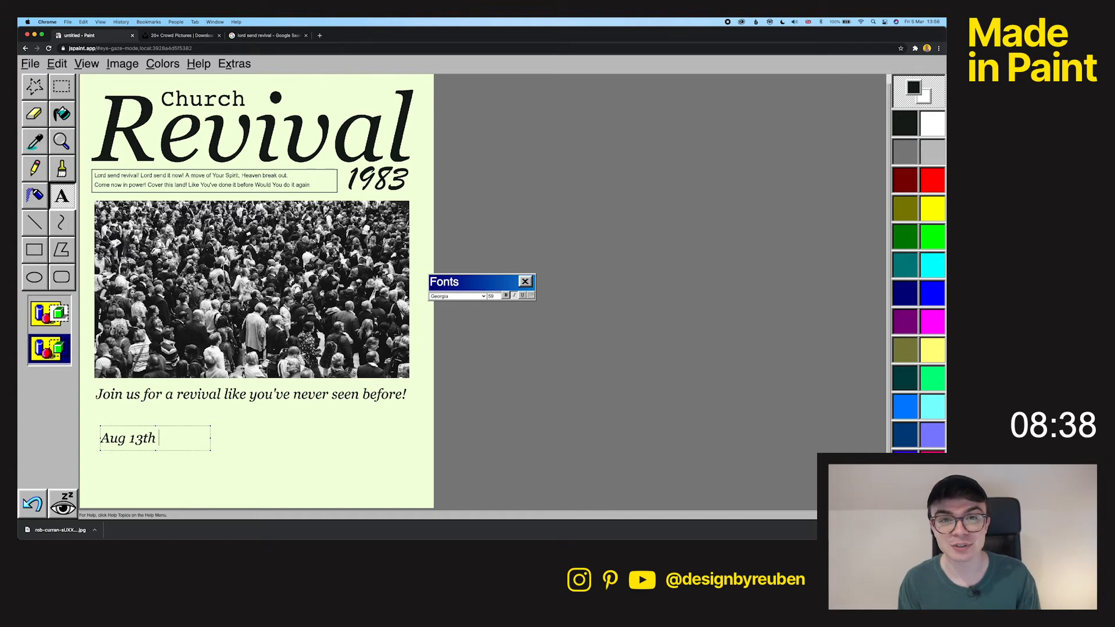
{"action": "type", "text": ", 1983"}
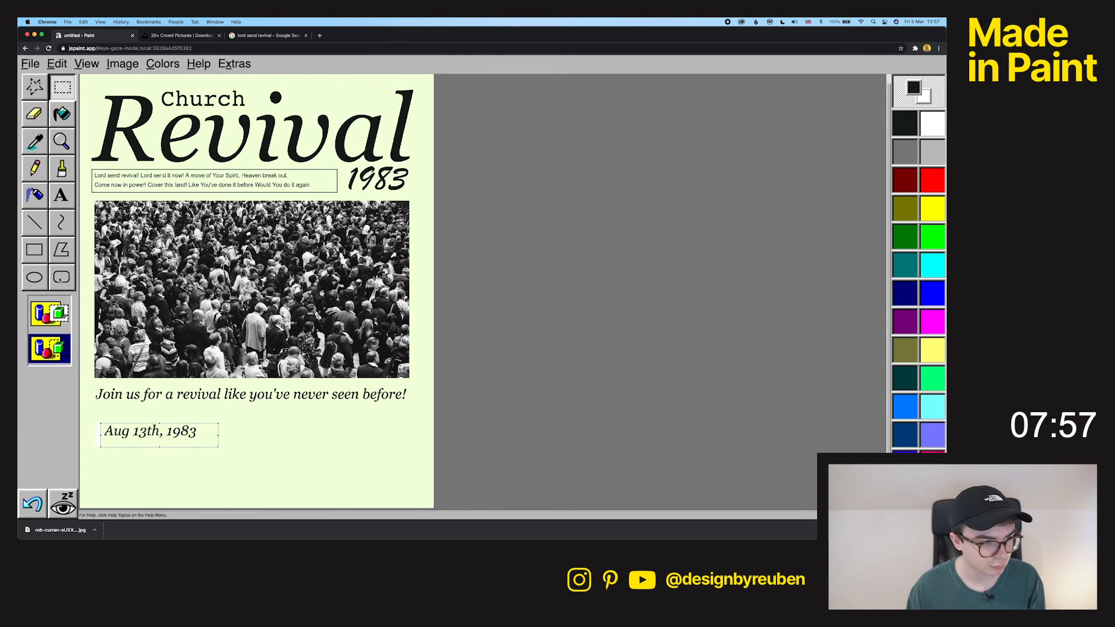
- Set the fill colour to the pale green background and ready the Ellipse tool to ring the date
{"action": "double_click", "coordinate": [906, 93]}
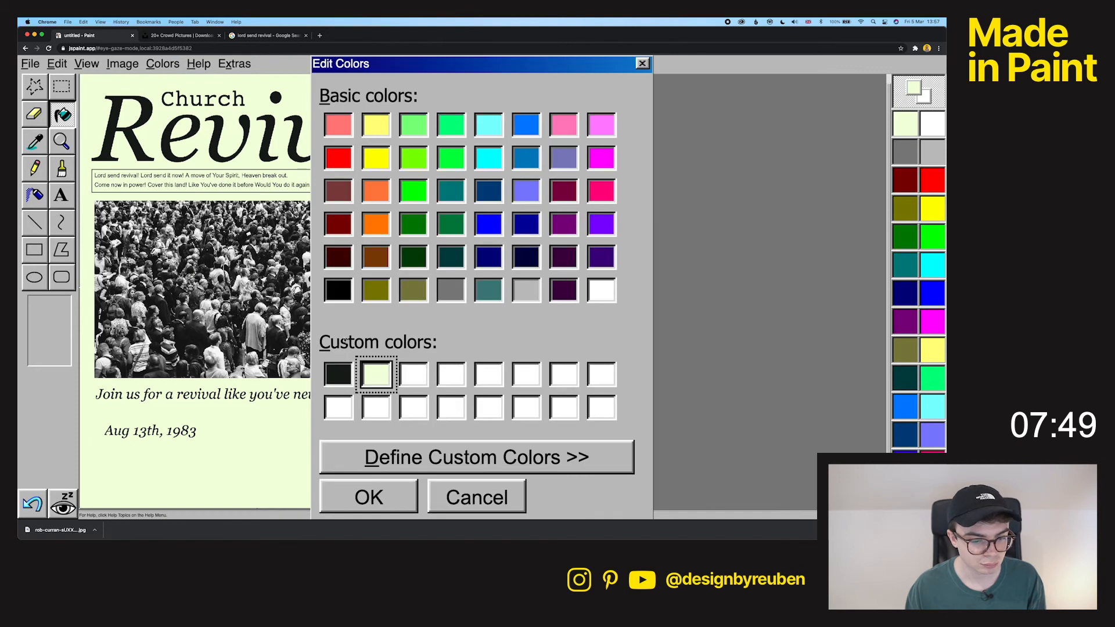
{"action": "left_click", "coordinate": [368, 496]}
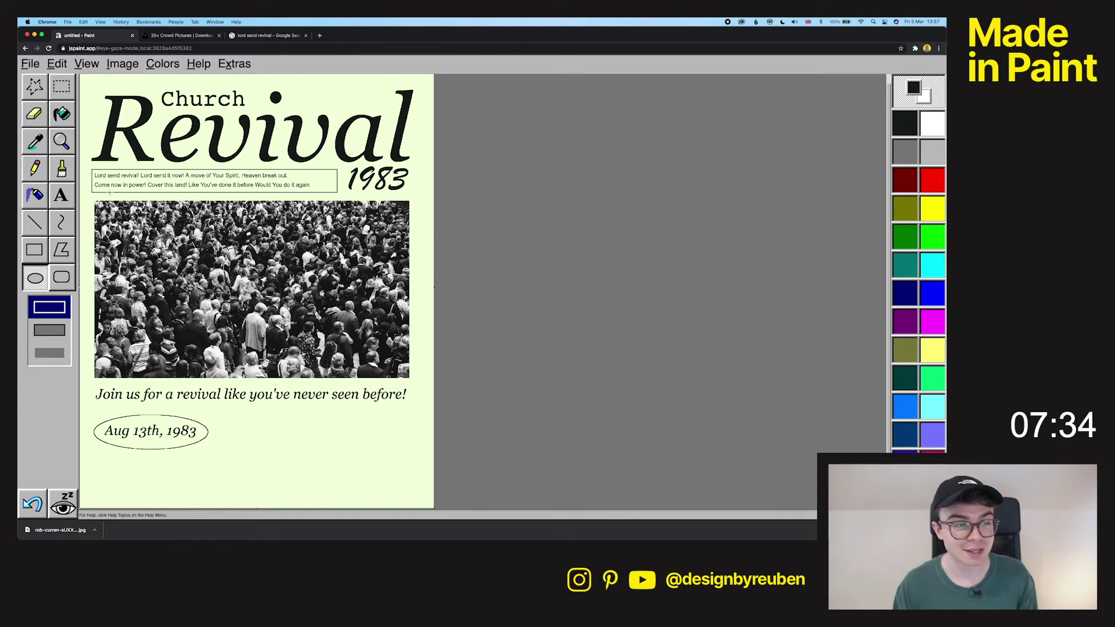
{"action": "left_click", "coordinate": [34, 85]}
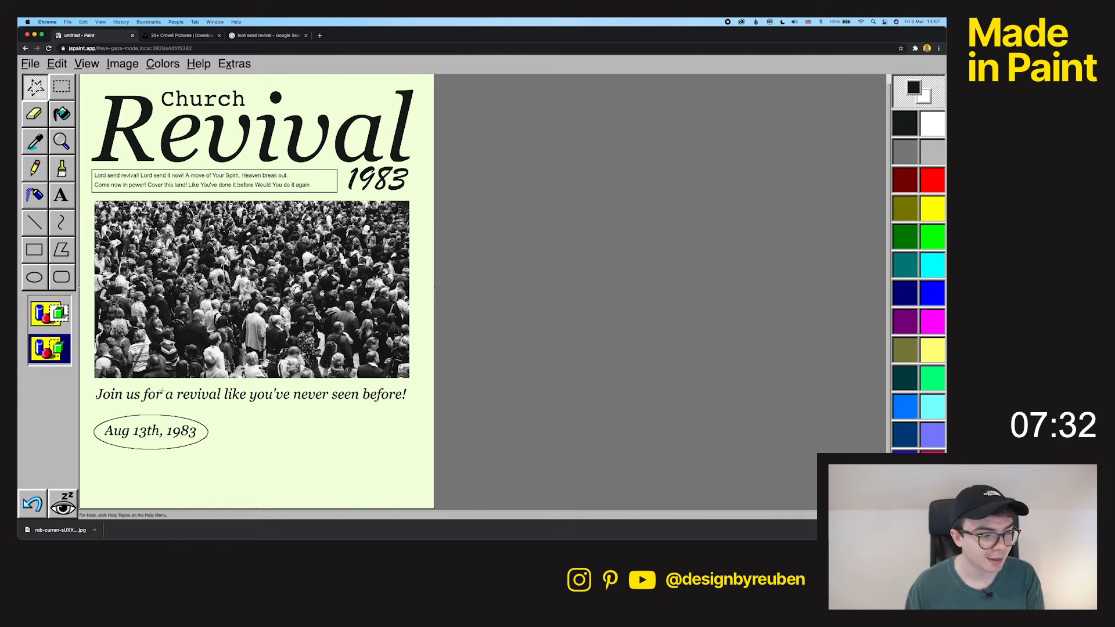
{"action": "left_click", "coordinate": [34, 250]}
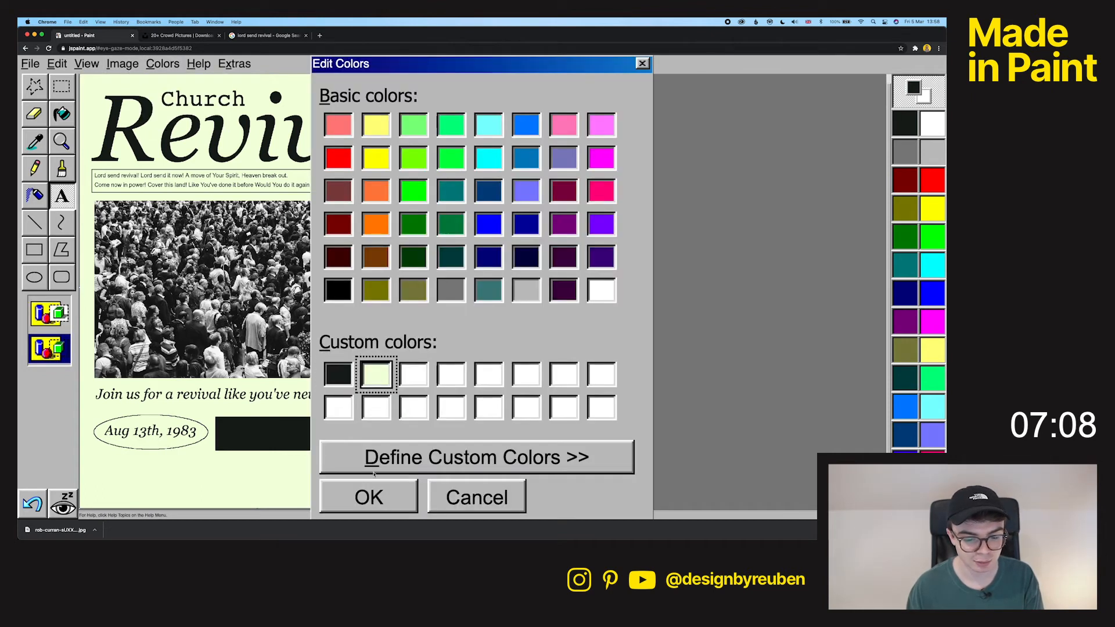
{"action": "left_click", "coordinate": [368, 497]}
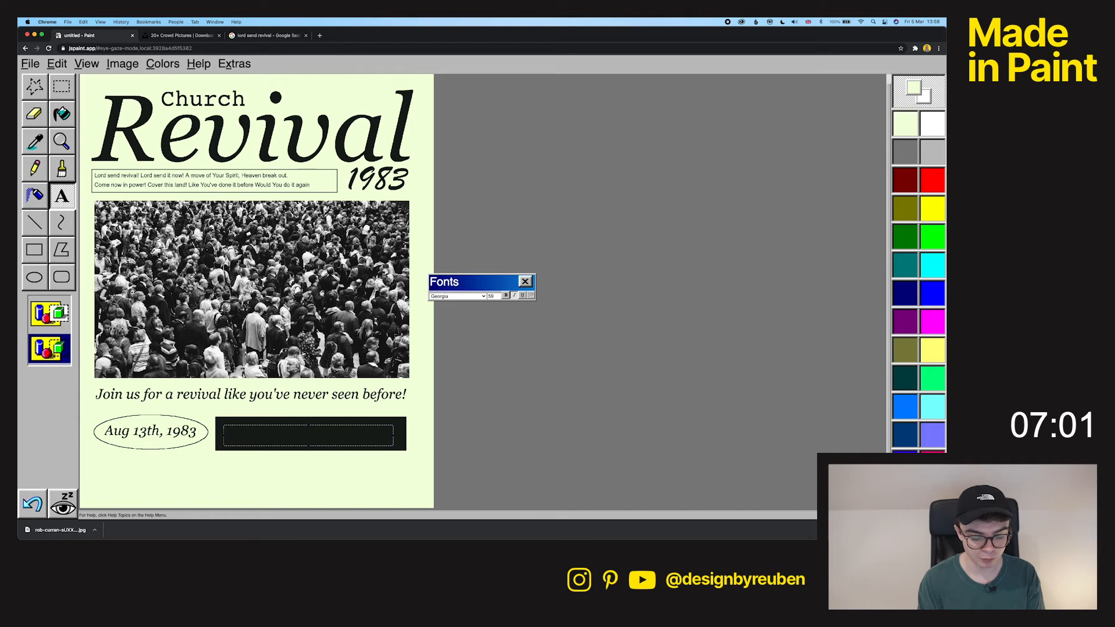
{"action": "type", "text": "St Paul's Cathedral, London"}
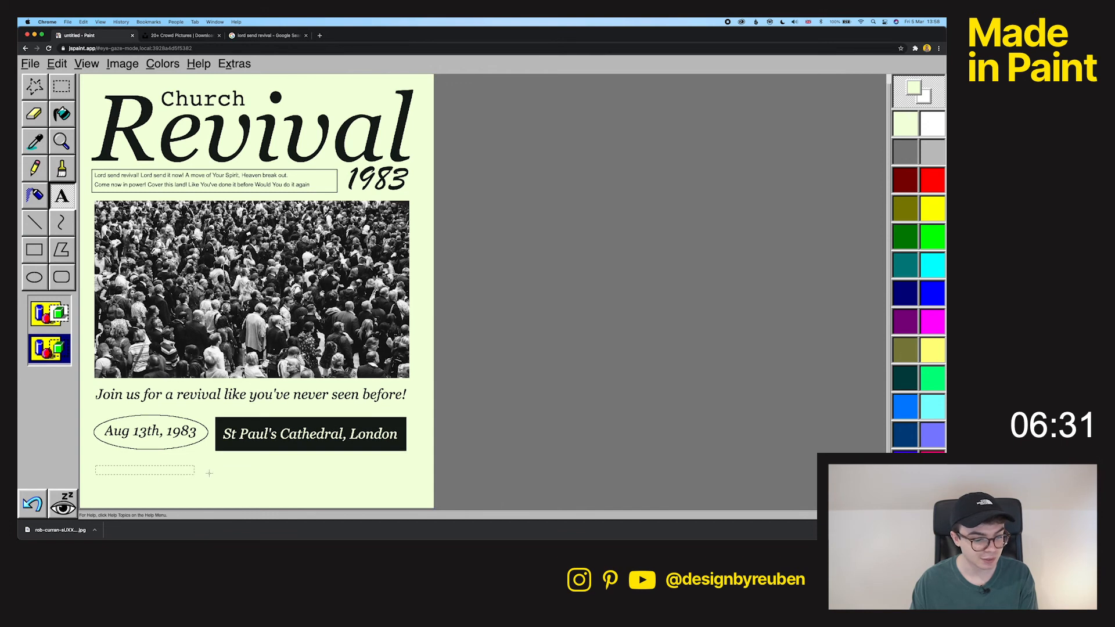
{"action": "left_click", "coordinate": [62, 198]}
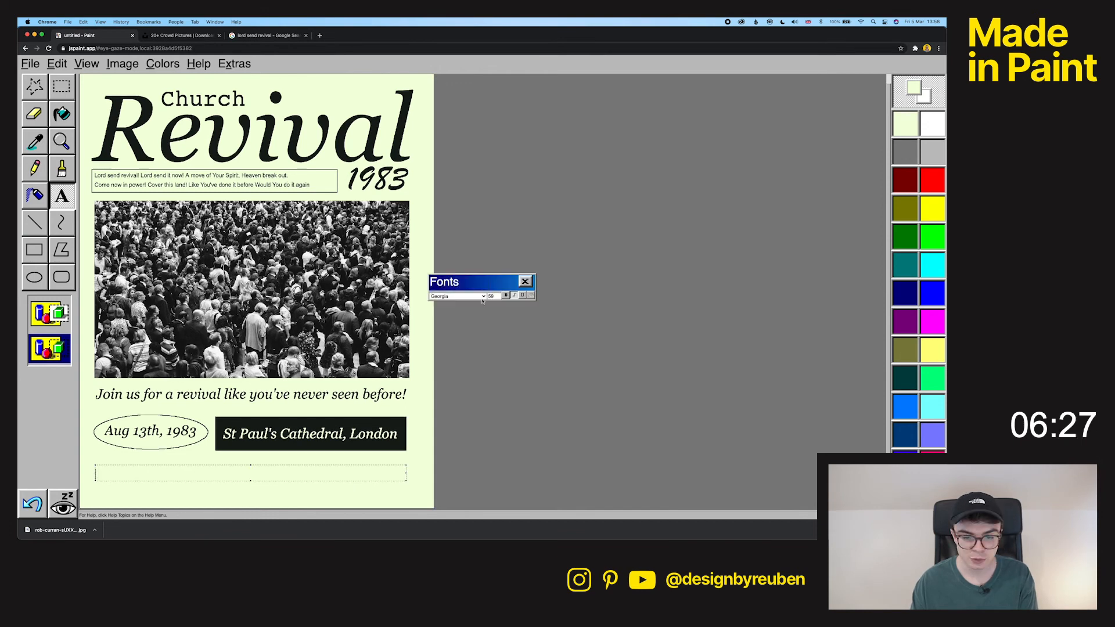
{"action": "left_click", "coordinate": [458, 295]}
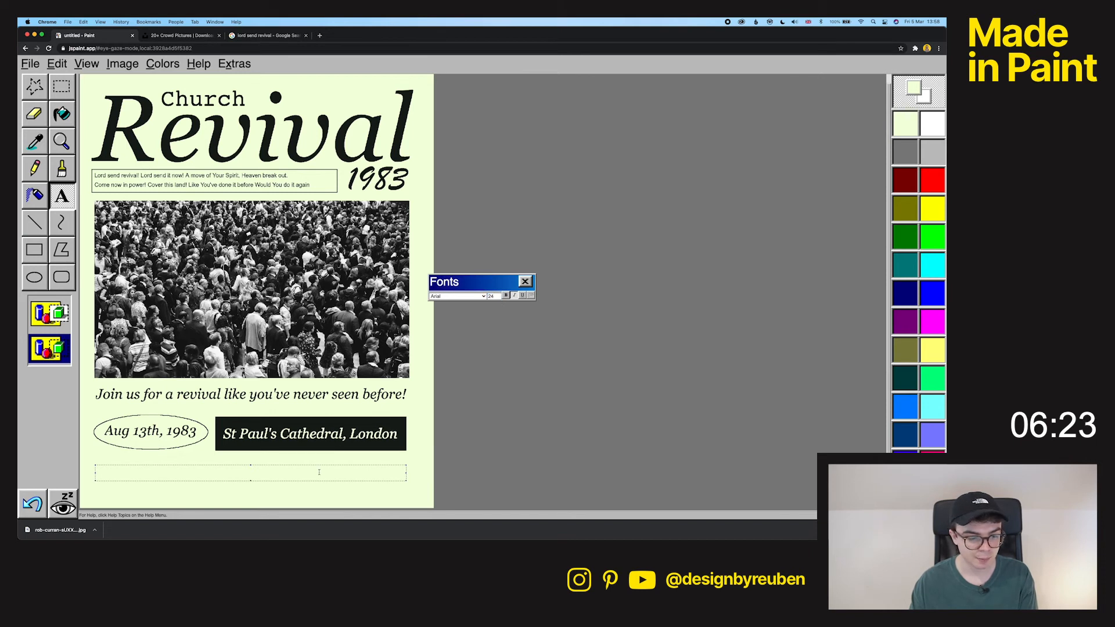
{"action": "left_click", "coordinate": [268, 35]}
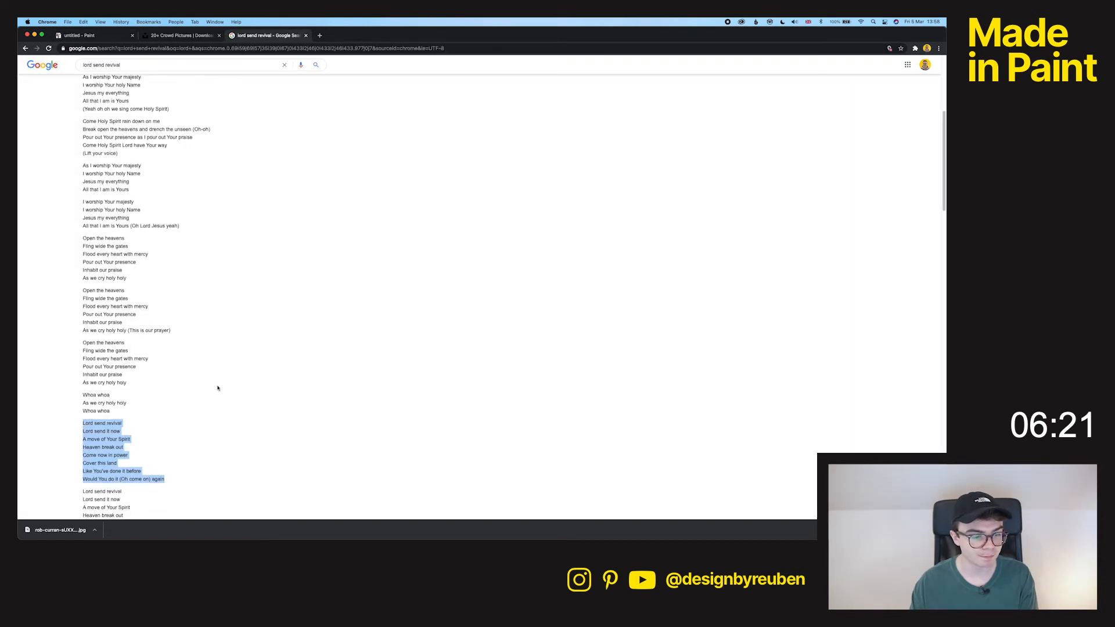
{"action": "scroll", "scroll_direction": "down", "scroll_amount": 3}
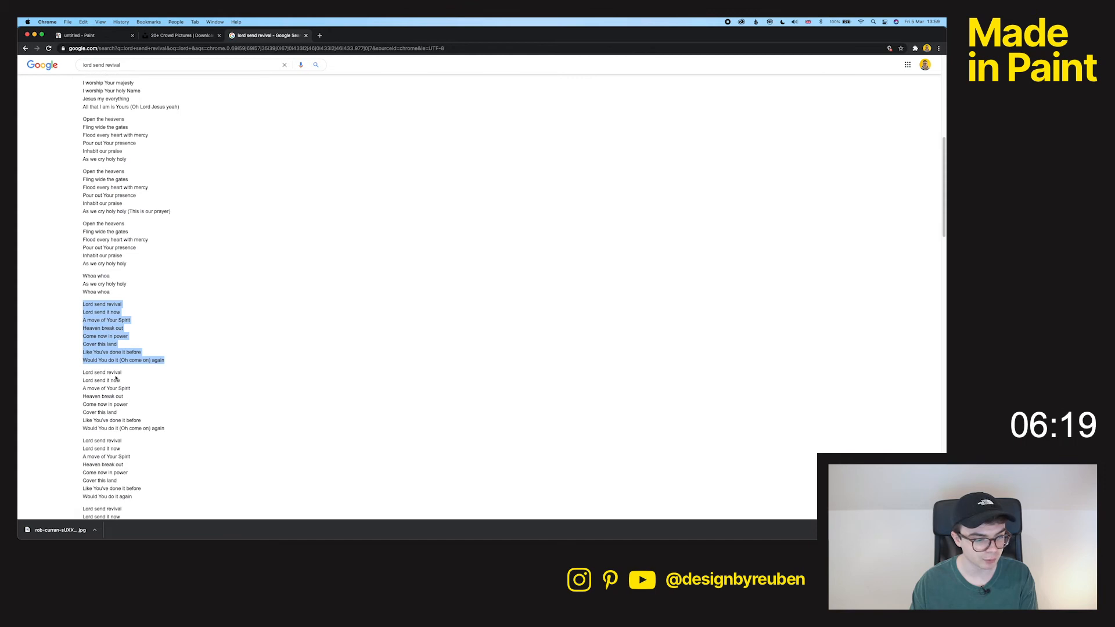
{"action": "scroll", "scroll_direction": "up", "scroll_amount": 3}
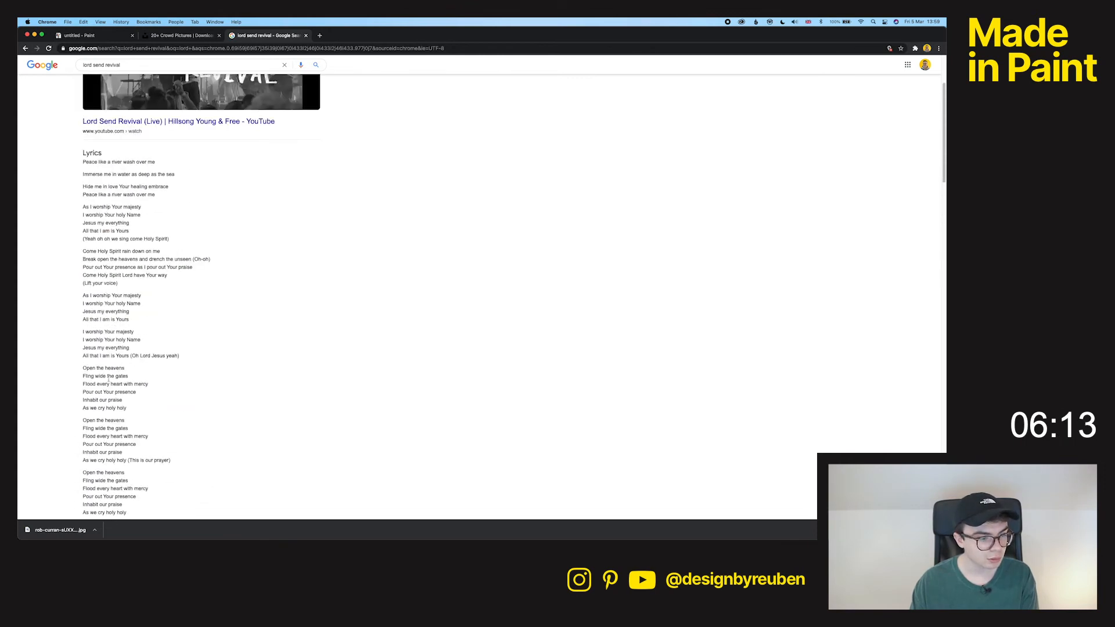
{"action": "left_click", "coordinate": [90, 35]}
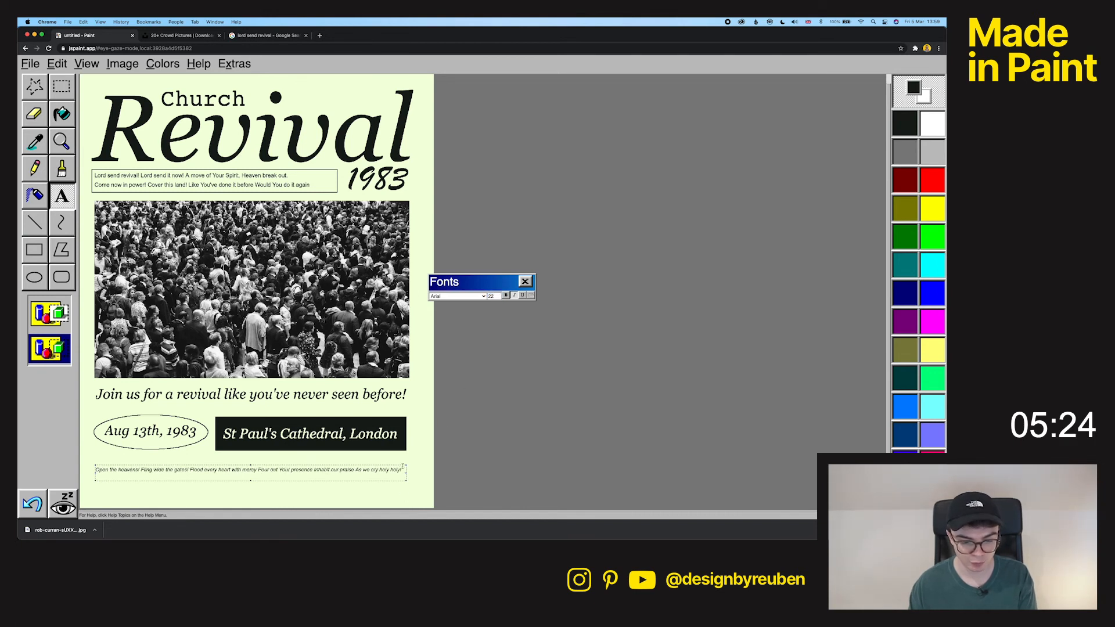
{"action": "left_click", "coordinate": [498, 292]}
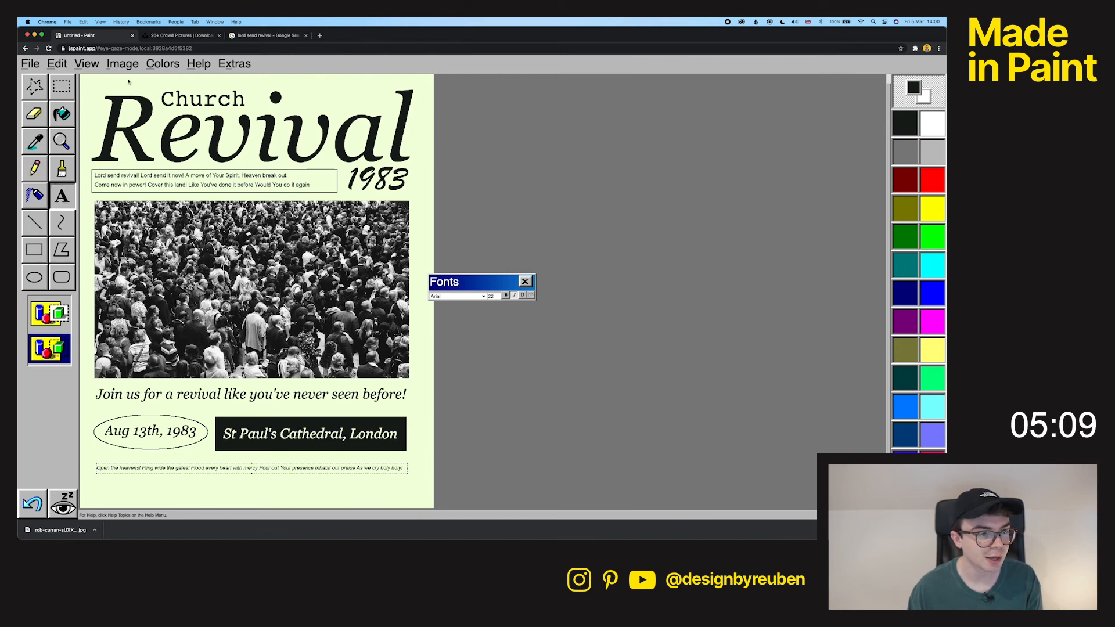
{"action": "left_click", "coordinate": [525, 281]}
{"action": "type", "text": "London"}
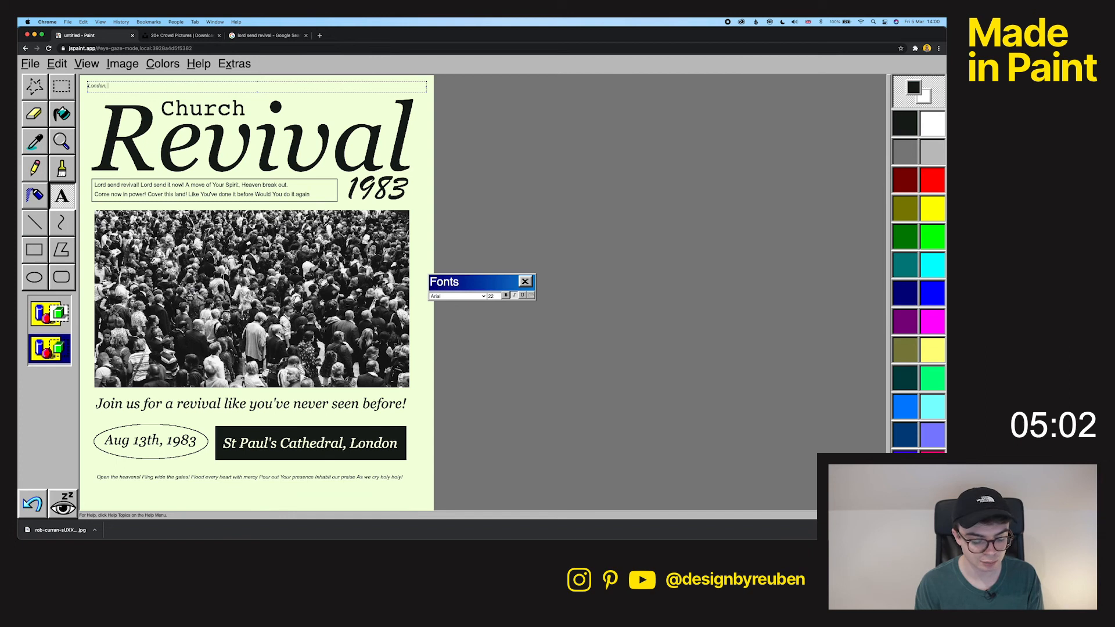
{"action": "left_click", "coordinate": [457, 296]}
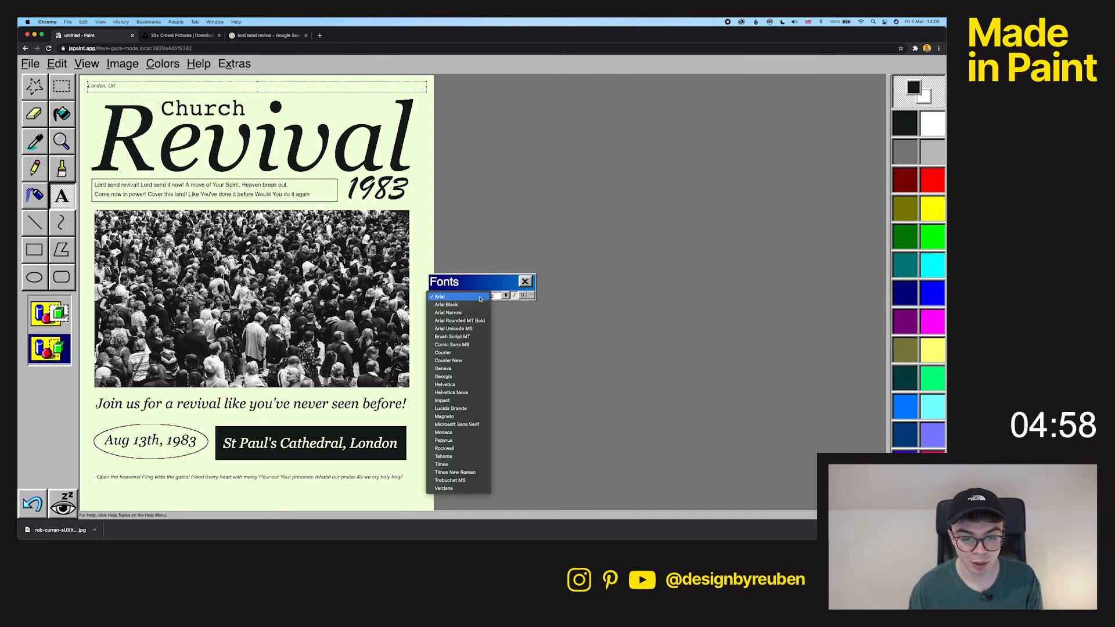
{"action": "left_click", "coordinate": [443, 376]}
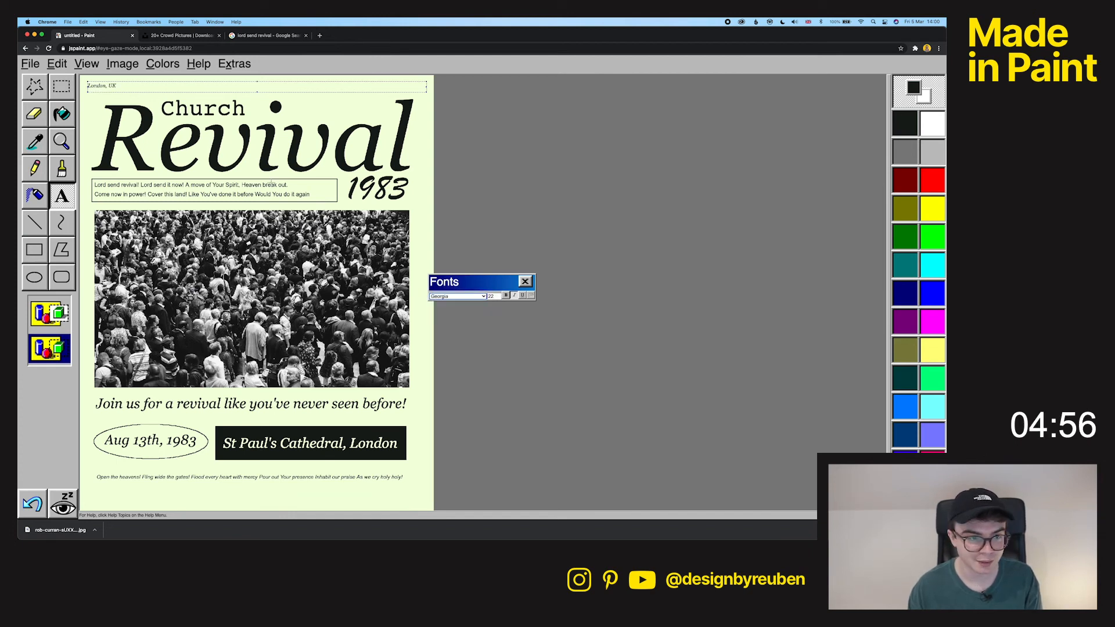
{"action": "triple_click", "coordinate": [101, 85]}
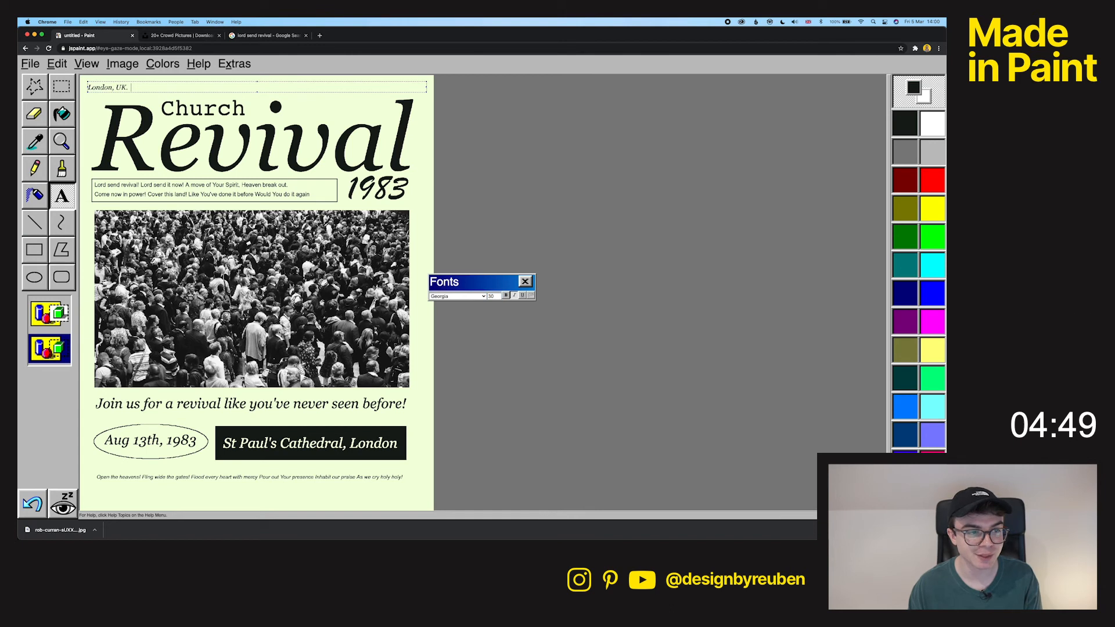
{"action": "key", "text": "Backspace"}
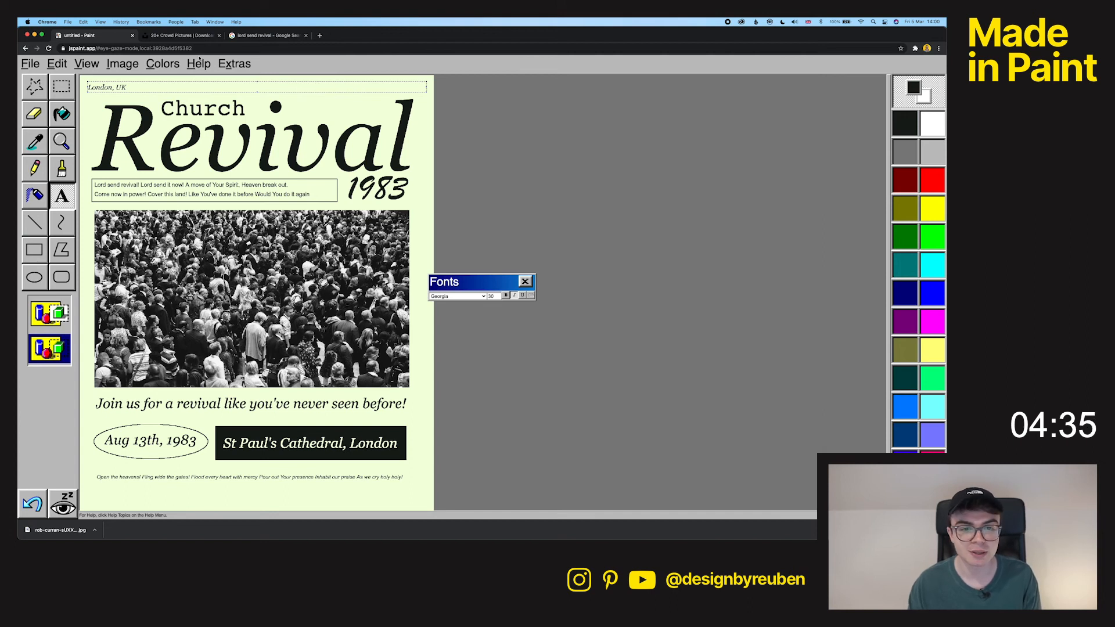
{"action": "type", "text": "Nineteen"}
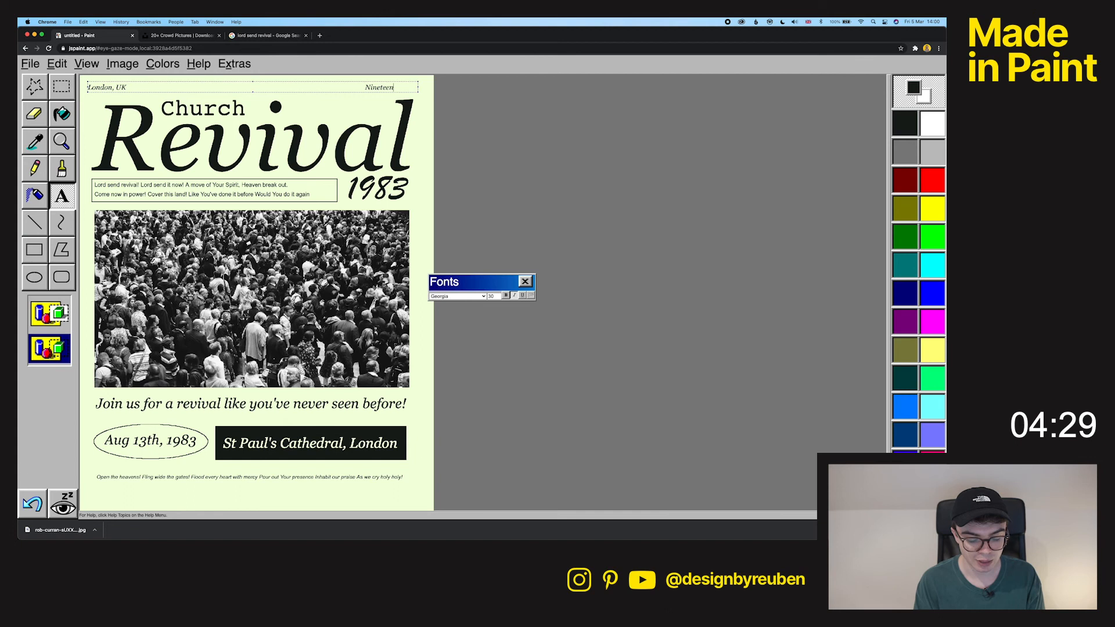
{"action": "type", "text": "Eighty"}
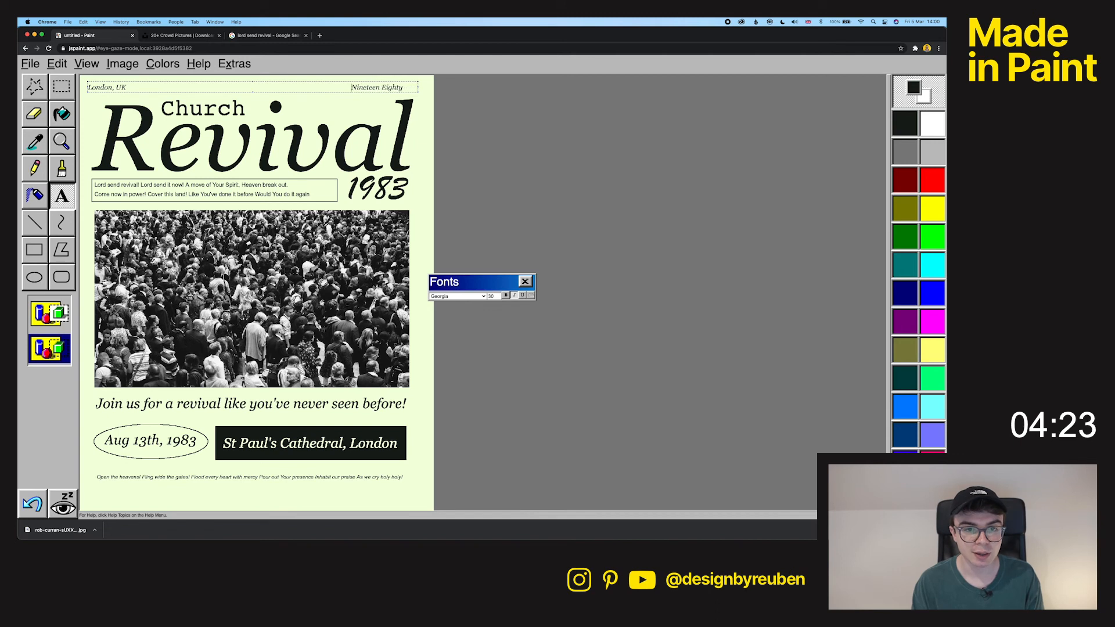
{"action": "type", "text": "Three"}
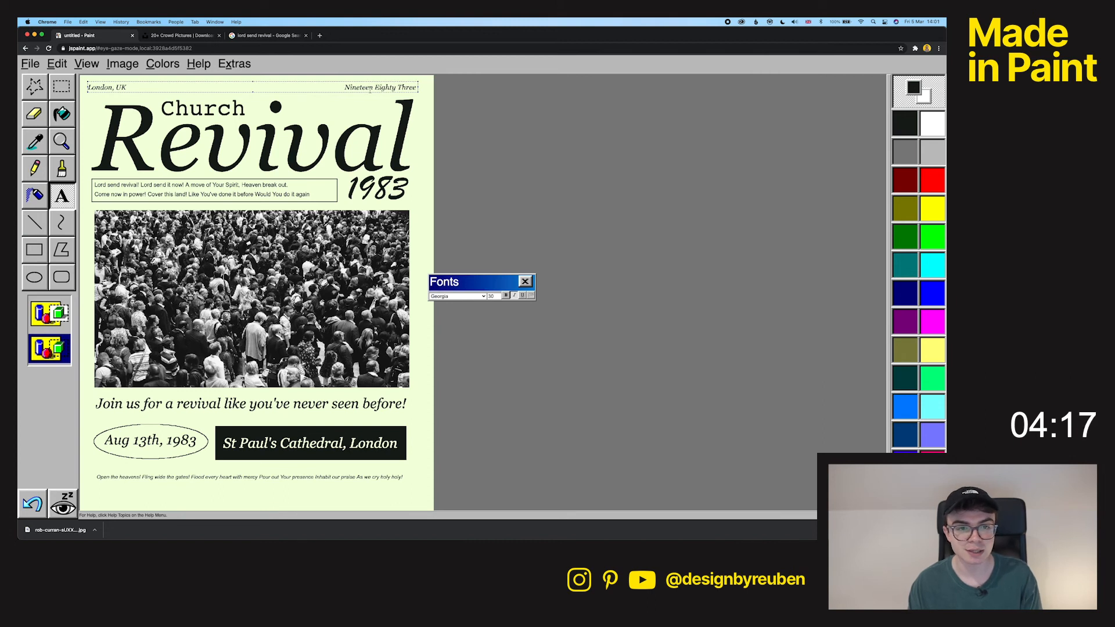
{"action": "left_click", "coordinate": [525, 281]}
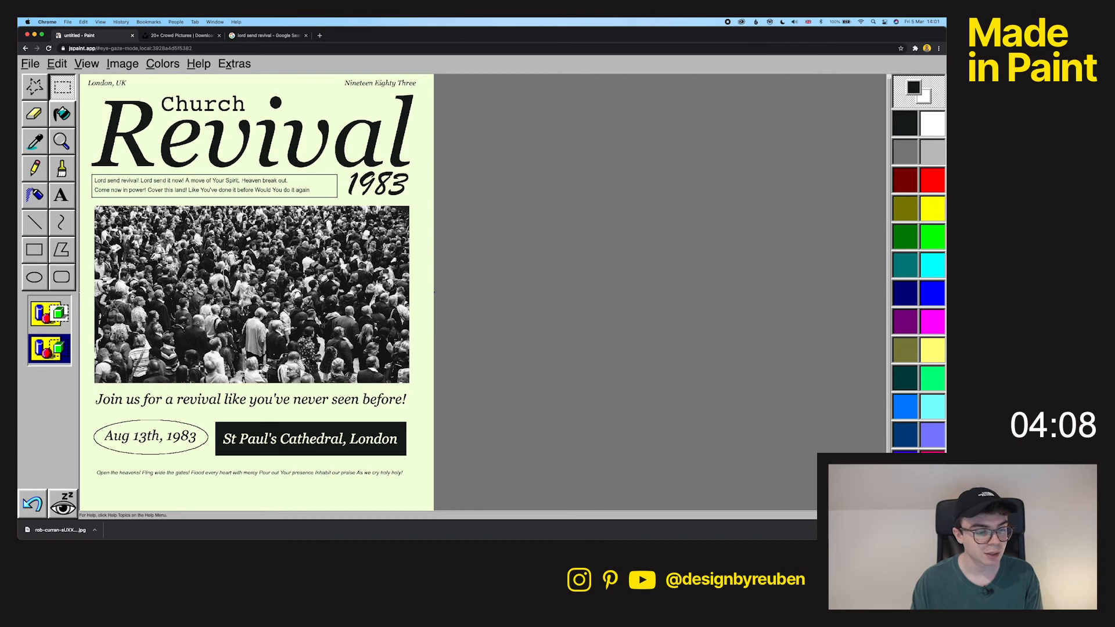
{"action": "left_click", "coordinate": [34, 278]}
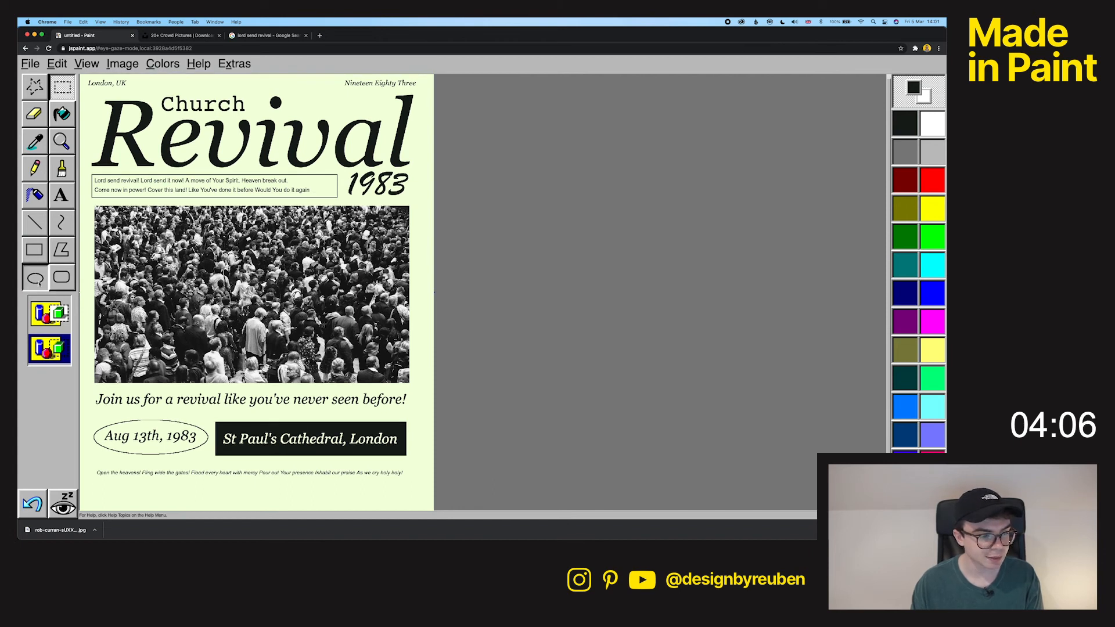
{"action": "left_click", "coordinate": [33, 277]}
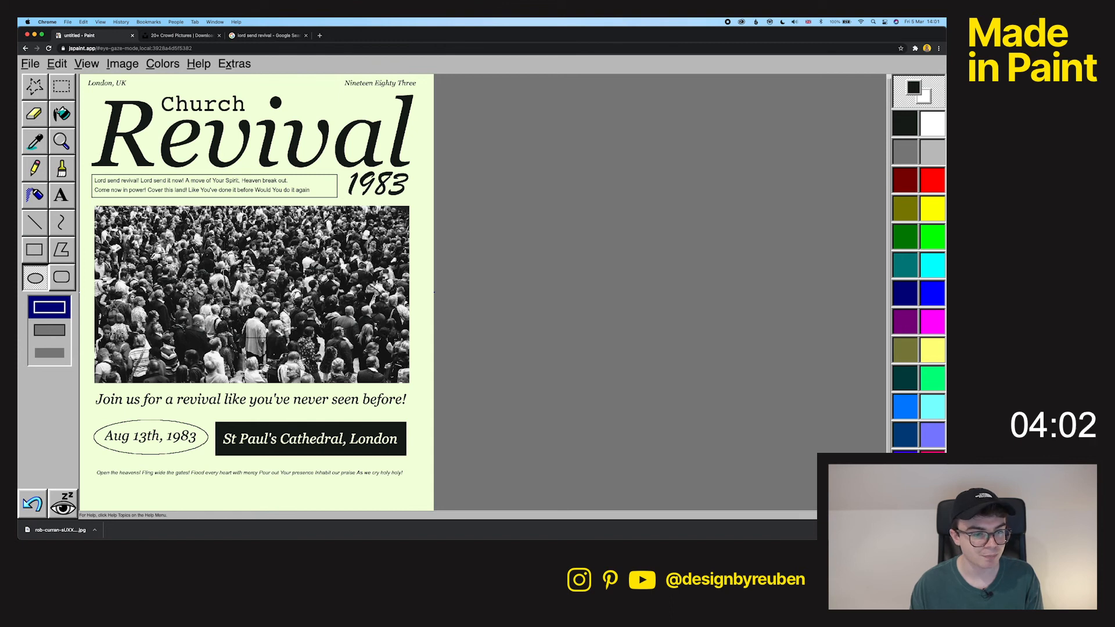
{"action": "left_click", "coordinate": [49, 353]}
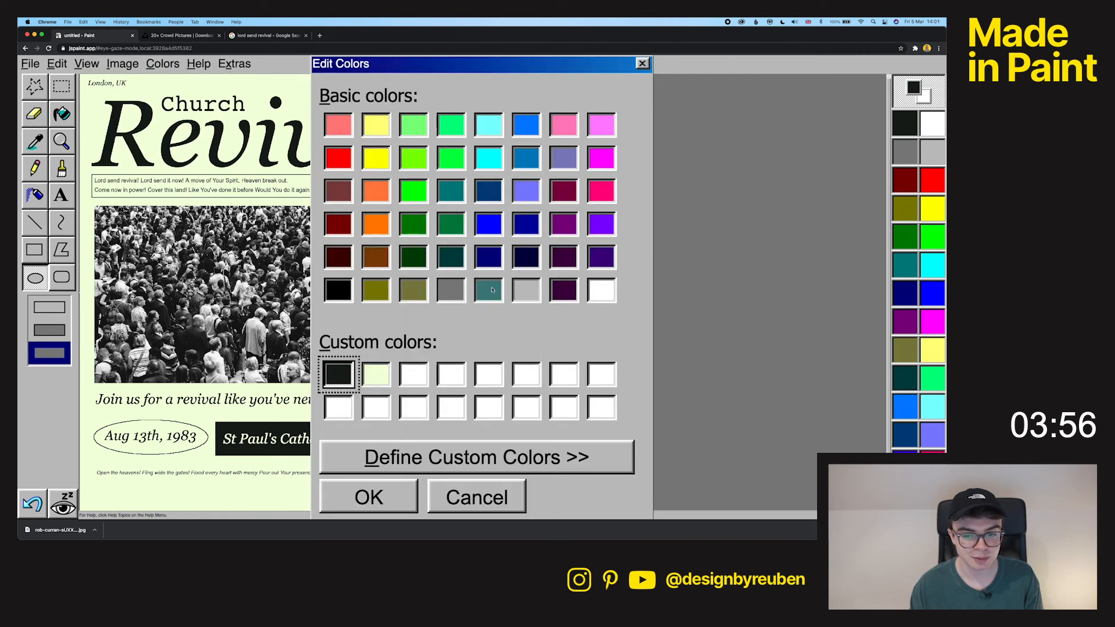
{"action": "left_click", "coordinate": [368, 496]}
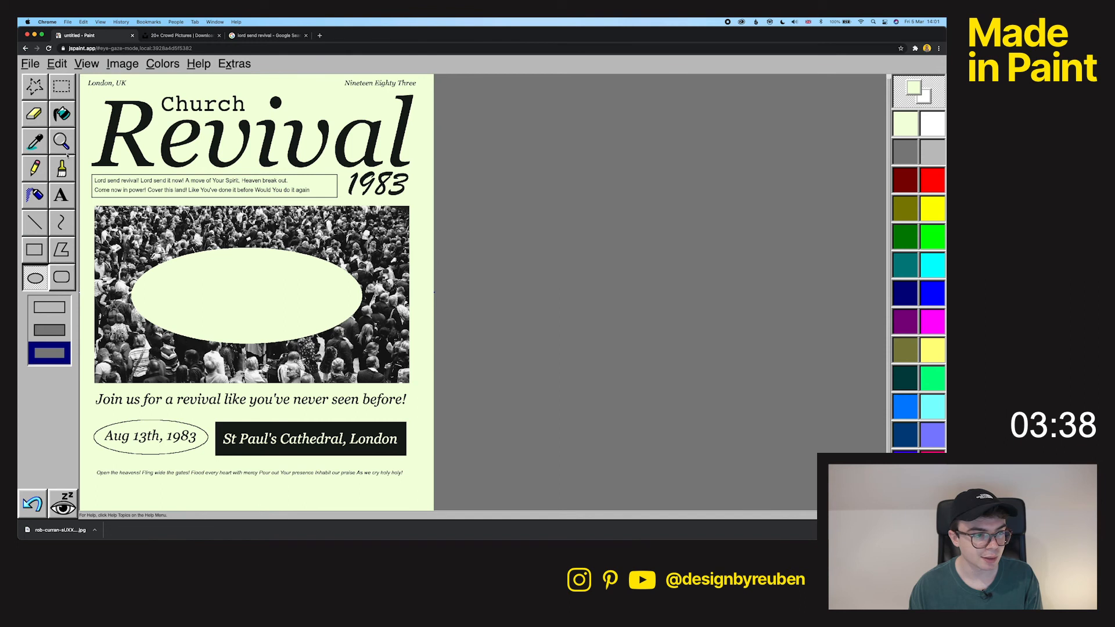
{"action": "left_click", "coordinate": [62, 196]}
{"action": "type", "text": "\"Hallelujah!\""}
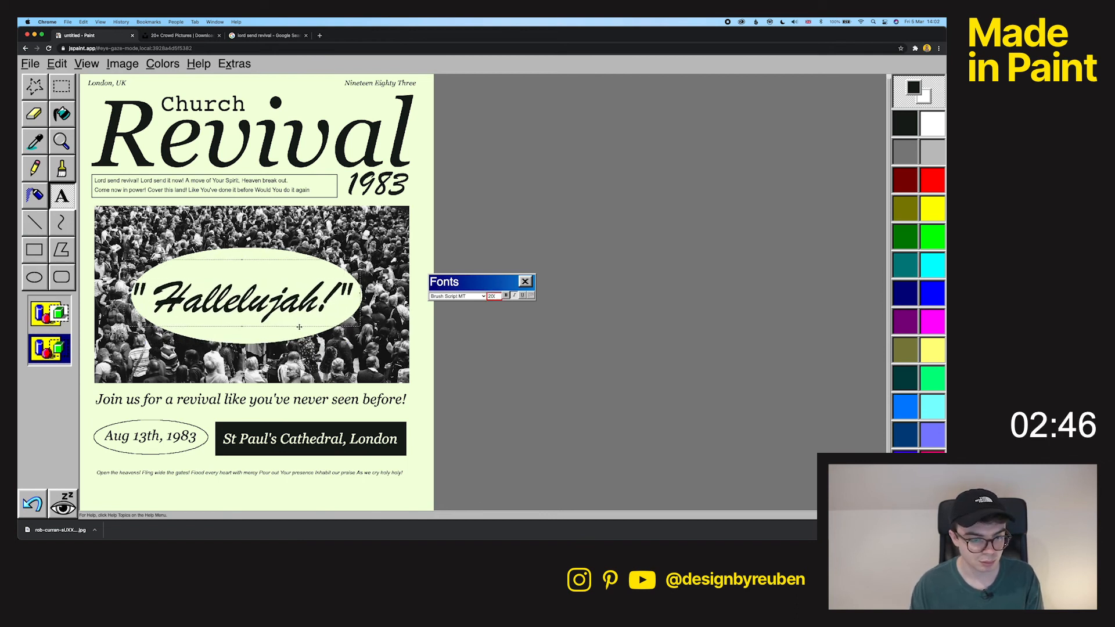
{"action": "left_click", "coordinate": [525, 281]}
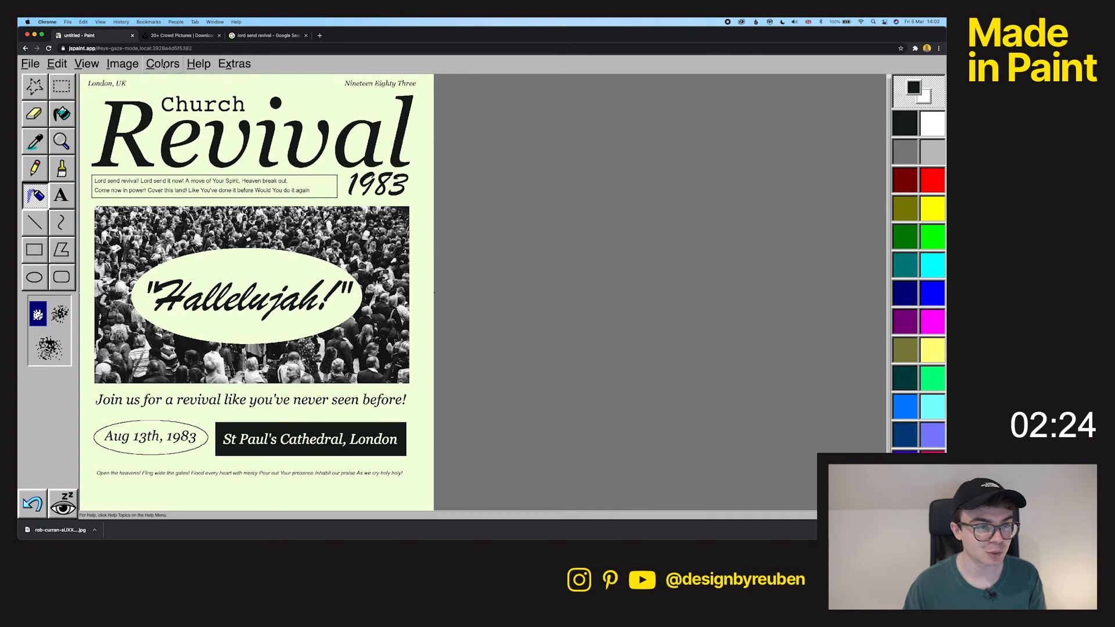
{"action": "left_click", "coordinate": [199, 63]}
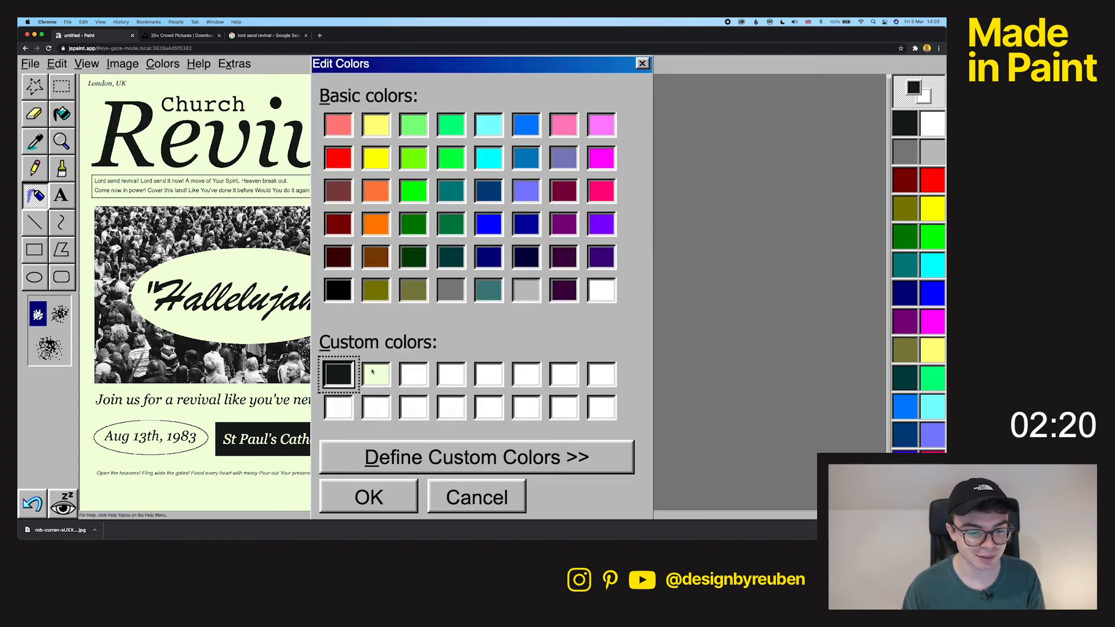
{"action": "left_click", "coordinate": [368, 496]}
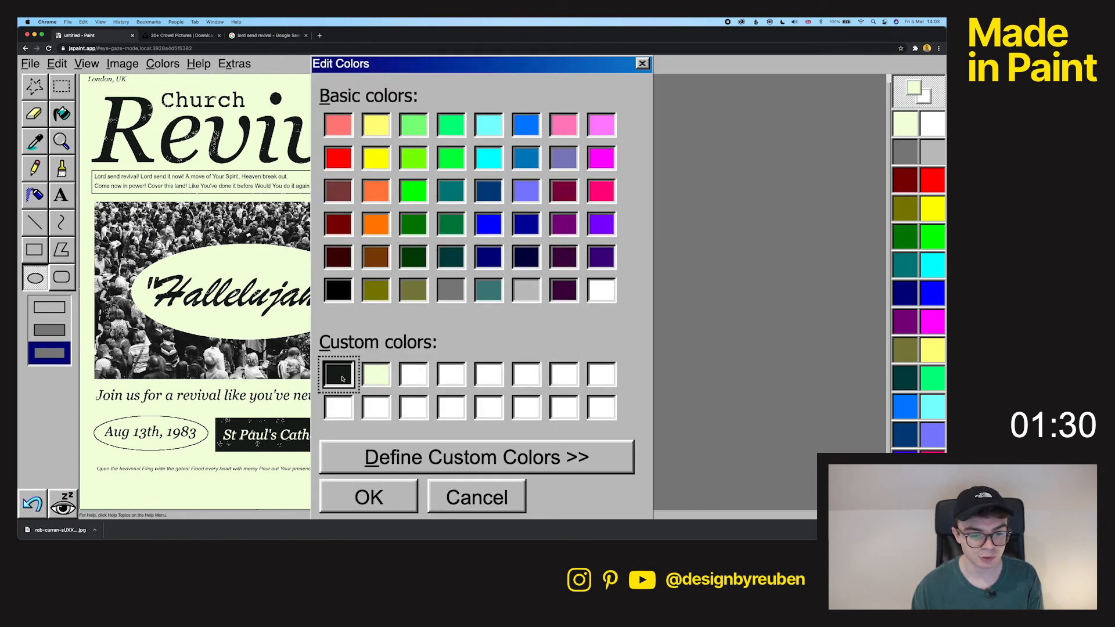
{"action": "left_click", "coordinate": [368, 496]}
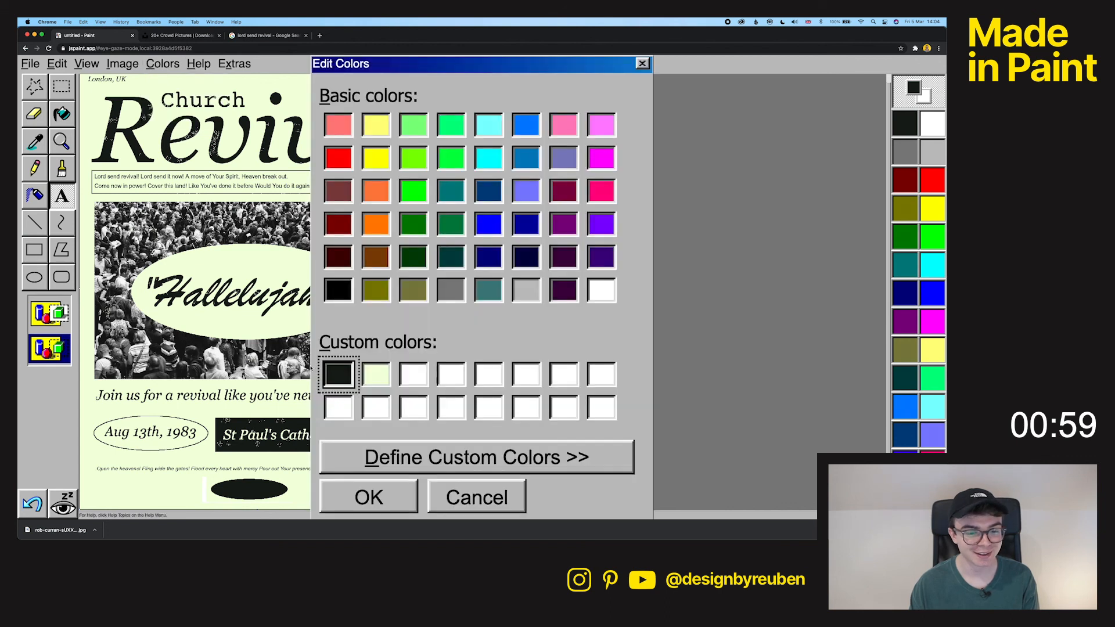
{"action": "left_click", "coordinate": [368, 497]}
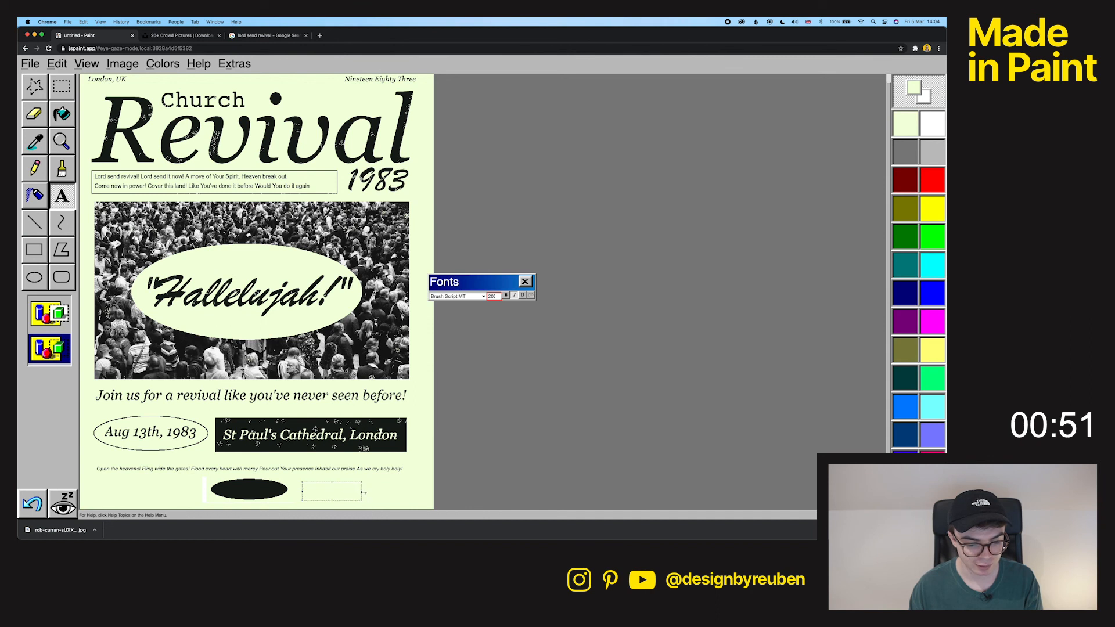
{"action": "left_click", "coordinate": [163, 62]}
{"action": "type", "text": "@designbyreuben"}
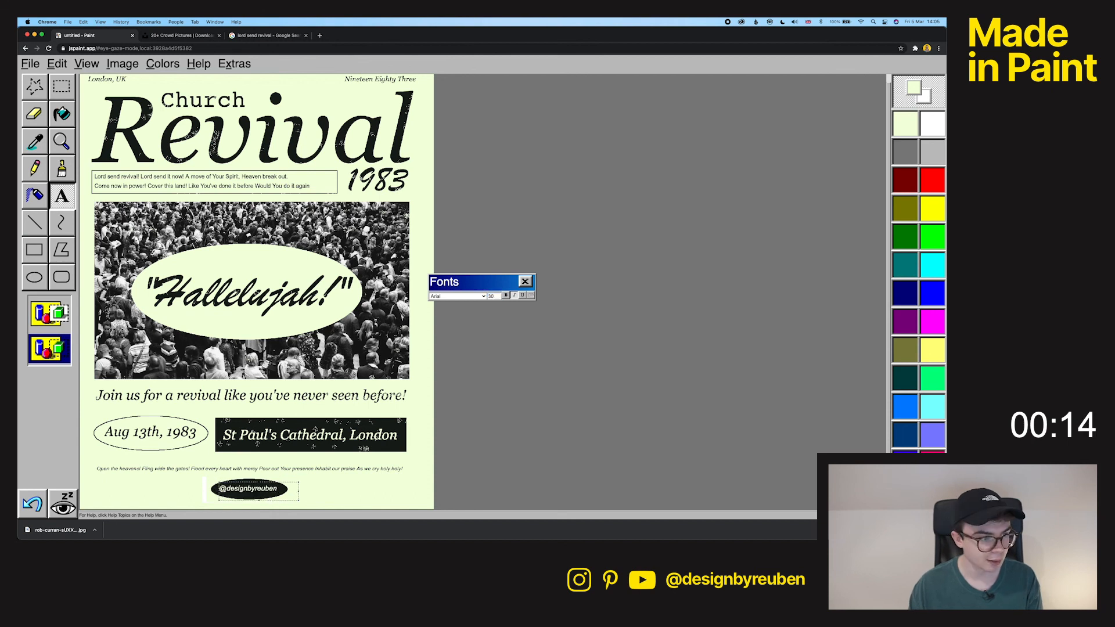
{"action": "left_click", "coordinate": [86, 63]}
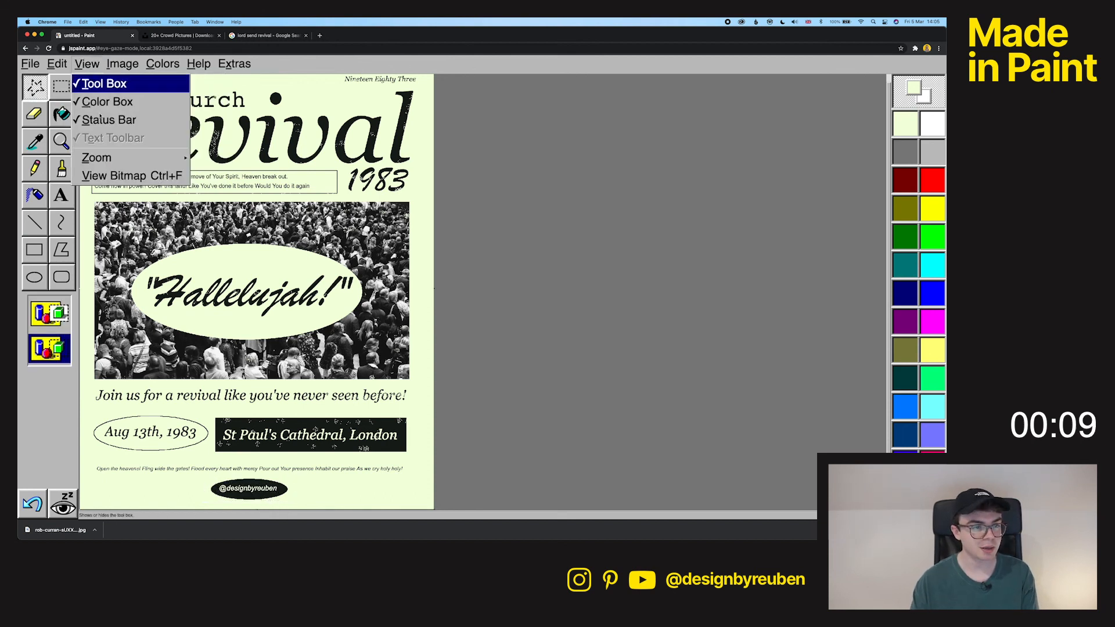